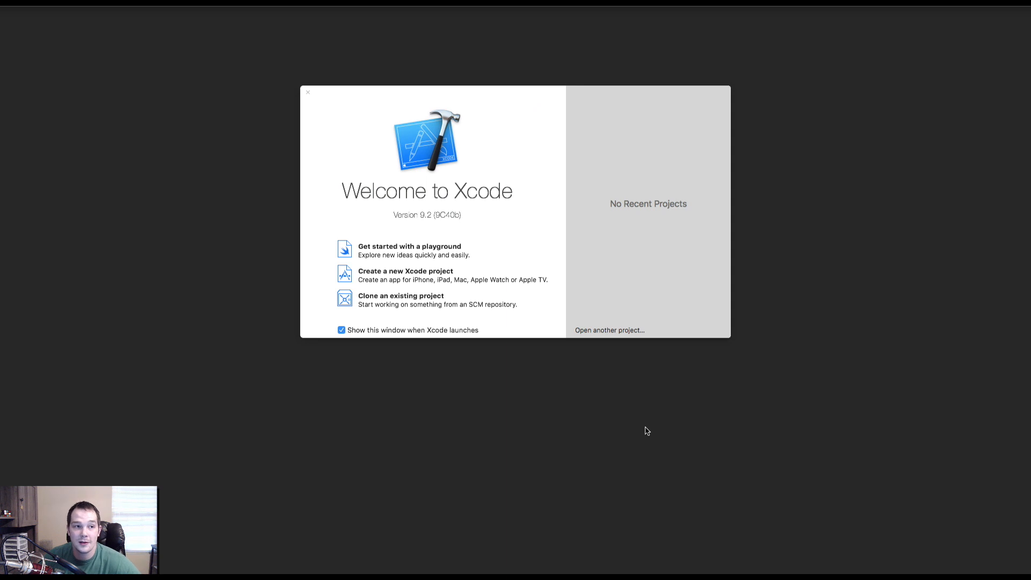
{"action": "mouse_move", "coordinate": [635, 428]}
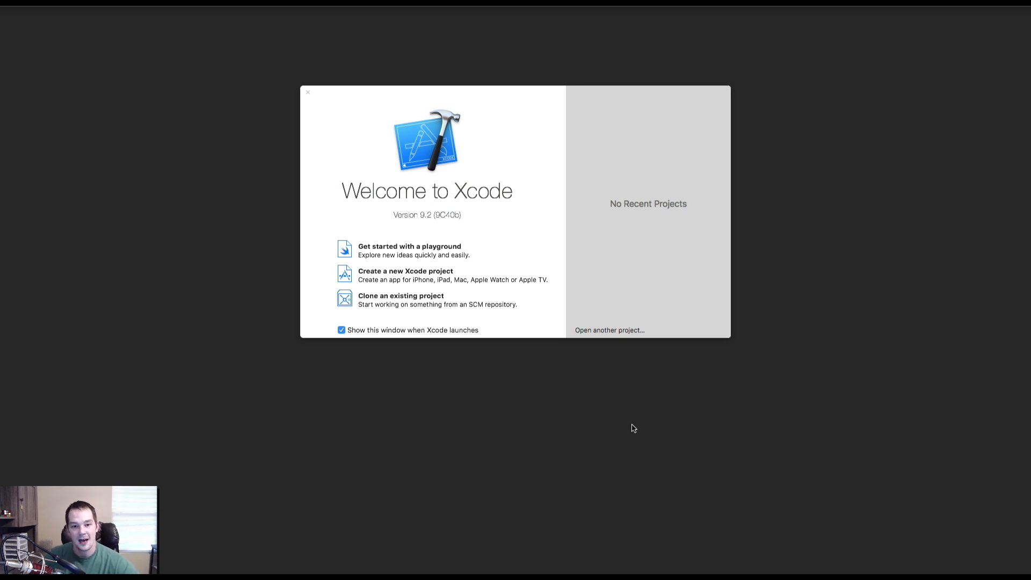
Start a new Xcode project and show the macOS templates with Cocoa App selected
{"action": "left_click", "coordinate": [405, 274]}
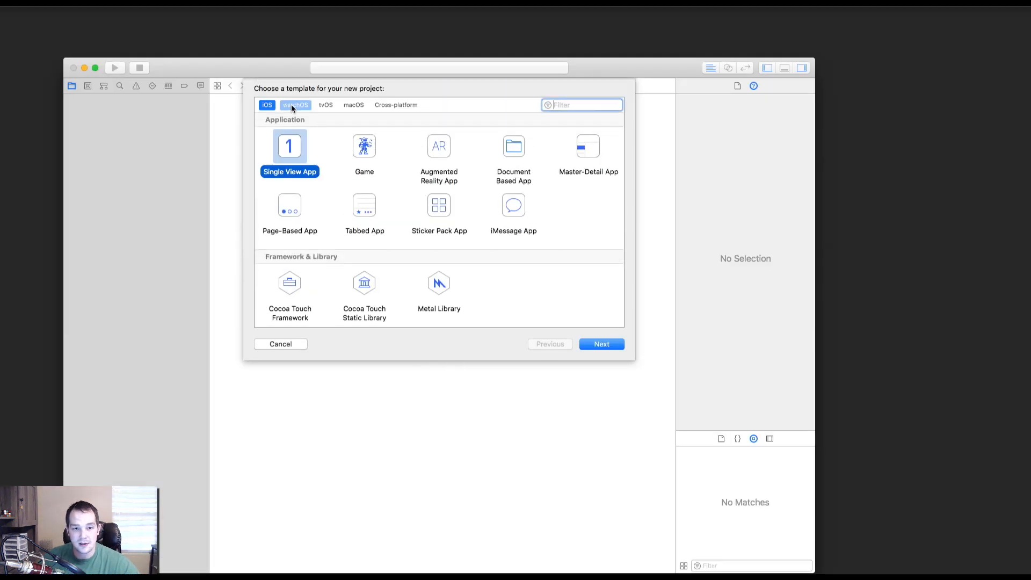
{"action": "left_click", "coordinate": [266, 105]}
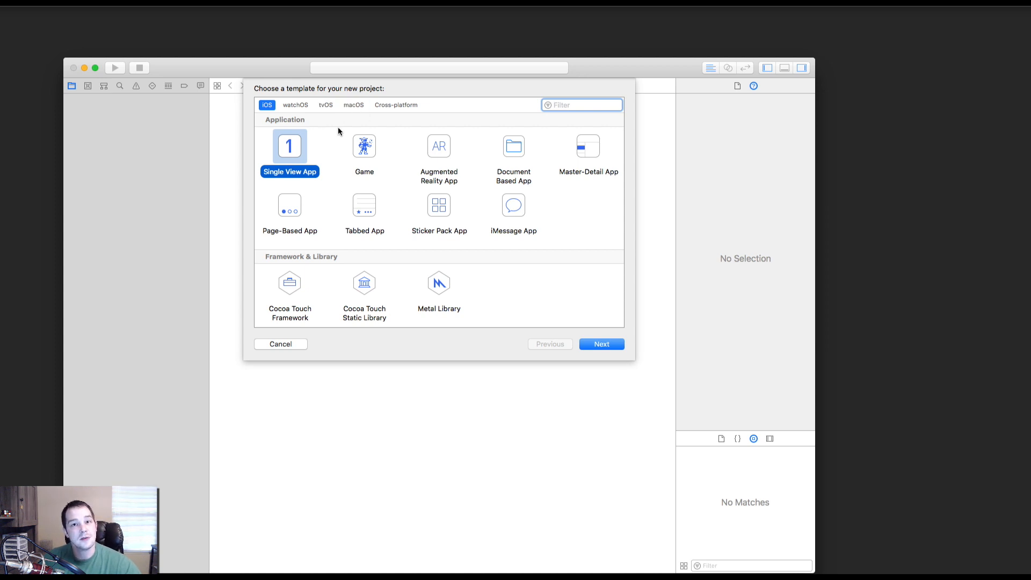
{"action": "left_click", "coordinate": [353, 104]}
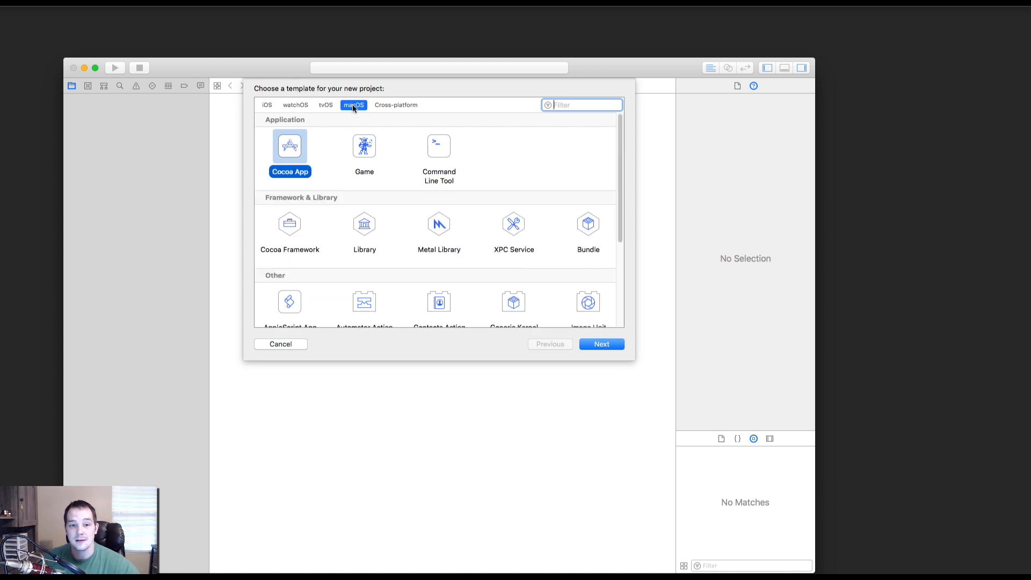
{"action": "mouse_move", "coordinate": [628, 69]}
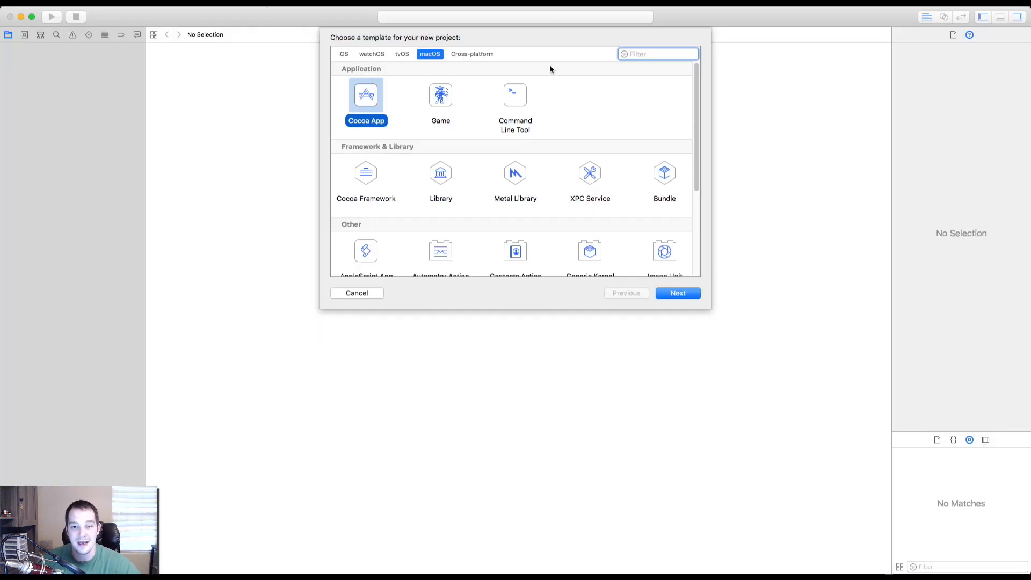
{"action": "mouse_move", "coordinate": [598, 131]}
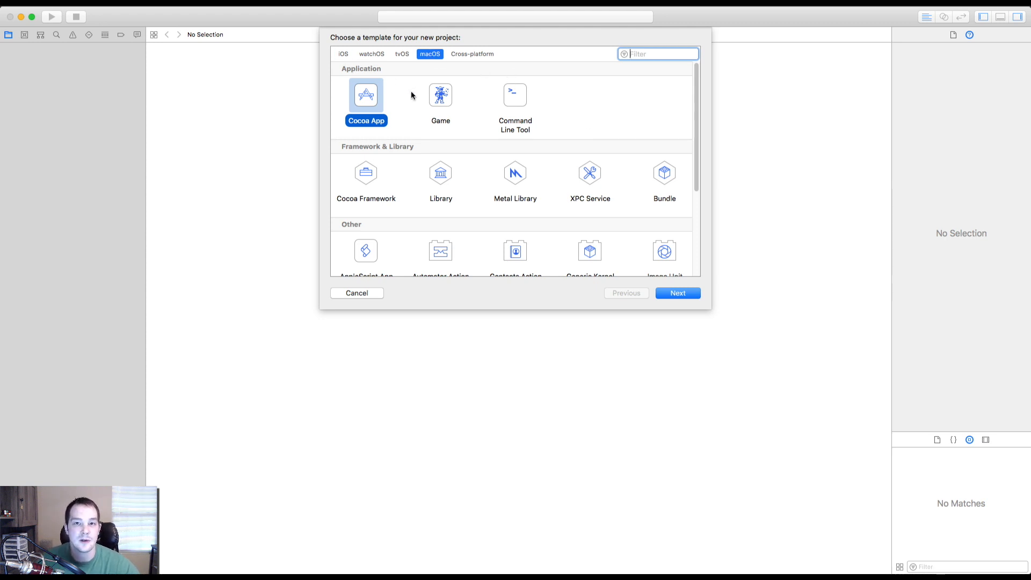
{"action": "mouse_move", "coordinate": [481, 72]}
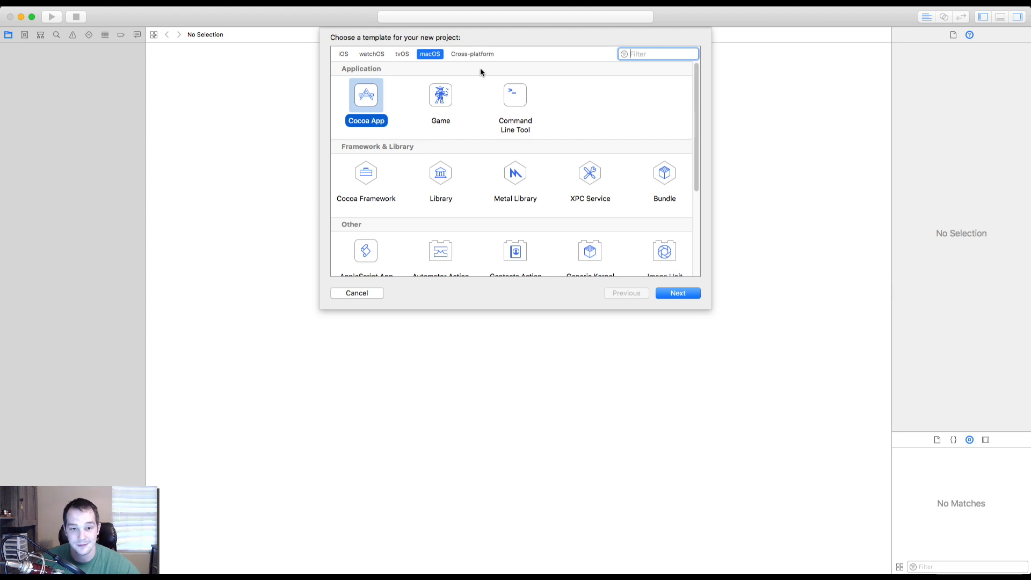
{"action": "mouse_move", "coordinate": [471, 69]}
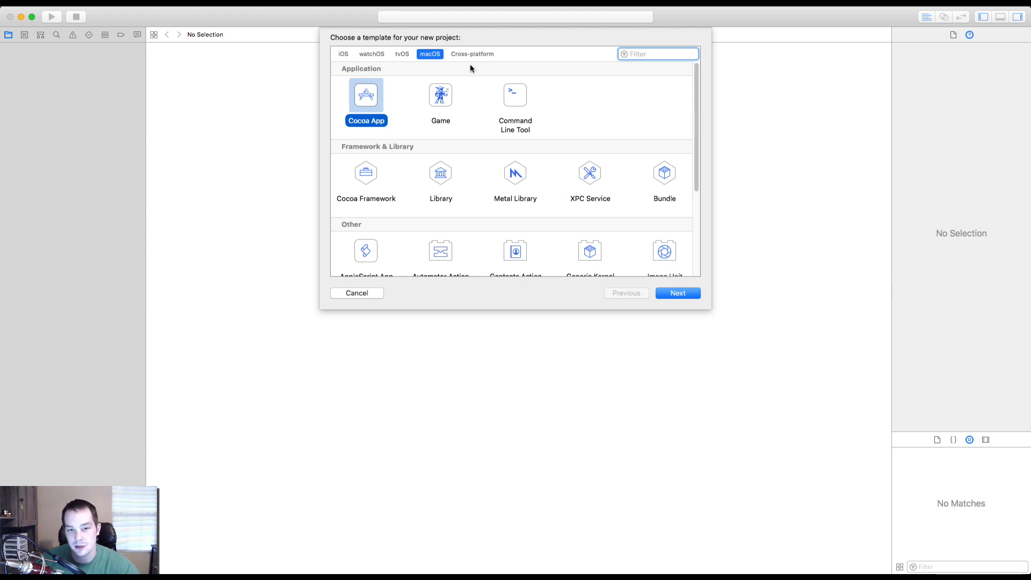
{"action": "mouse_move", "coordinate": [374, 119]}
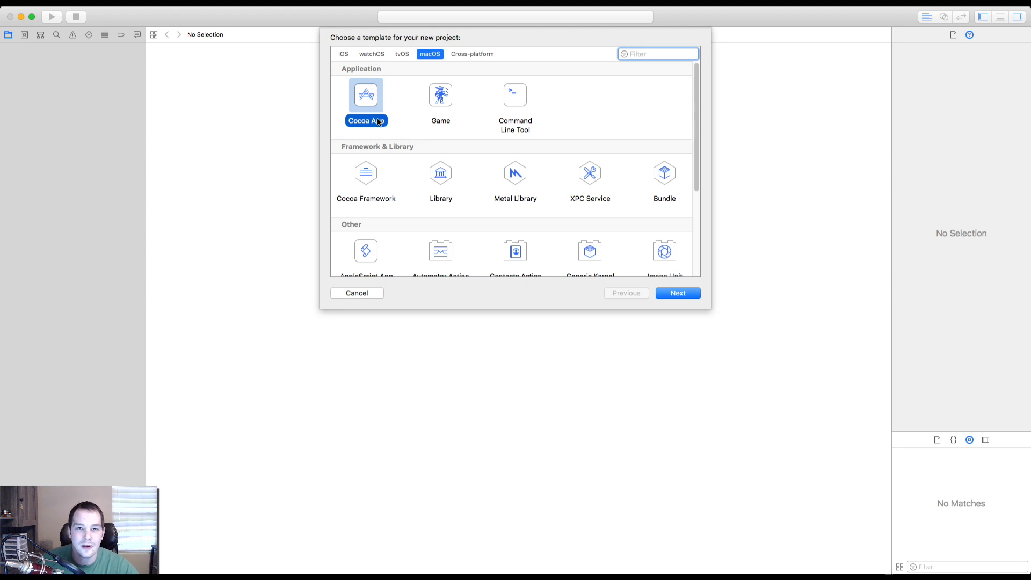
{"action": "mouse_move", "coordinate": [443, 107]}
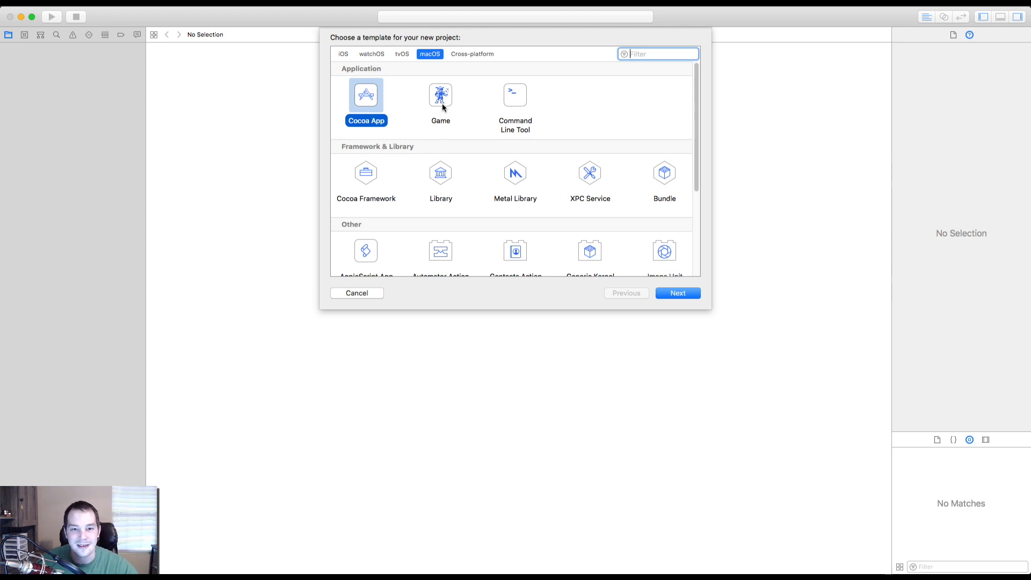
{"action": "mouse_move", "coordinate": [400, 108]}
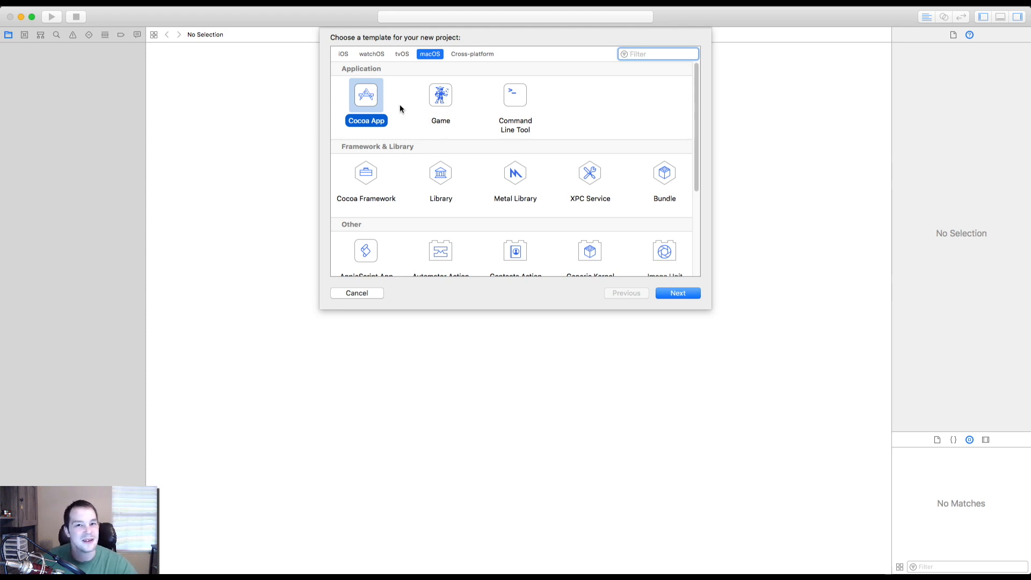
{"action": "mouse_move", "coordinate": [462, 99]}
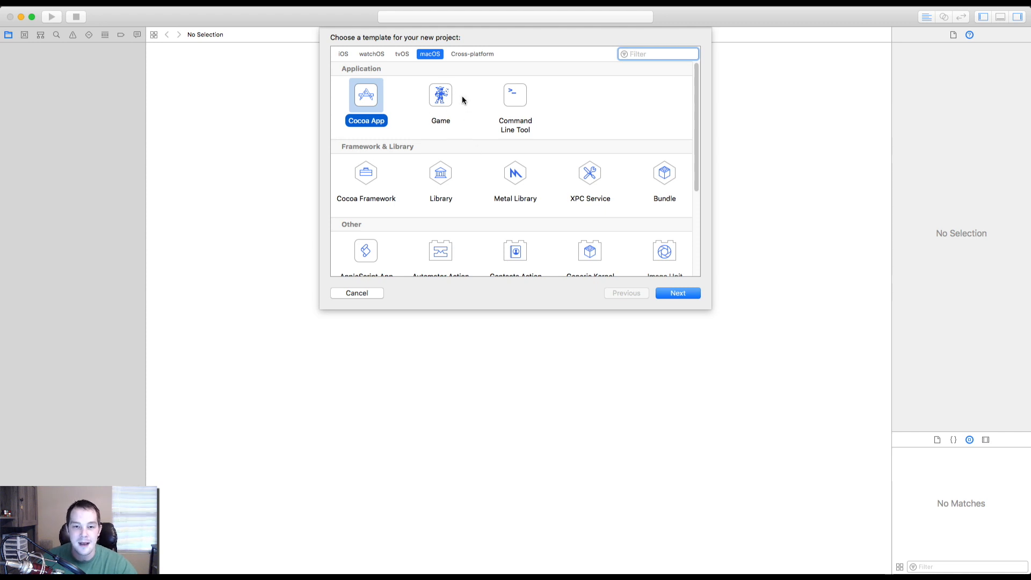
{"action": "mouse_move", "coordinate": [461, 80]}
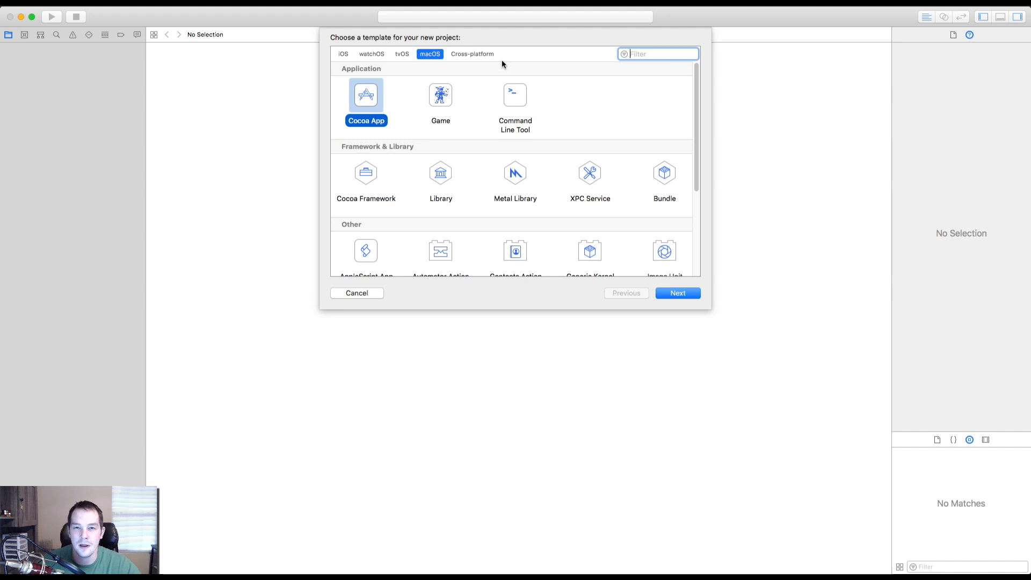
{"action": "mouse_move", "coordinate": [440, 98]}
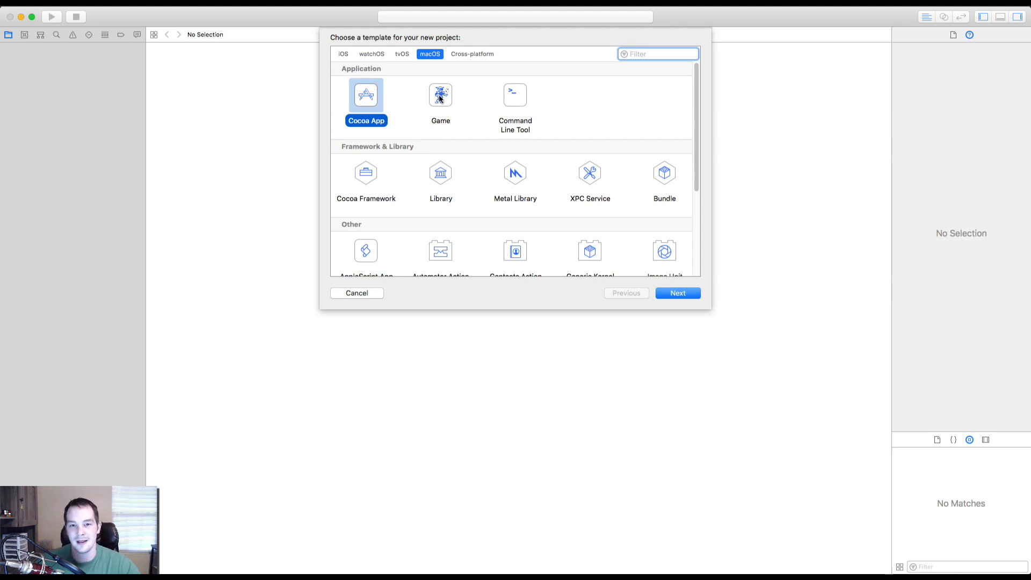
{"action": "left_click", "coordinate": [658, 54]}
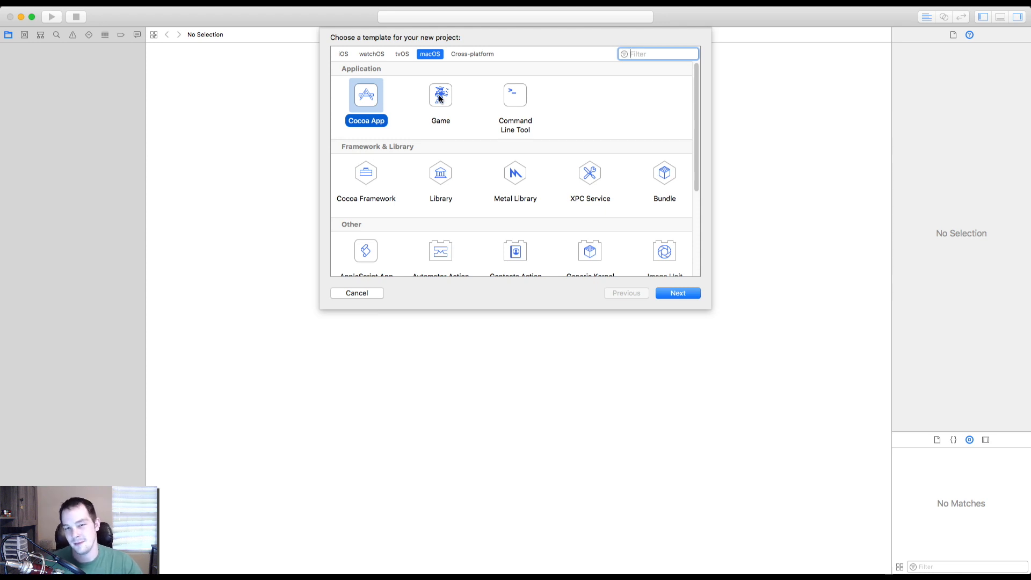
{"action": "mouse_move", "coordinate": [408, 90]}
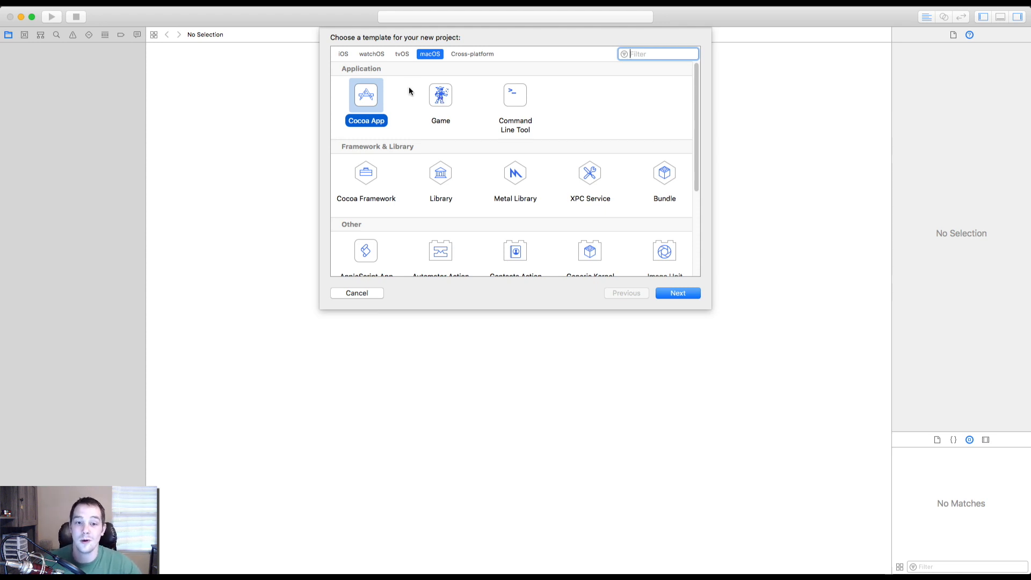
{"action": "mouse_move", "coordinate": [367, 95]}
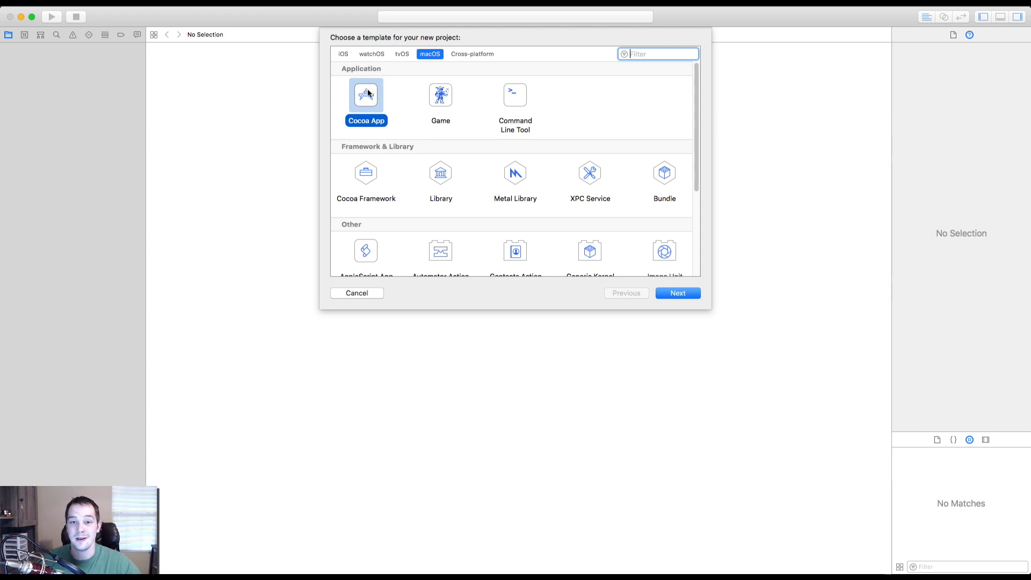
Continue with Cocoa App, name the product 'Game Engine' and enable Use Core Data
{"action": "left_click", "coordinate": [677, 292]}
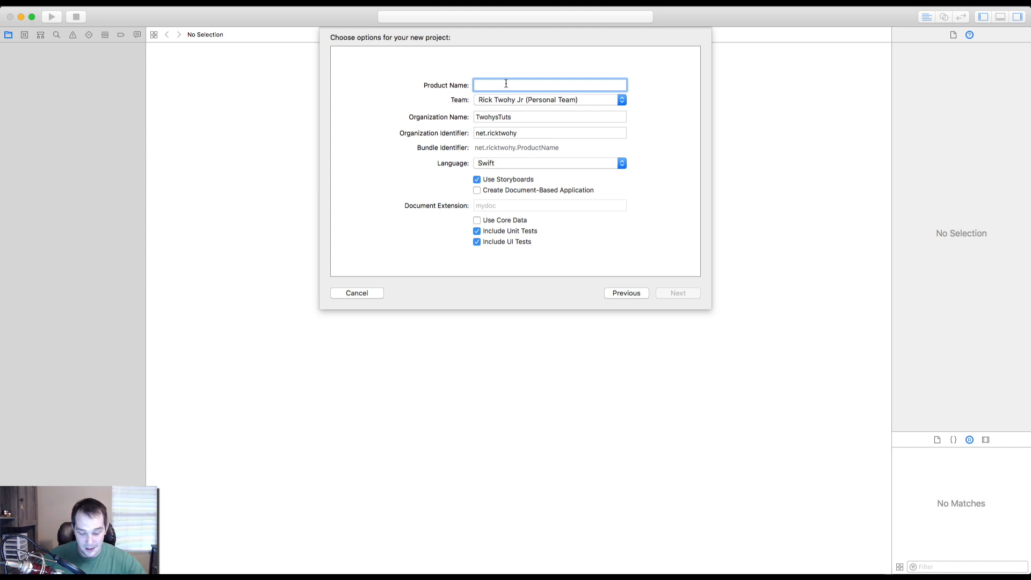
{"action": "type", "text": "Game En"}
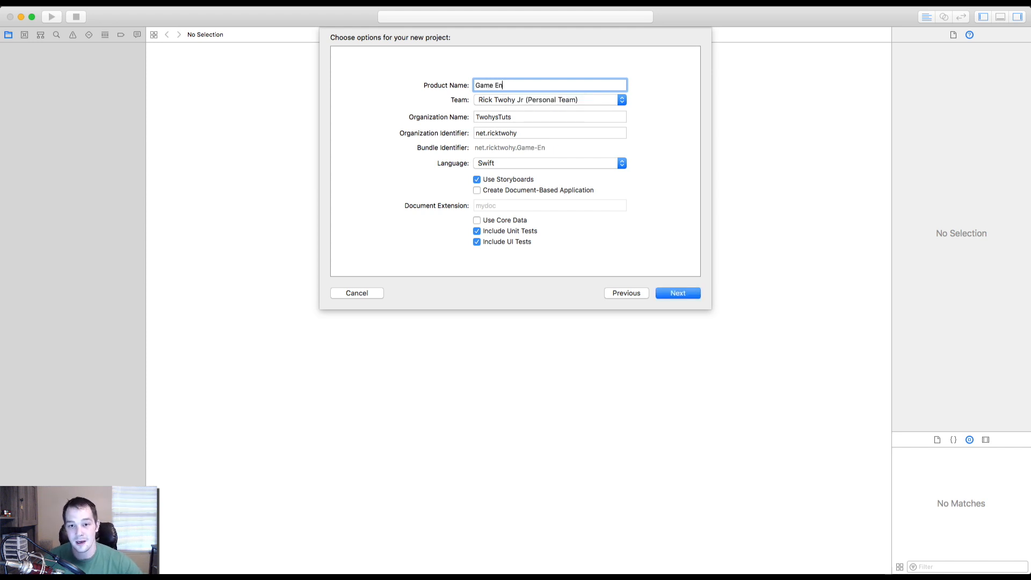
{"action": "type", "text": "gine"}
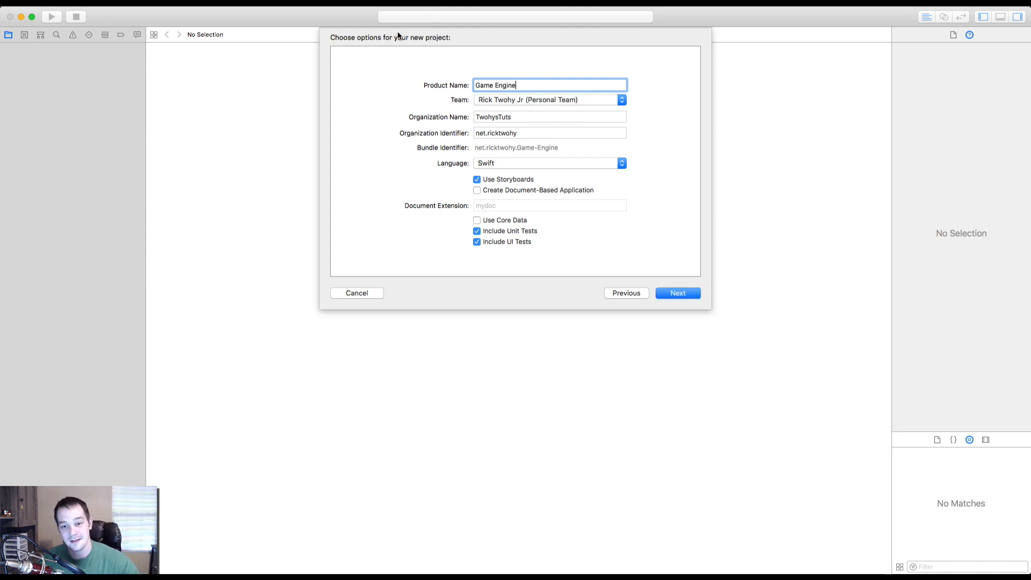
{"action": "mouse_move", "coordinate": [558, 87]}
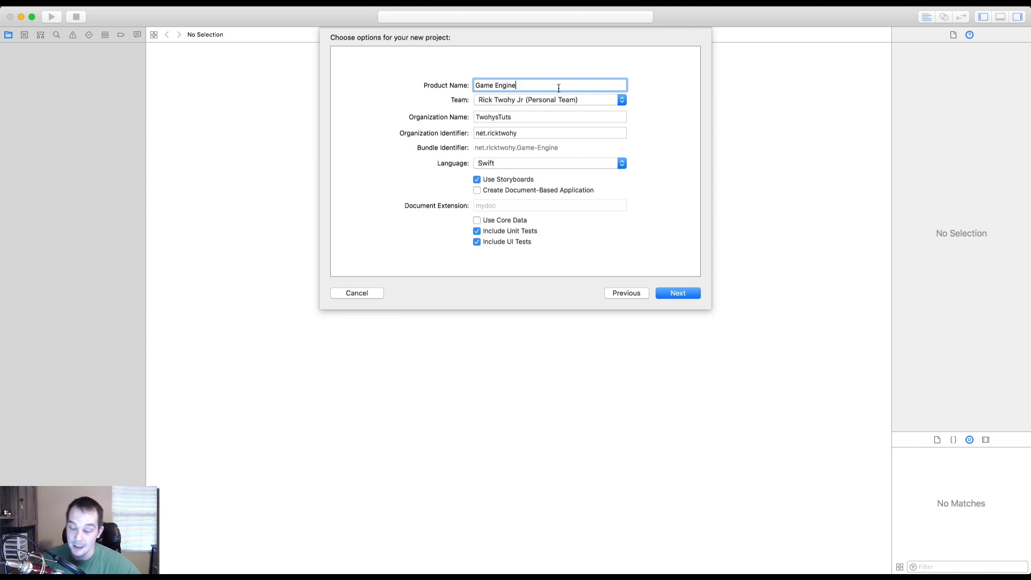
{"action": "mouse_move", "coordinate": [562, 127]}
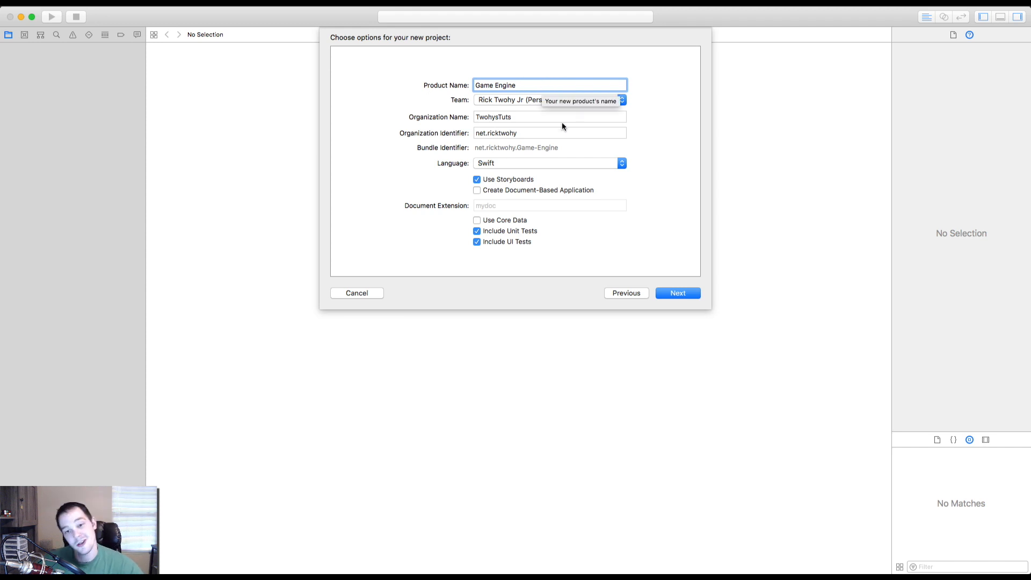
{"action": "left_click", "coordinate": [476, 220]}
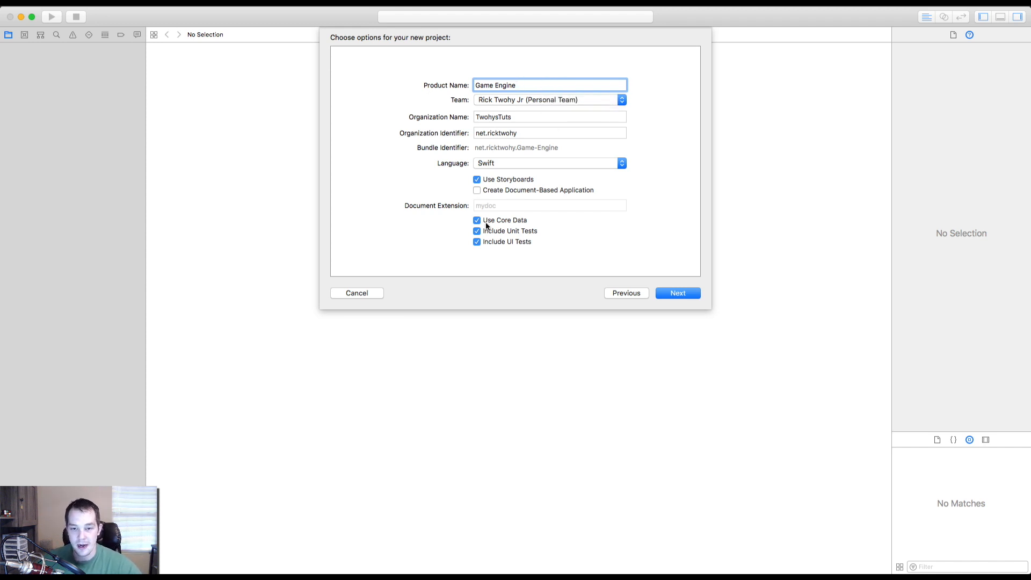
{"action": "mouse_move", "coordinate": [522, 244]}
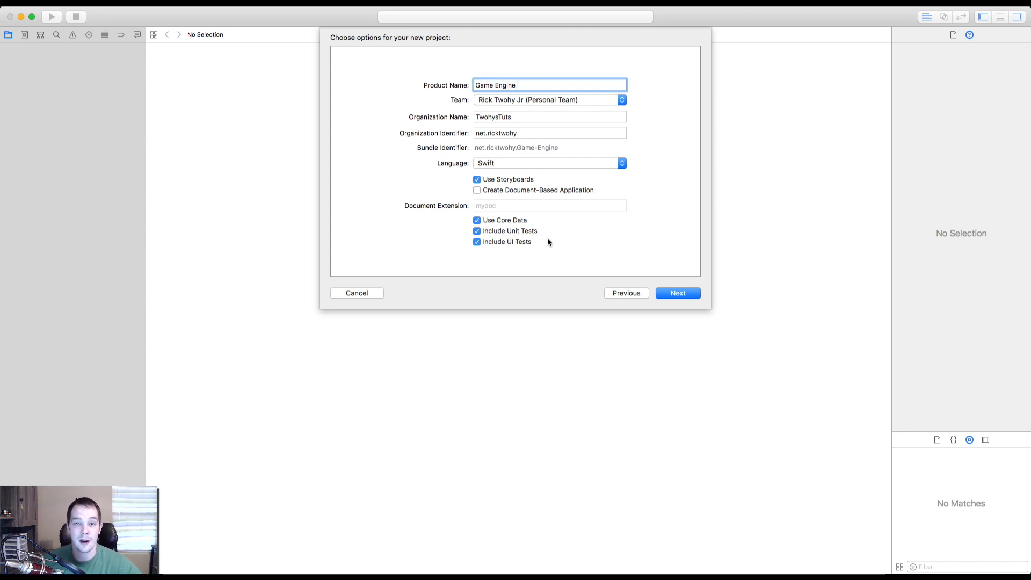
{"action": "mouse_move", "coordinate": [514, 147]}
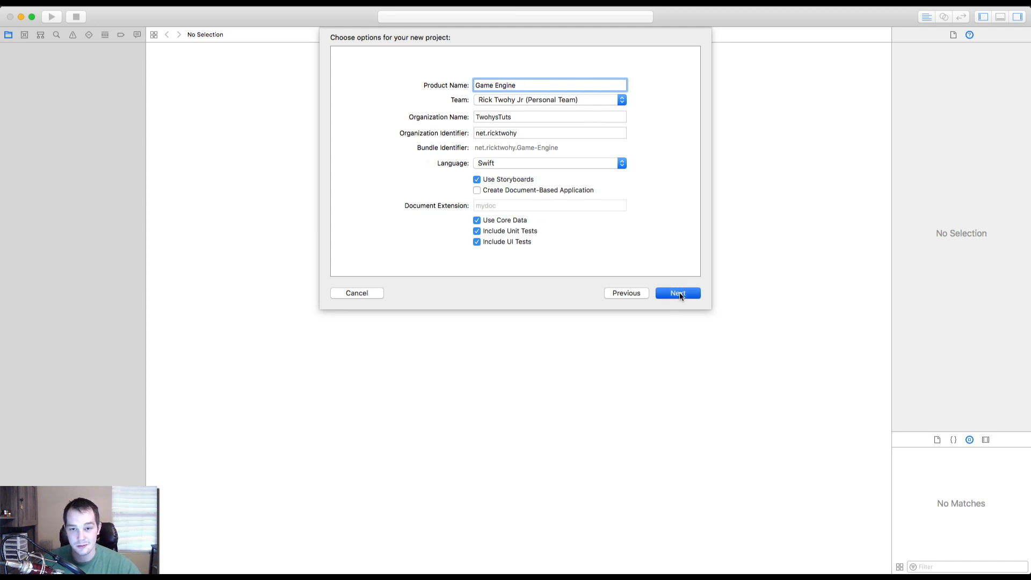
Confirm the options and reach the save location sheet pointing at MainProject
{"action": "left_click", "coordinate": [678, 293]}
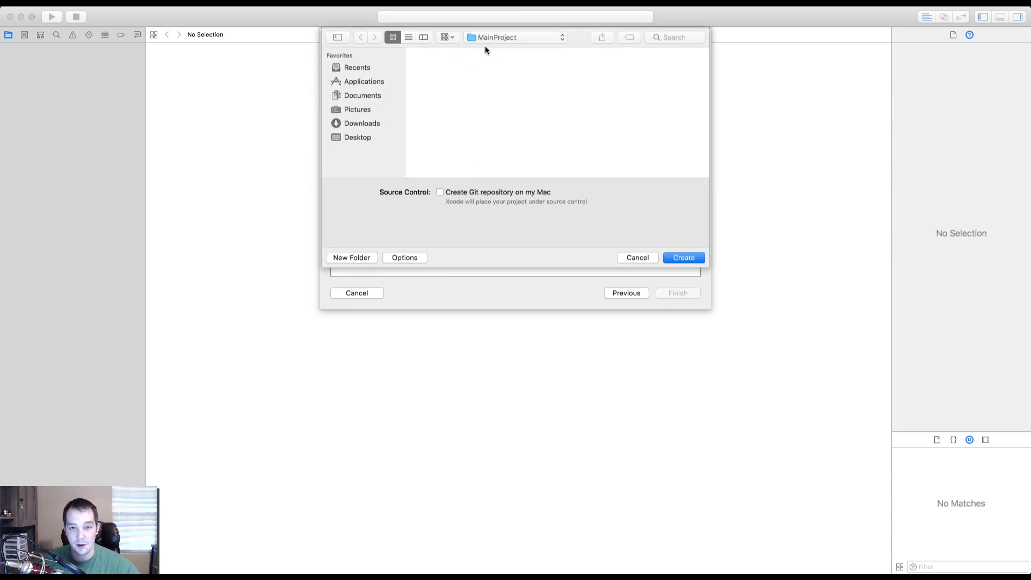
{"action": "mouse_move", "coordinate": [500, 137]}
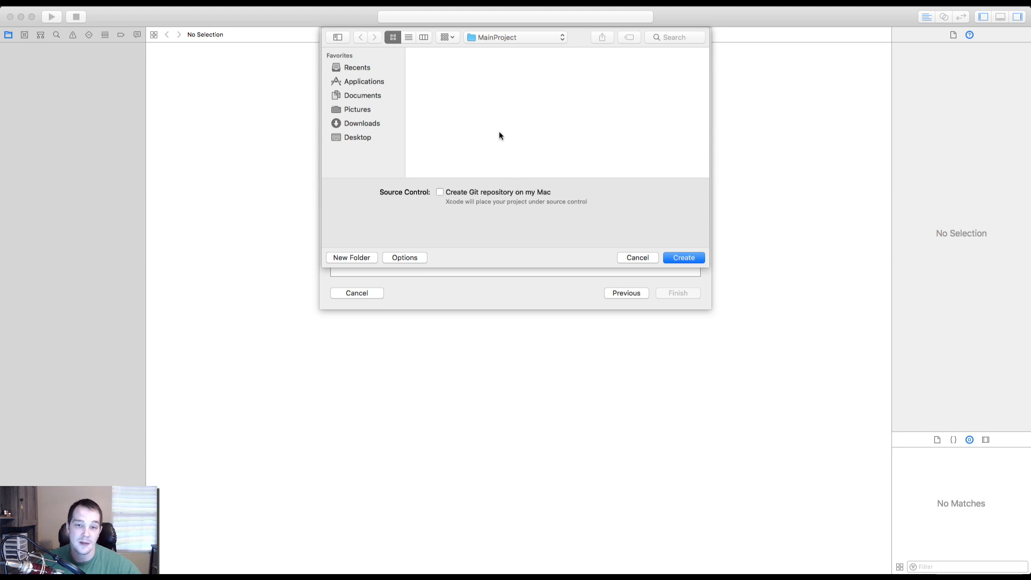
{"action": "mouse_move", "coordinate": [505, 133]}
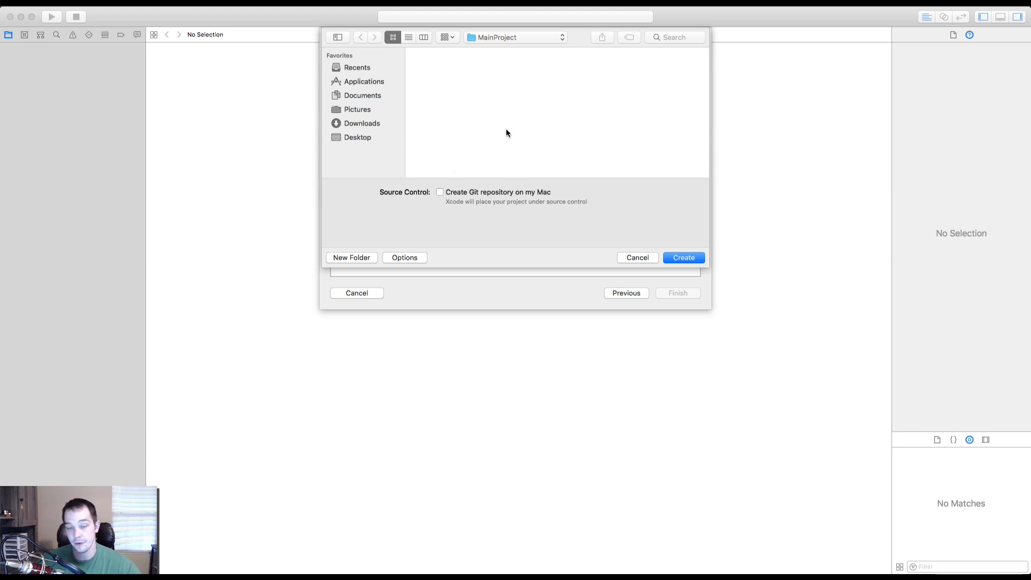
{"action": "mouse_move", "coordinate": [491, 137]}
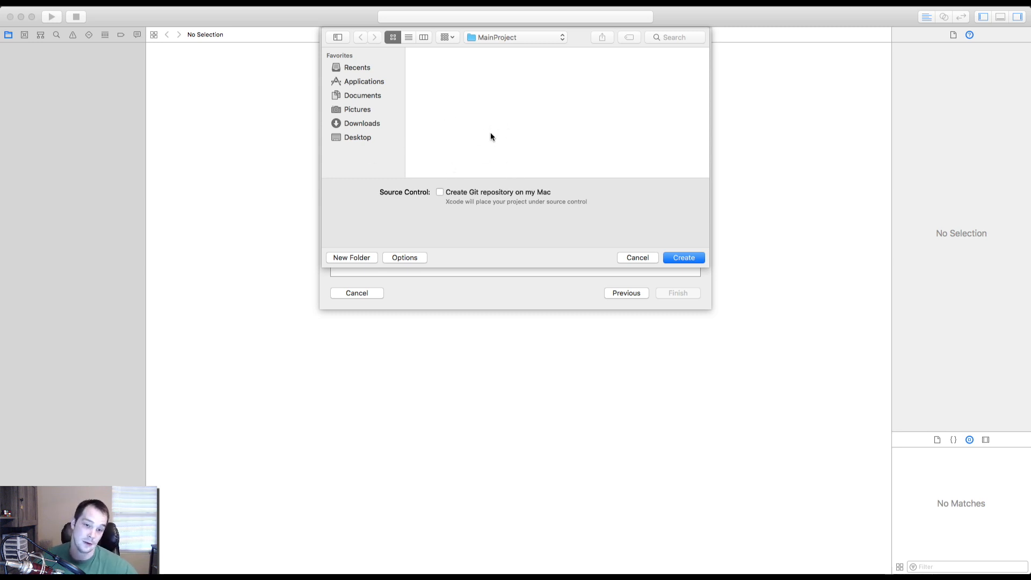
{"action": "mouse_move", "coordinate": [482, 130]}
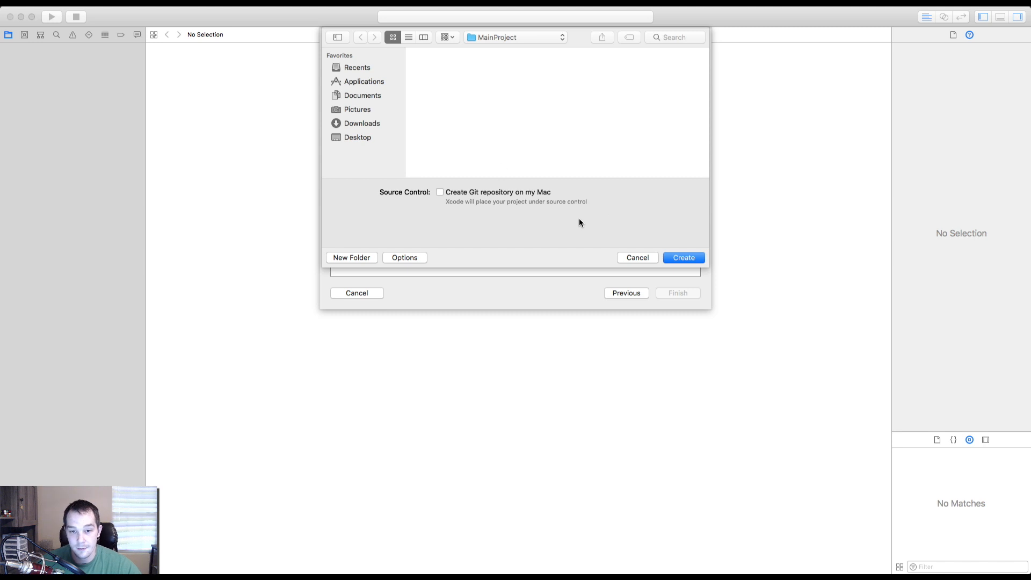
Create the project in MainProject and show the output console beneath the settings
{"action": "left_click", "coordinate": [683, 256]}
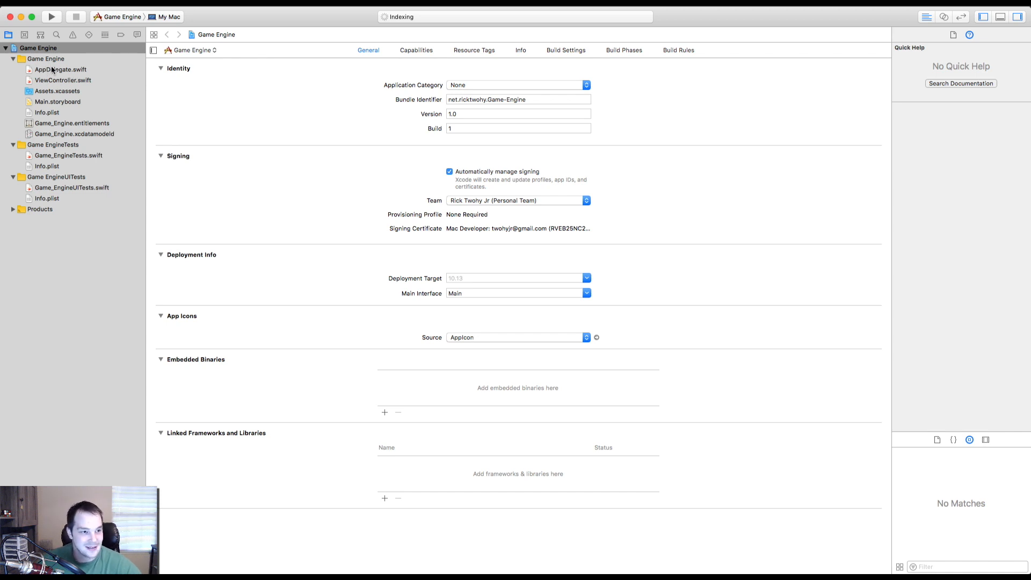
{"action": "mouse_move", "coordinate": [417, 72]}
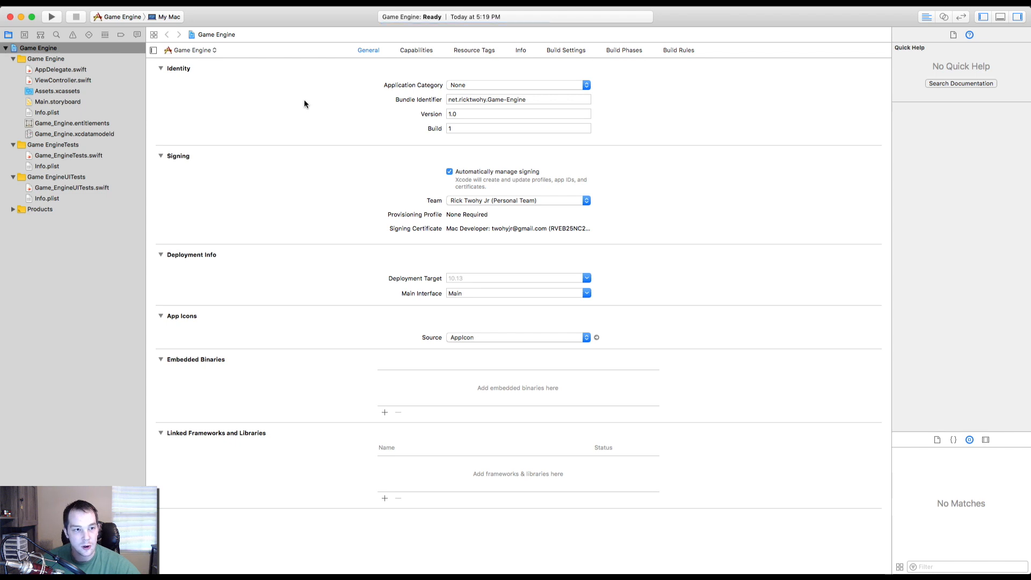
{"action": "mouse_move", "coordinate": [333, 182]}
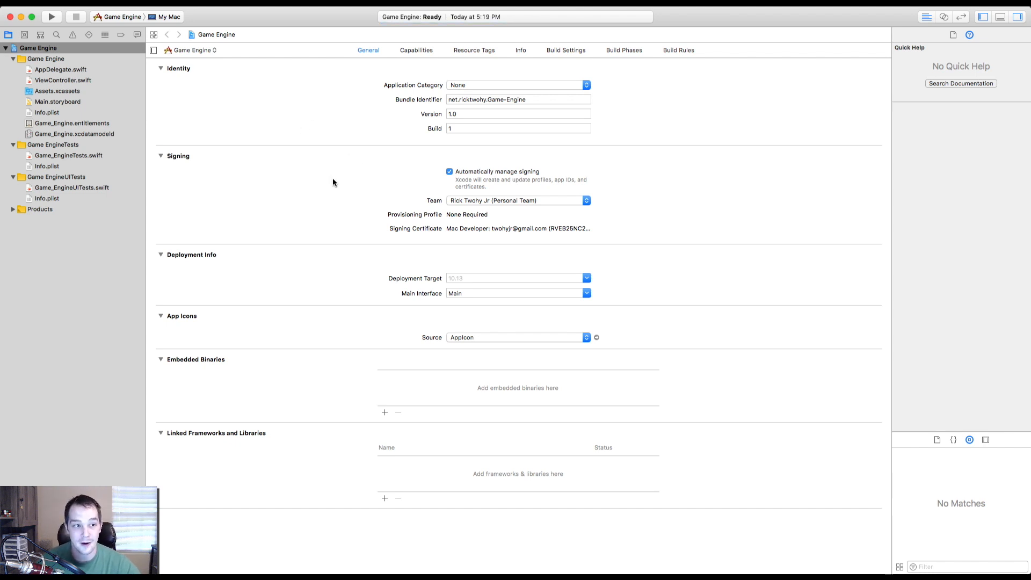
{"action": "mouse_move", "coordinate": [375, 139]}
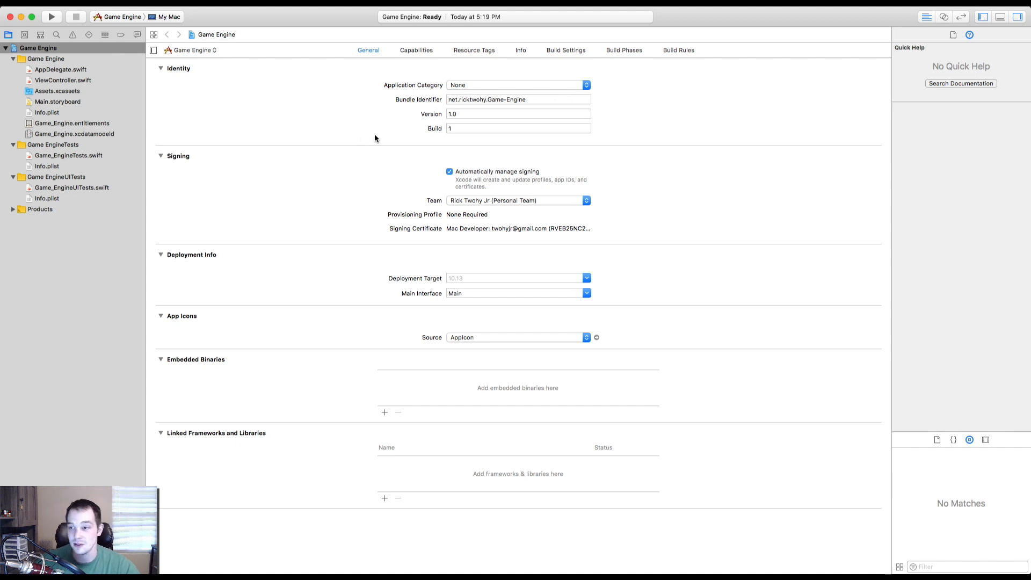
{"action": "mouse_move", "coordinate": [51, 113]}
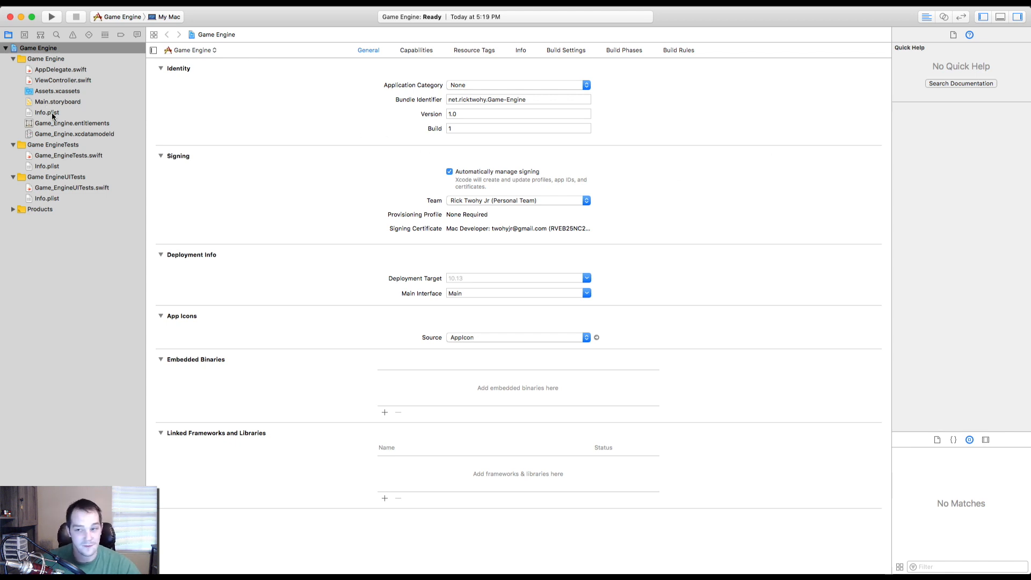
{"action": "mouse_move", "coordinate": [941, 242]}
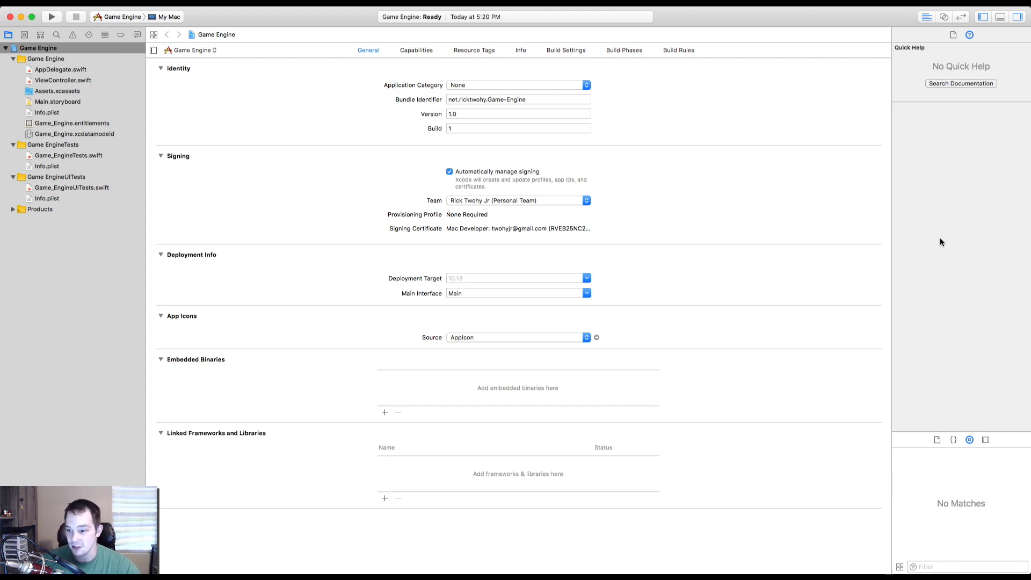
{"action": "mouse_move", "coordinate": [959, 491]}
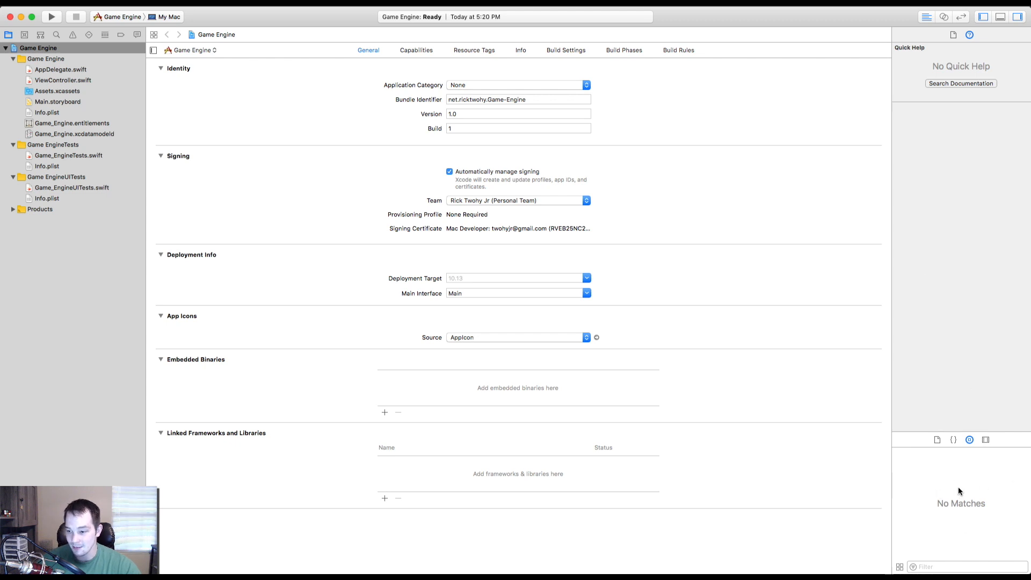
{"action": "mouse_move", "coordinate": [748, 194]}
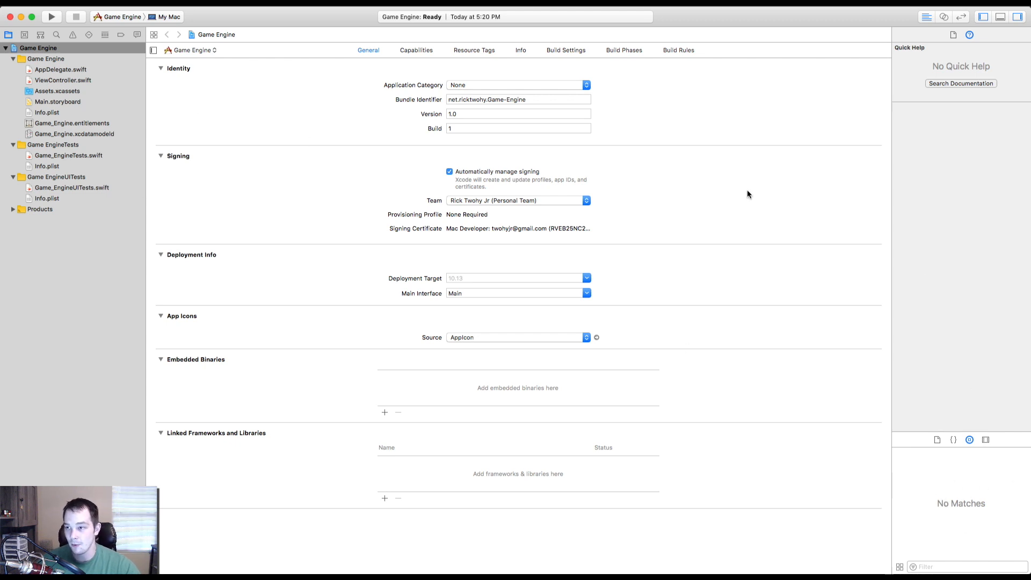
{"action": "mouse_move", "coordinate": [923, 40]}
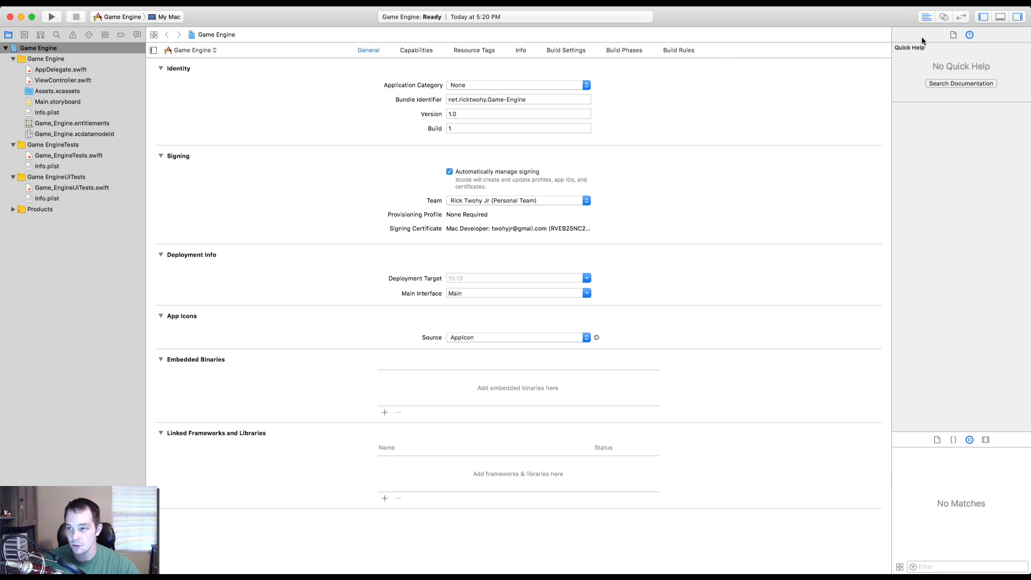
{"action": "mouse_move", "coordinate": [668, 85]}
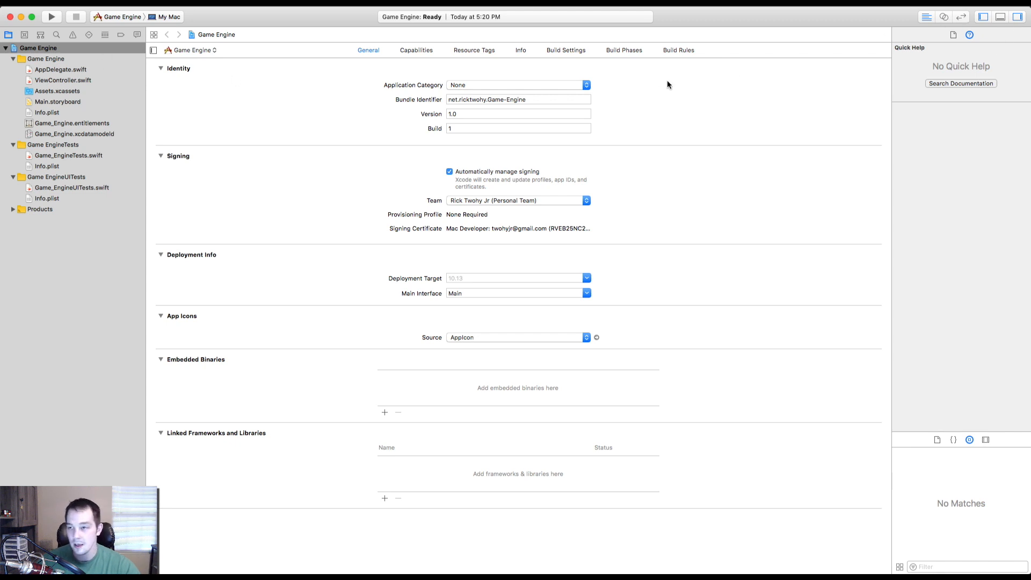
{"action": "left_click", "coordinate": [983, 16]}
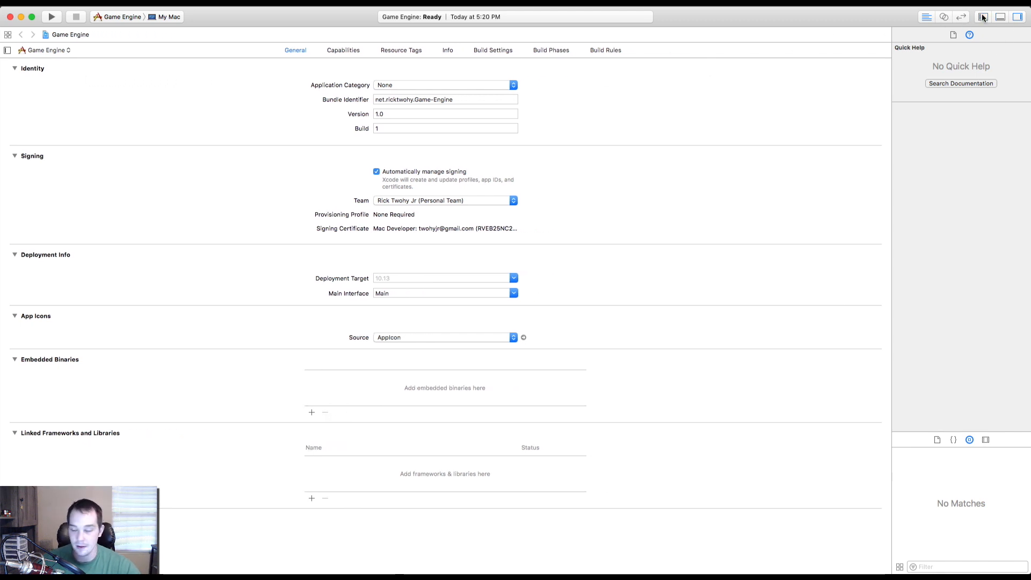
{"action": "left_click", "coordinate": [983, 16]}
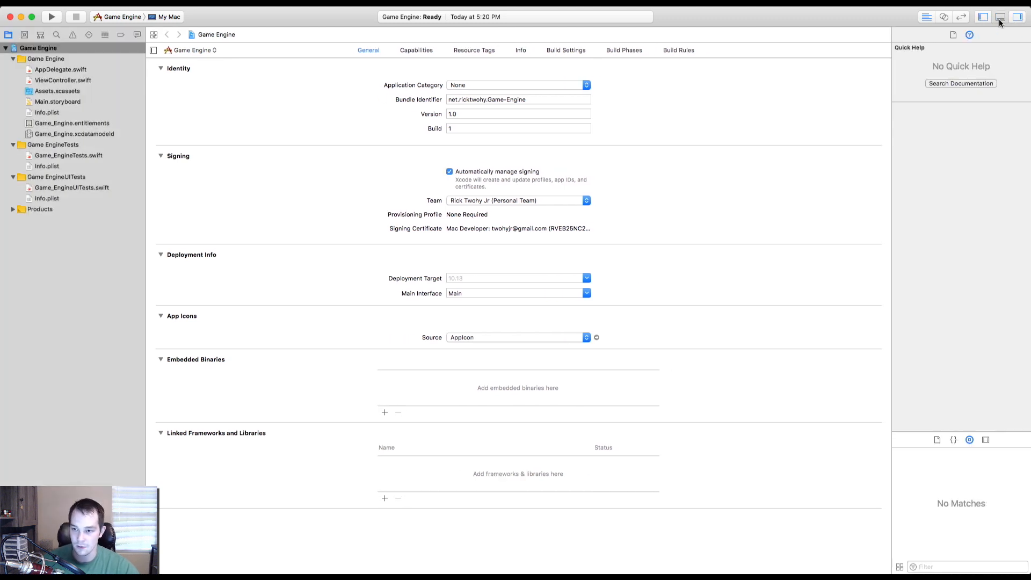
{"action": "left_click", "coordinate": [1000, 16]}
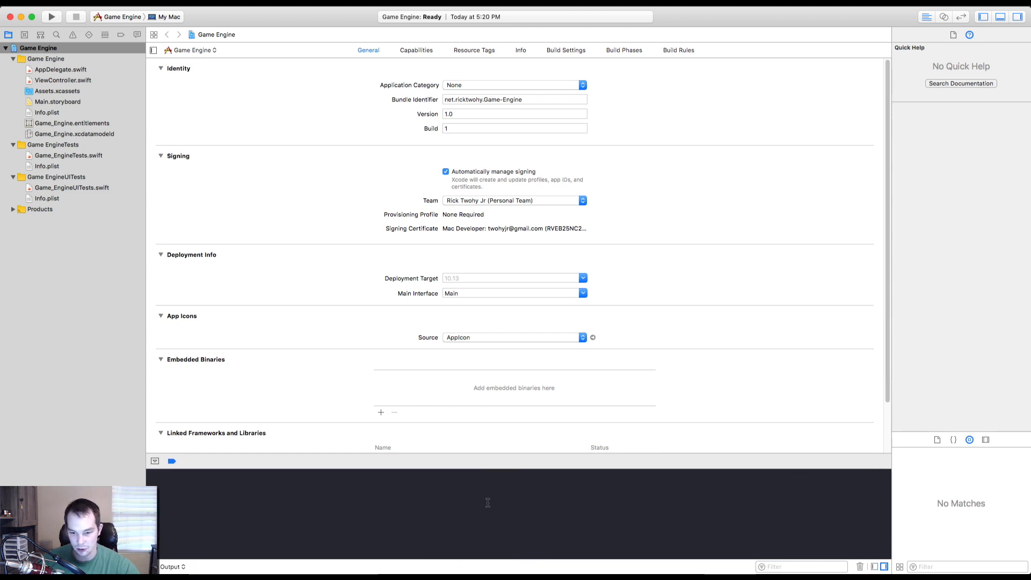
{"action": "mouse_move", "coordinate": [405, 468]}
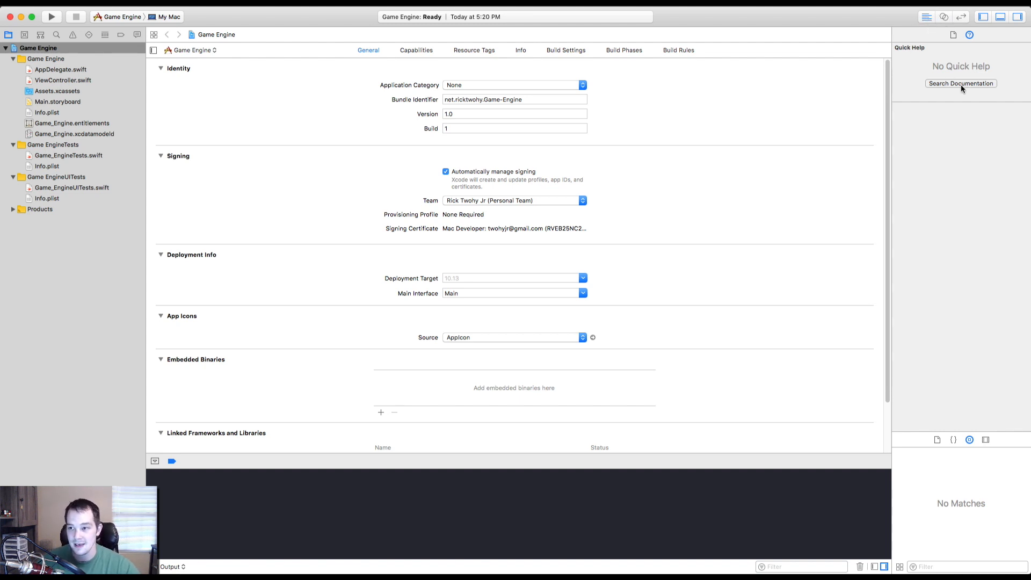
{"action": "mouse_move", "coordinate": [836, 177]}
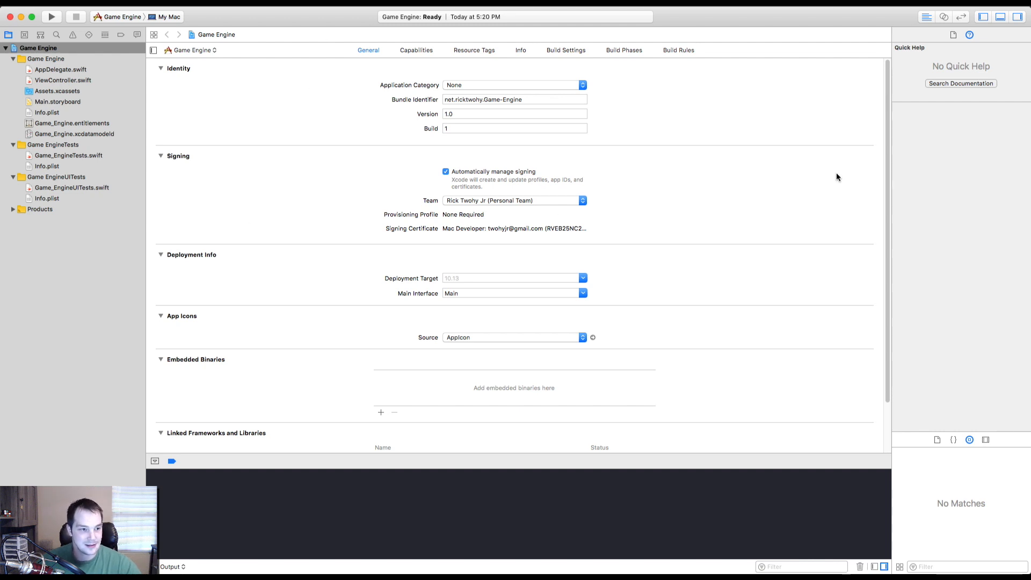
{"action": "mouse_move", "coordinate": [289, 122]}
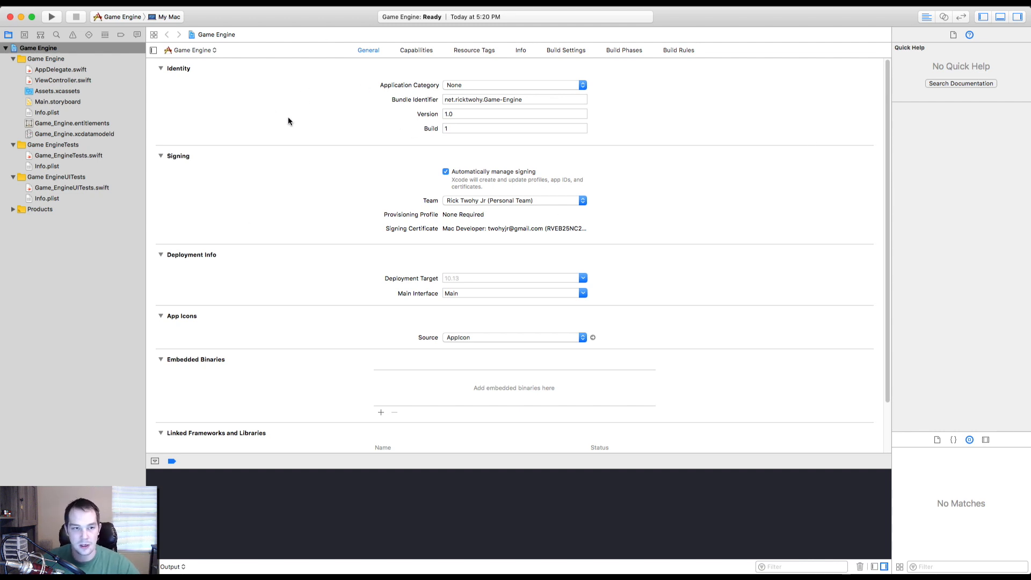
{"action": "mouse_move", "coordinate": [62, 101]}
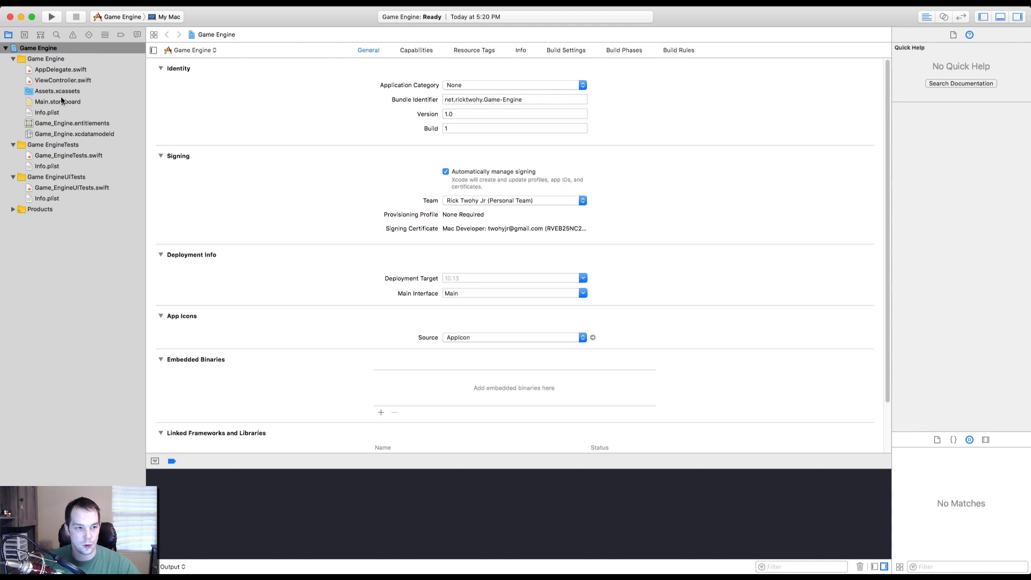
Open Main.storyboard and scroll through its menu, window and view controller scenes
{"action": "left_click", "coordinate": [57, 101]}
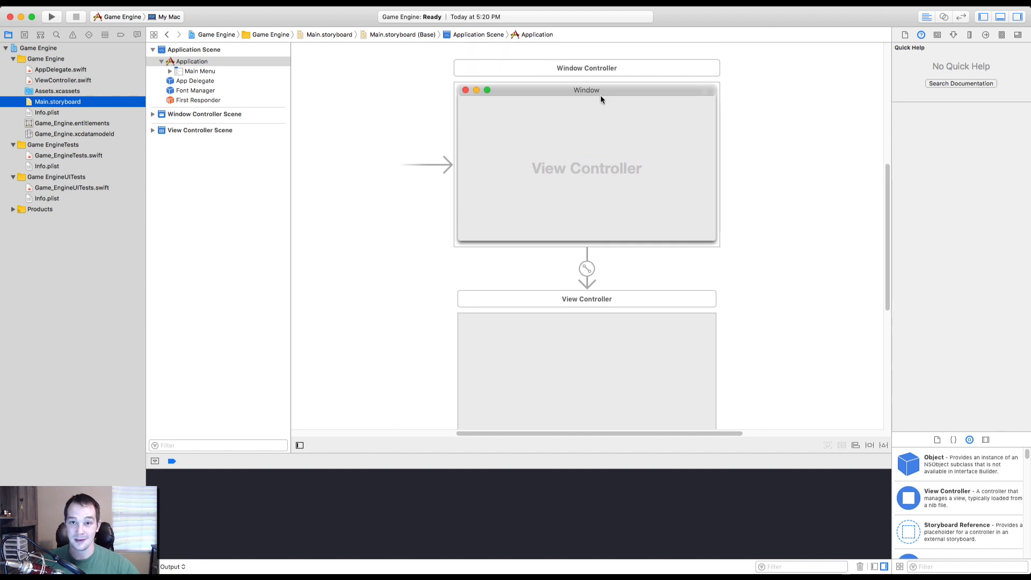
{"action": "scroll", "scroll_direction": "down", "scroll_amount": 3}
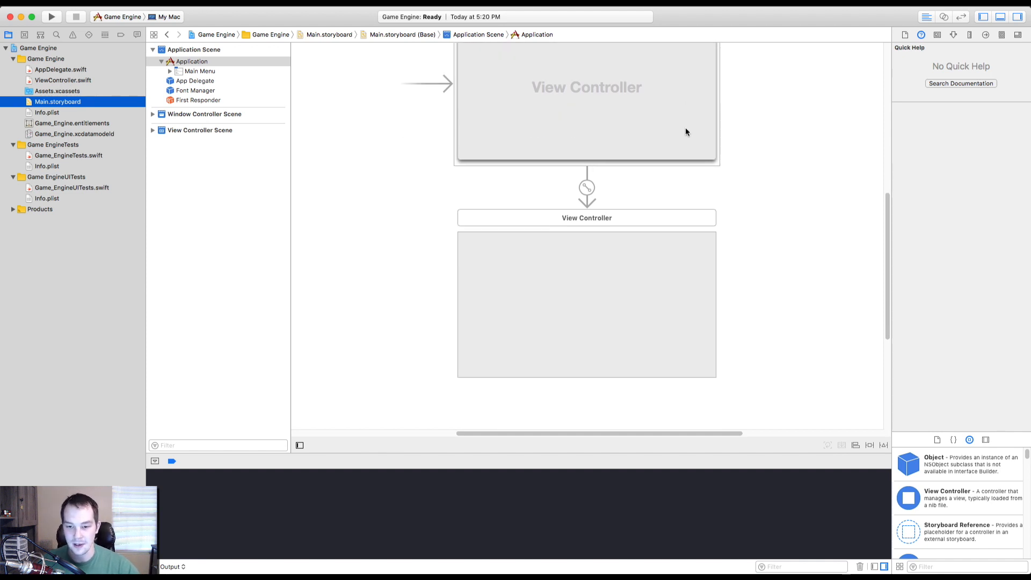
{"action": "mouse_move", "coordinate": [547, 201]}
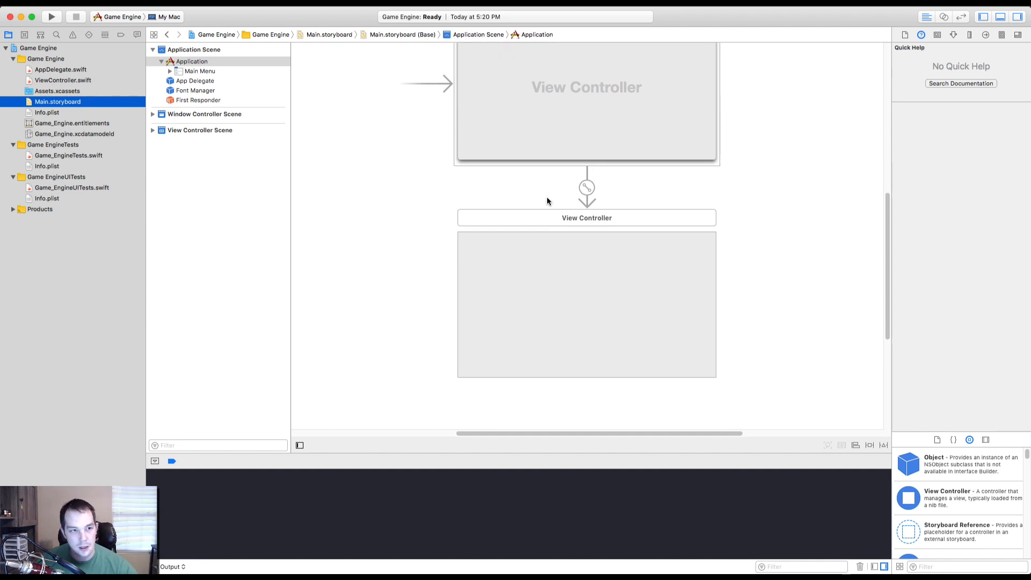
{"action": "mouse_move", "coordinate": [551, 199]}
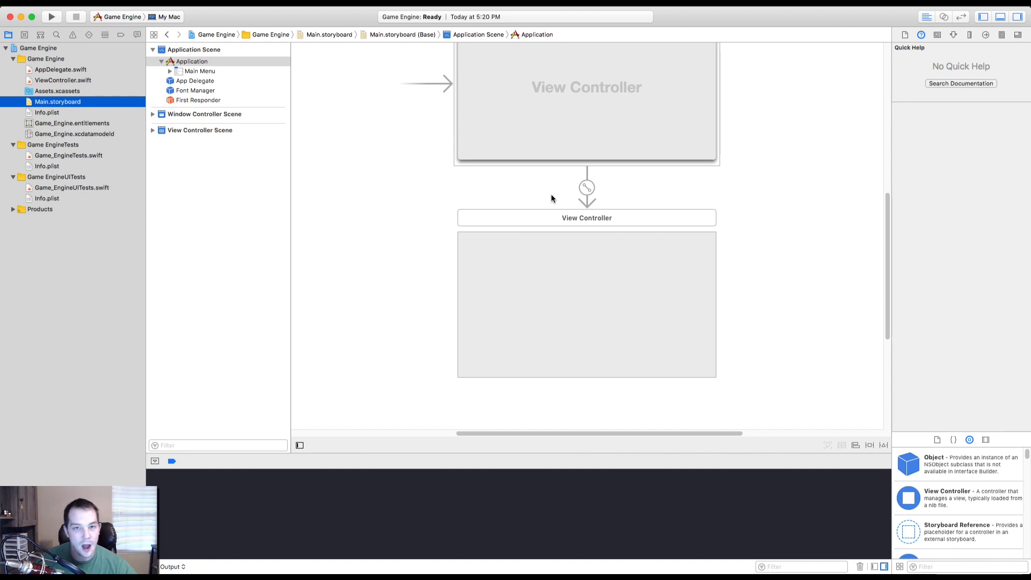
{"action": "mouse_move", "coordinate": [568, 227]}
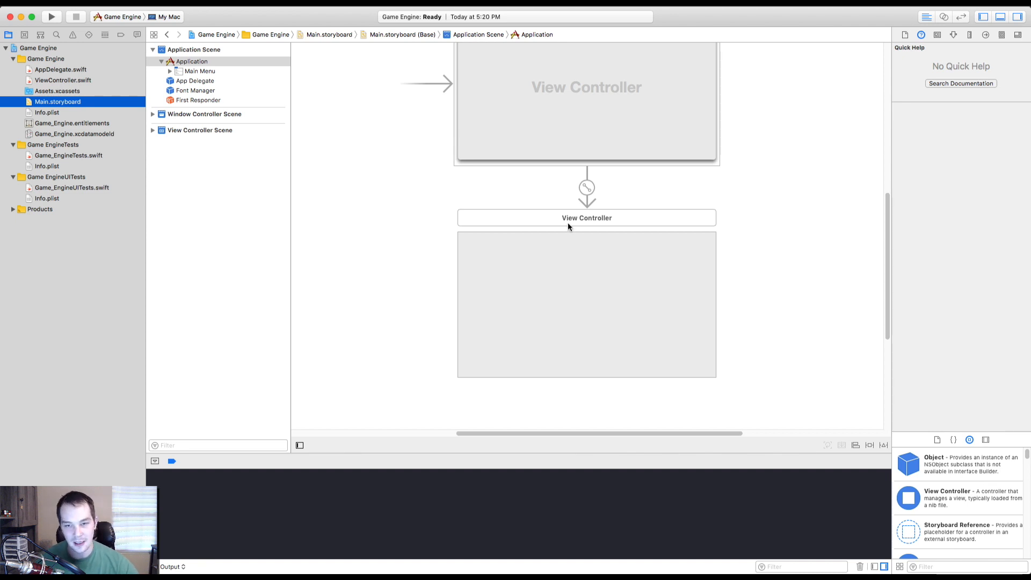
{"action": "mouse_move", "coordinate": [577, 221]}
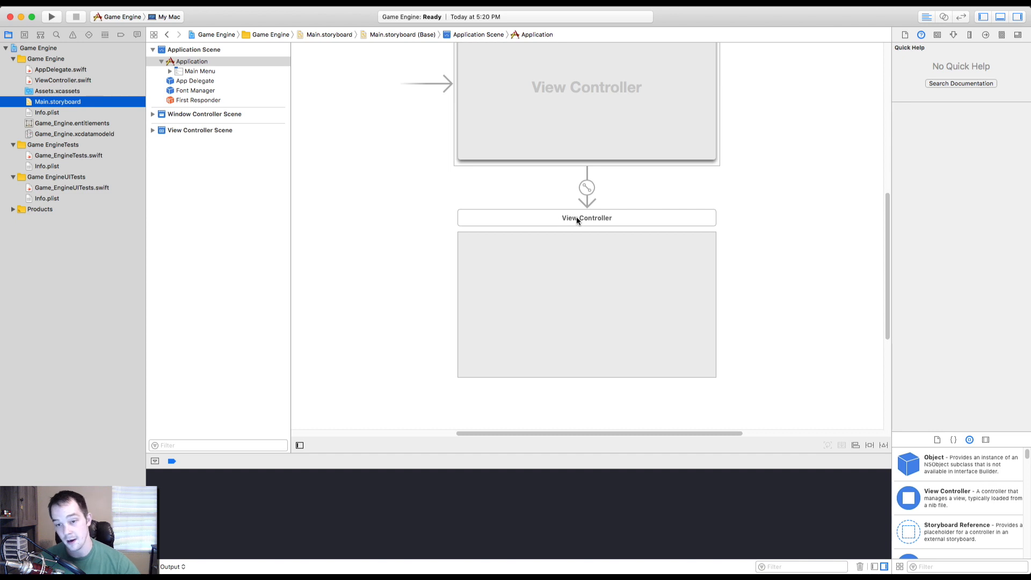
{"action": "mouse_move", "coordinate": [589, 228]}
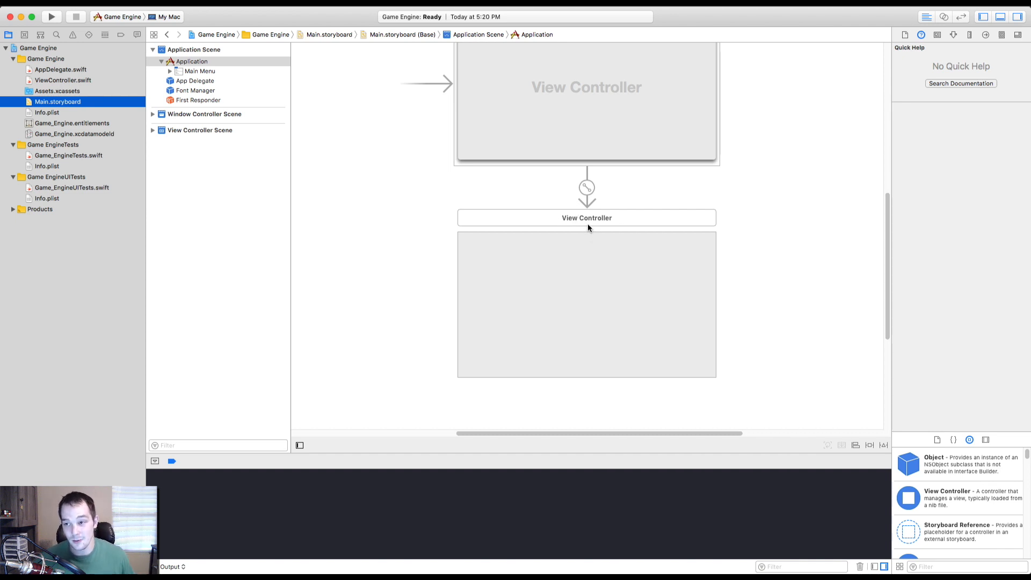
{"action": "mouse_move", "coordinate": [592, 228]}
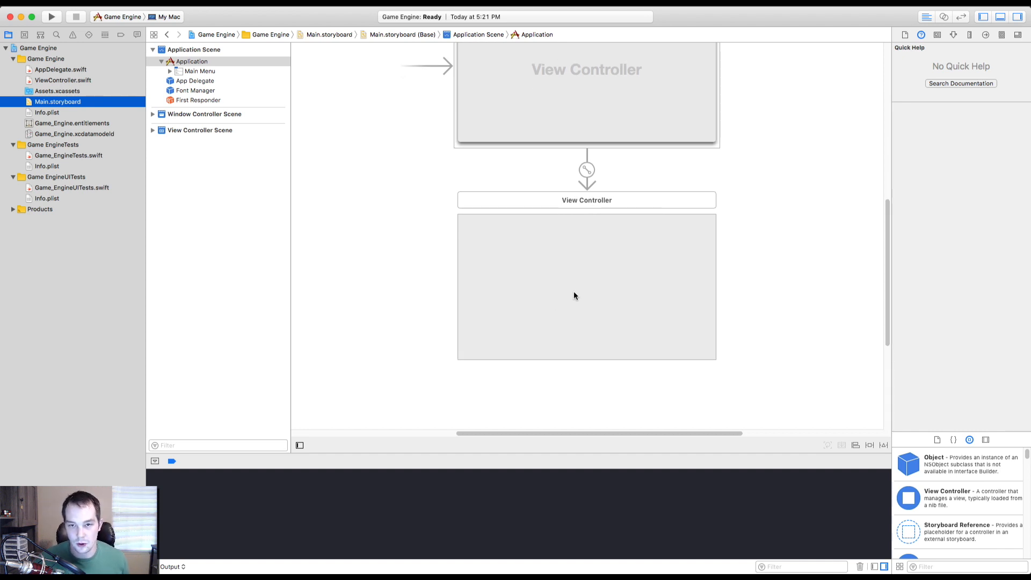
{"action": "scroll", "scroll_direction": "down", "scroll_amount": 3}
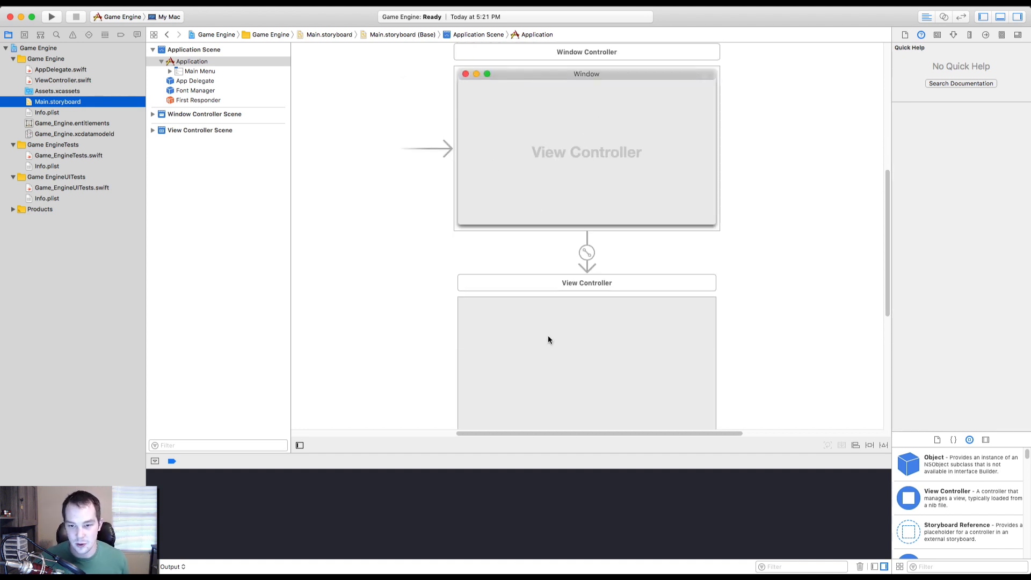
{"action": "mouse_move", "coordinate": [369, 240]}
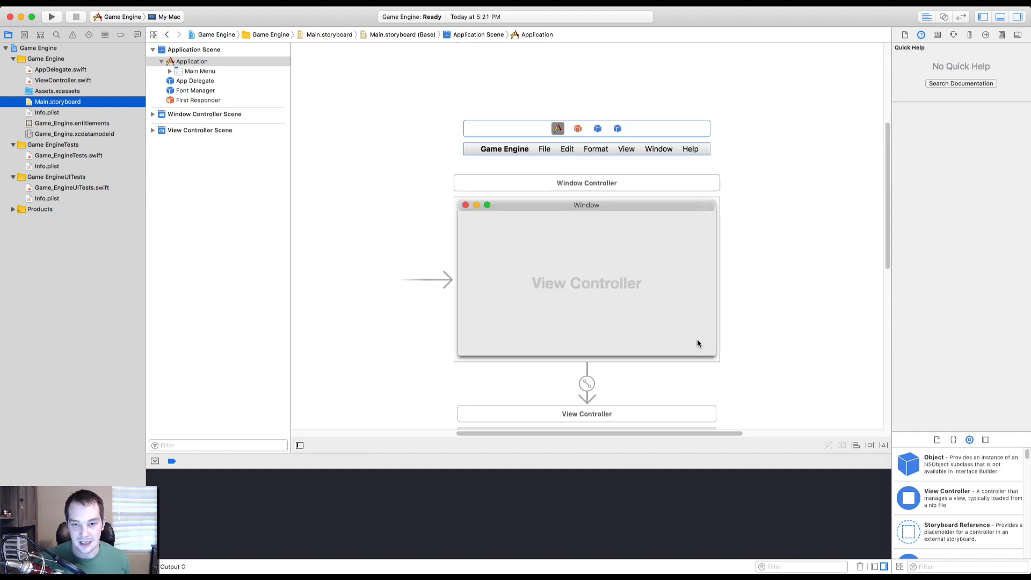
{"action": "scroll", "scroll_direction": "down", "scroll_amount": 3}
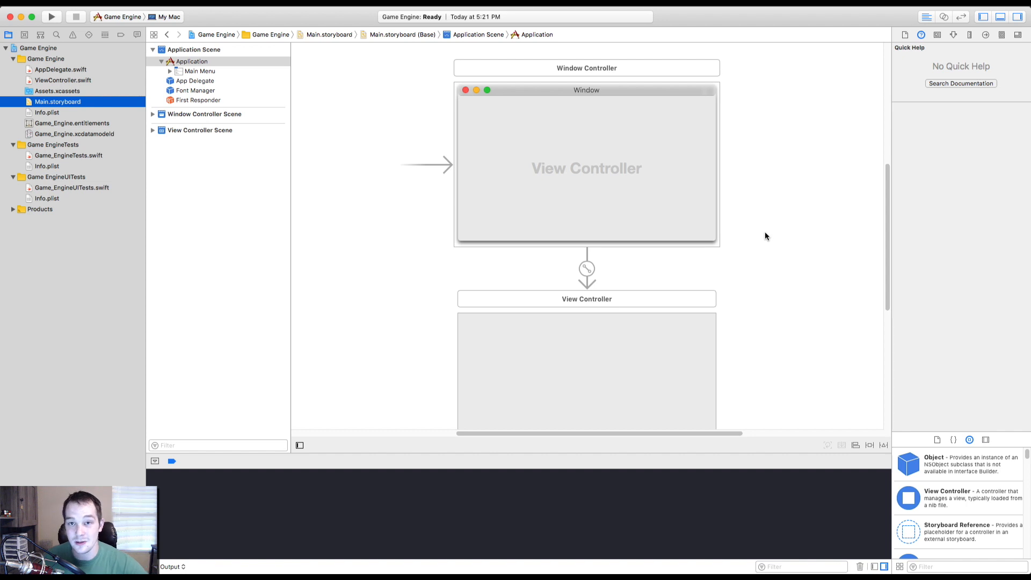
{"action": "mouse_move", "coordinate": [515, 101]}
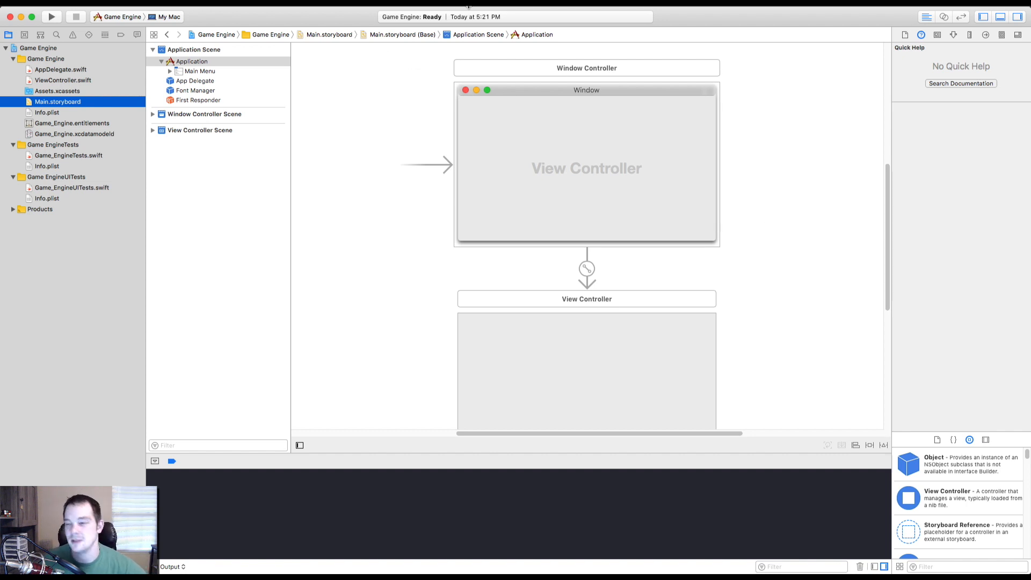
{"action": "mouse_move", "coordinate": [820, 111]}
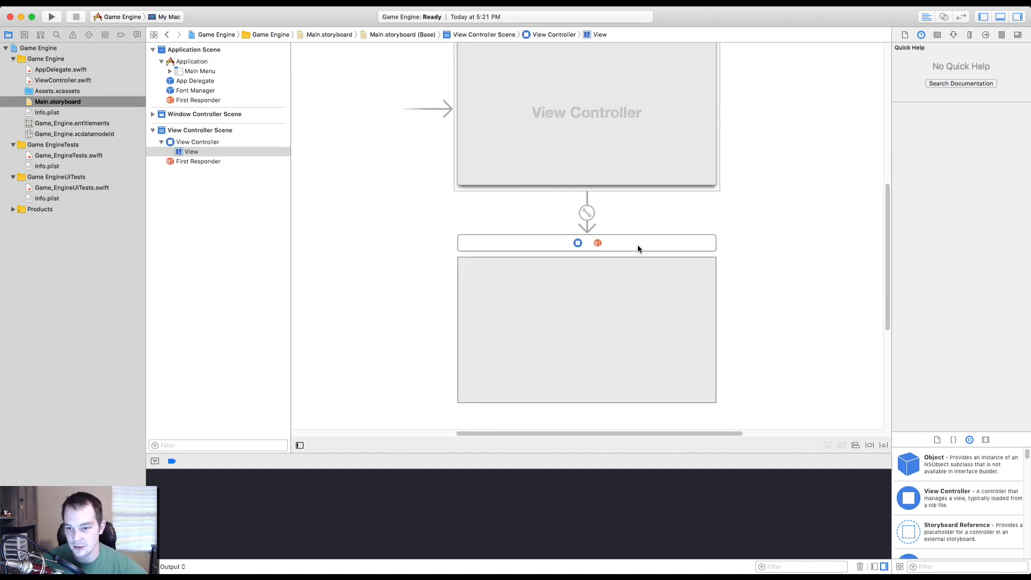
Set the view controller's view frame to width 1080 and height 720 in the Size inspector
{"action": "left_click", "coordinate": [594, 340]}
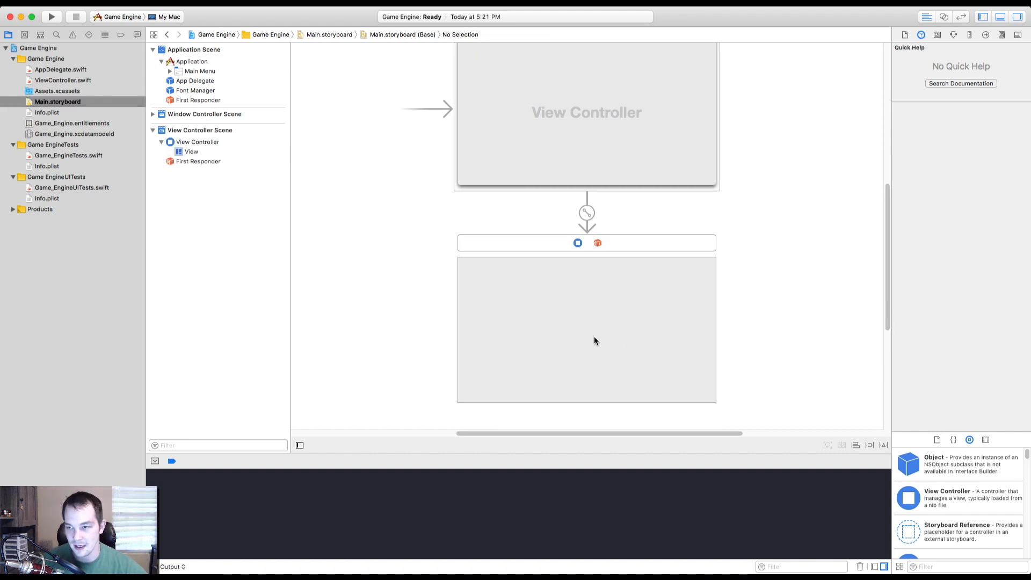
{"action": "mouse_move", "coordinate": [858, 153]}
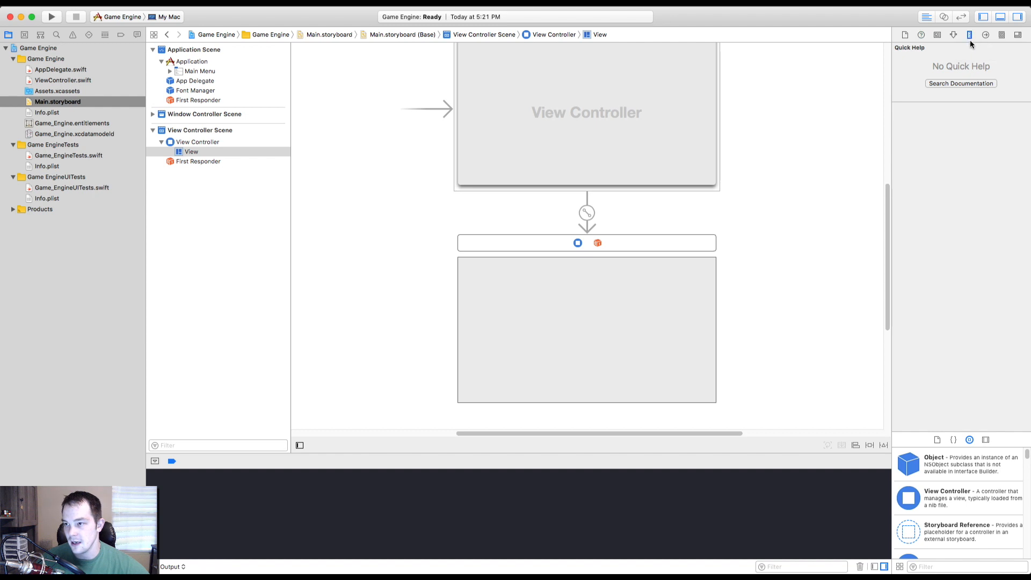
{"action": "left_click", "coordinate": [969, 34]}
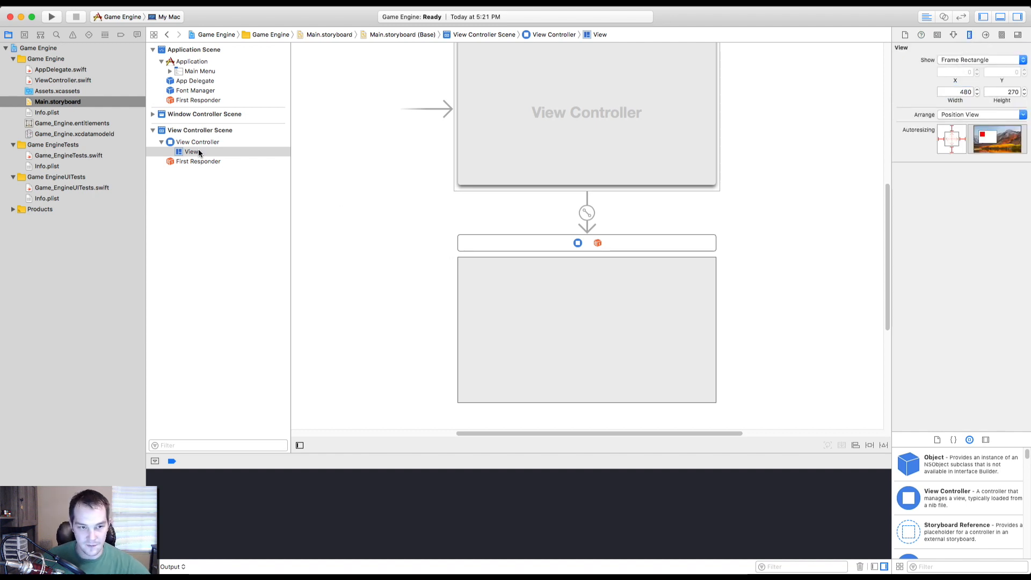
{"action": "left_click", "coordinate": [963, 92]}
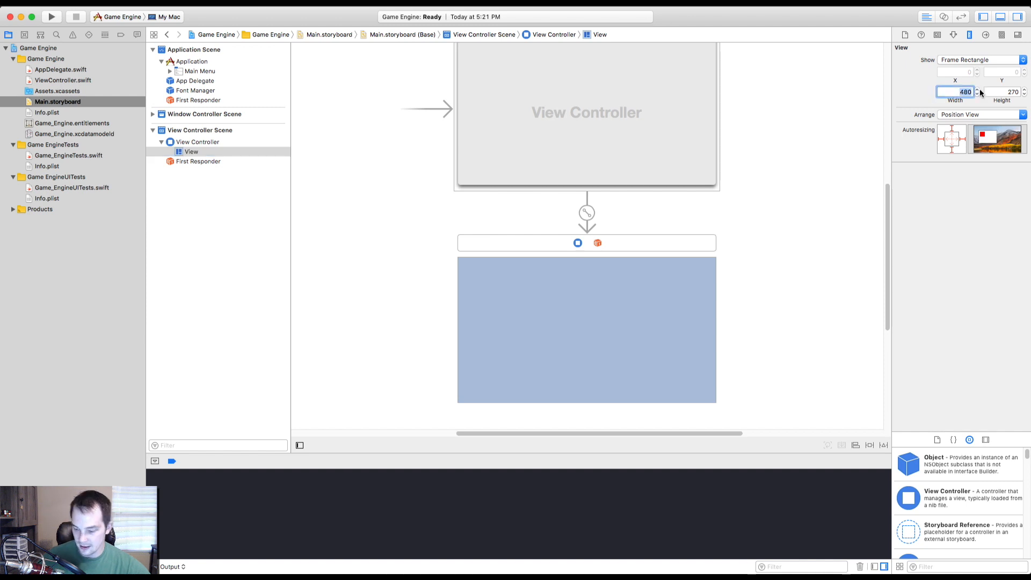
{"action": "type", "text": "1080"}
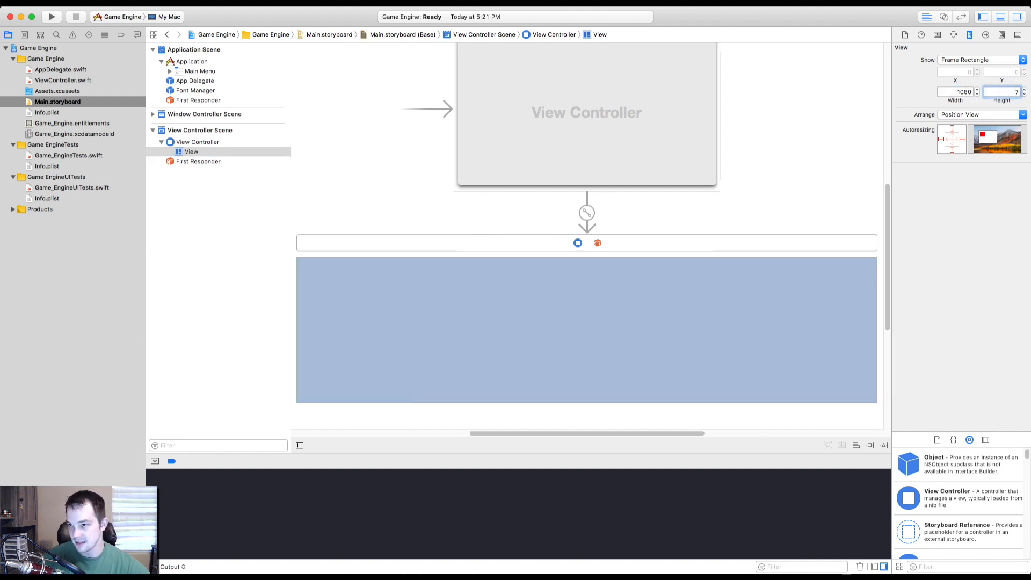
{"action": "type", "text": "720"}
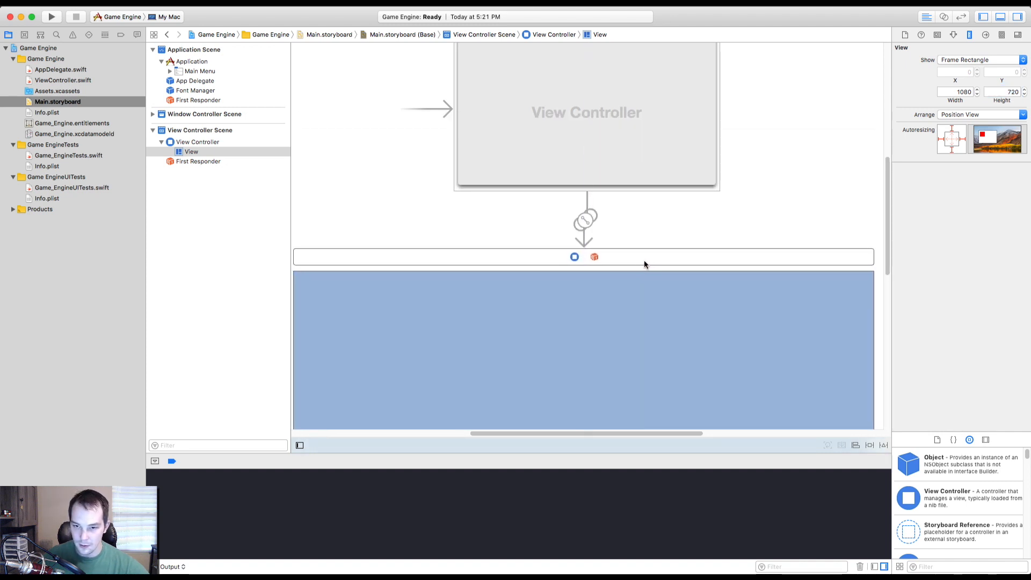
{"action": "scroll", "scroll_direction": "down", "scroll_amount": 3}
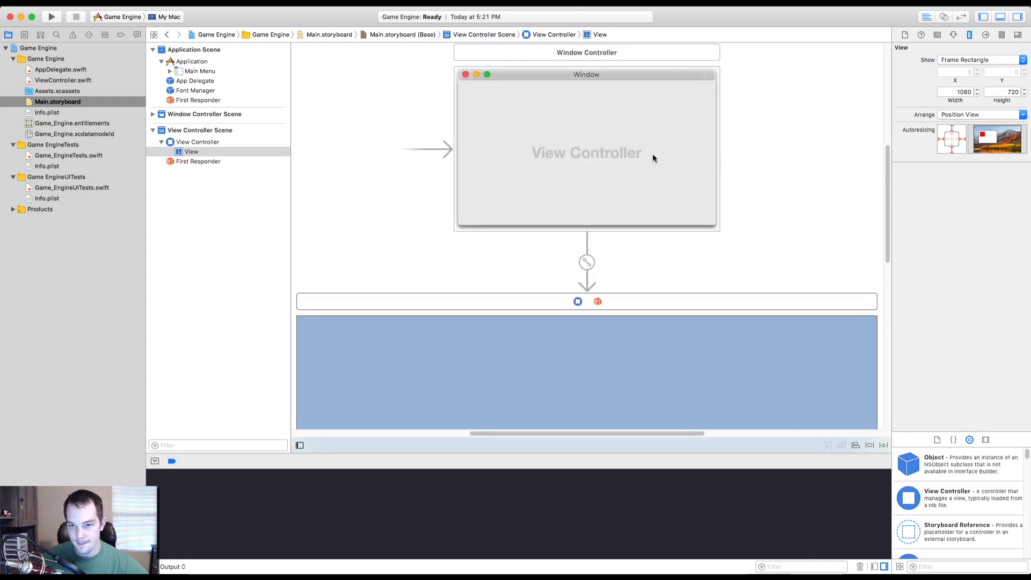
Title the storyboard window 'Game Engine' and turn off its Restorable attribute
{"action": "left_click", "coordinate": [202, 126]}
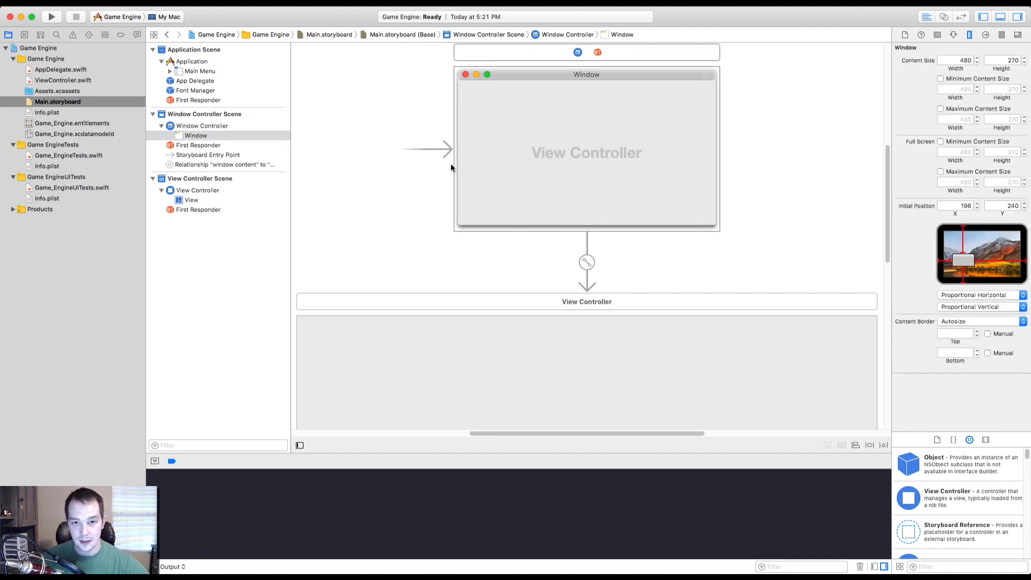
{"action": "left_click", "coordinate": [196, 135]}
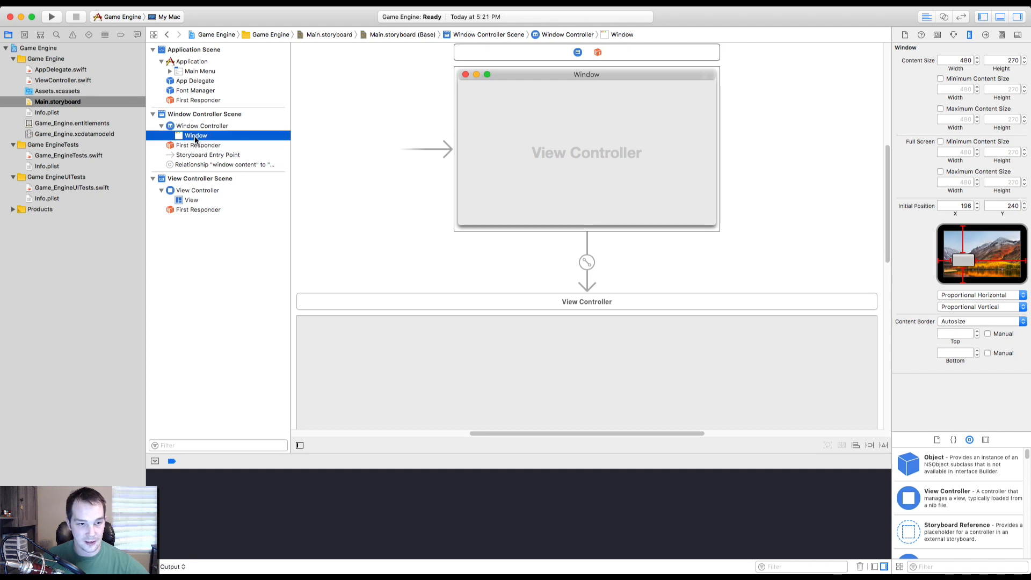
{"action": "left_click", "coordinate": [954, 35]}
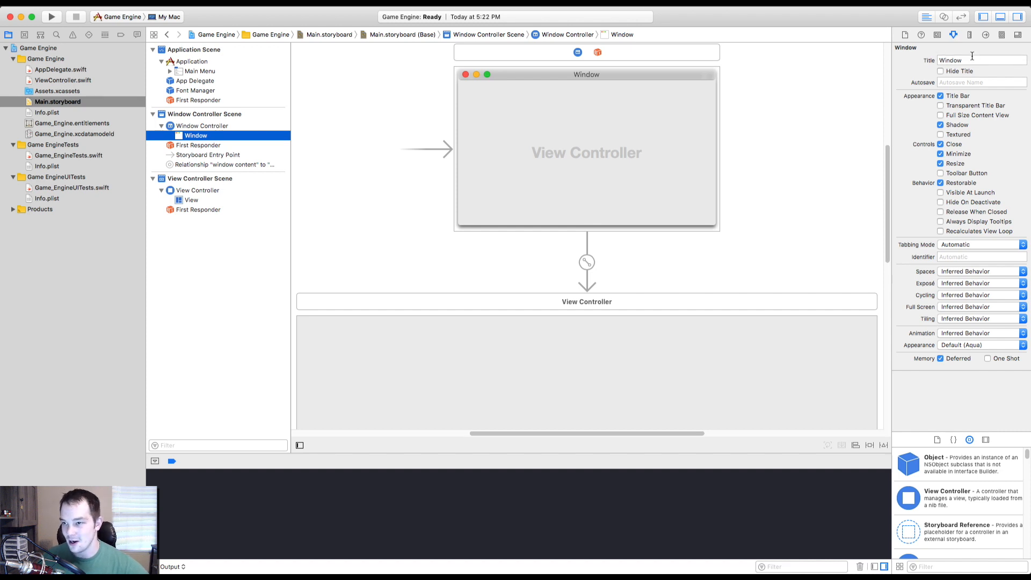
{"action": "type", "text": "Game Engine"}
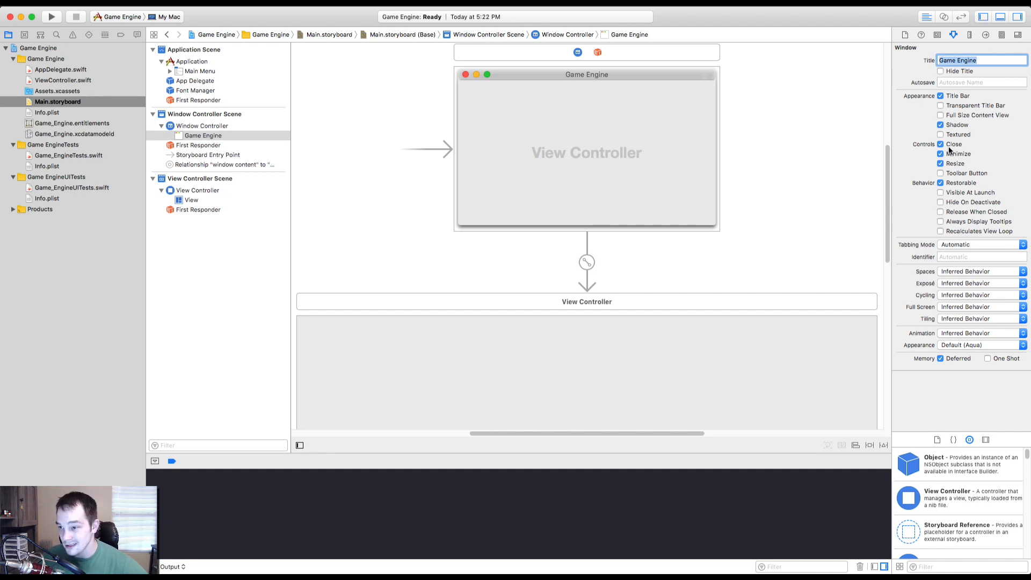
{"action": "left_click", "coordinate": [941, 183]}
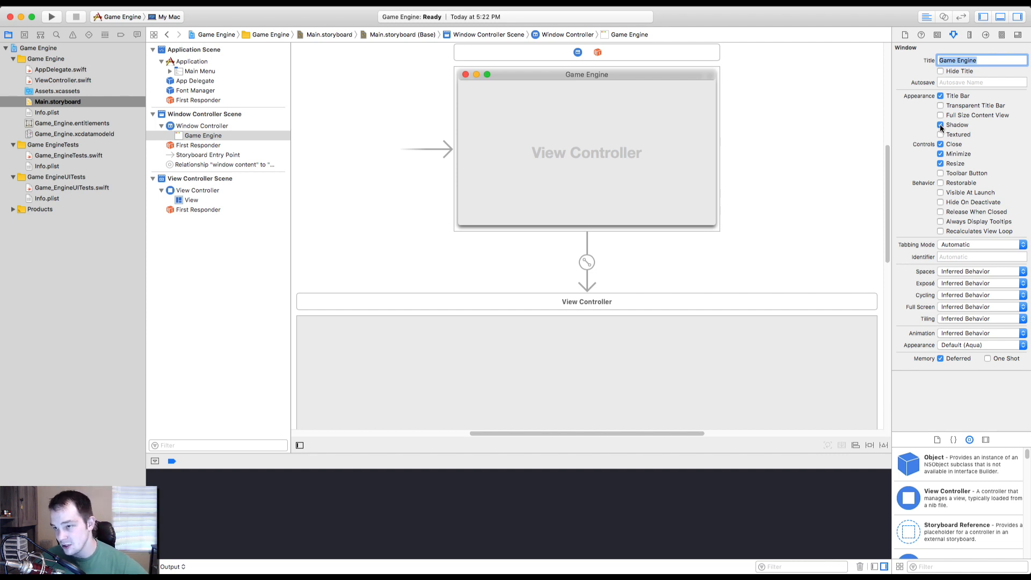
{"action": "left_click", "coordinate": [941, 124]}
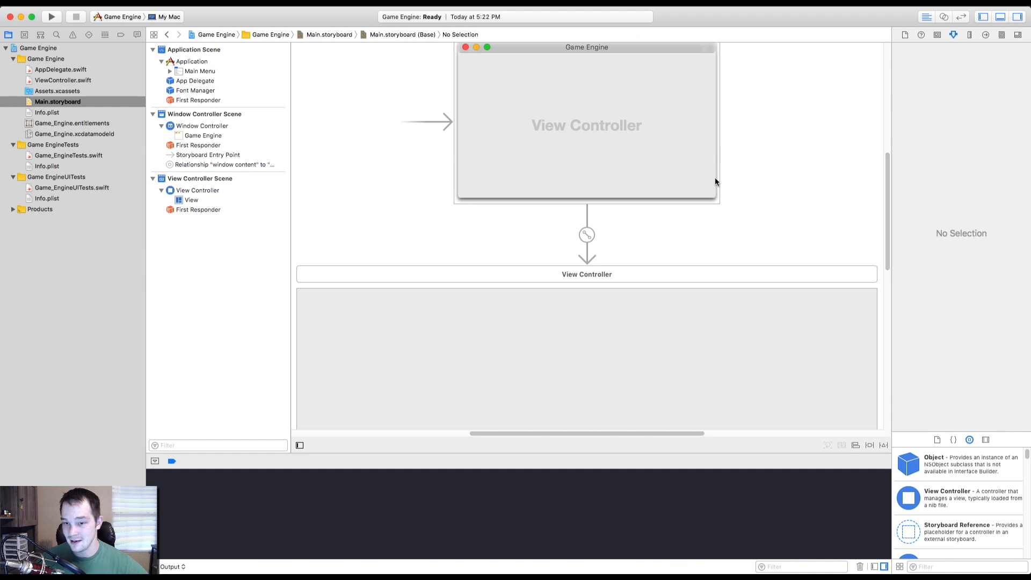
Build and run the Game Engine app
{"action": "scroll", "scroll_direction": "down", "scroll_amount": 3}
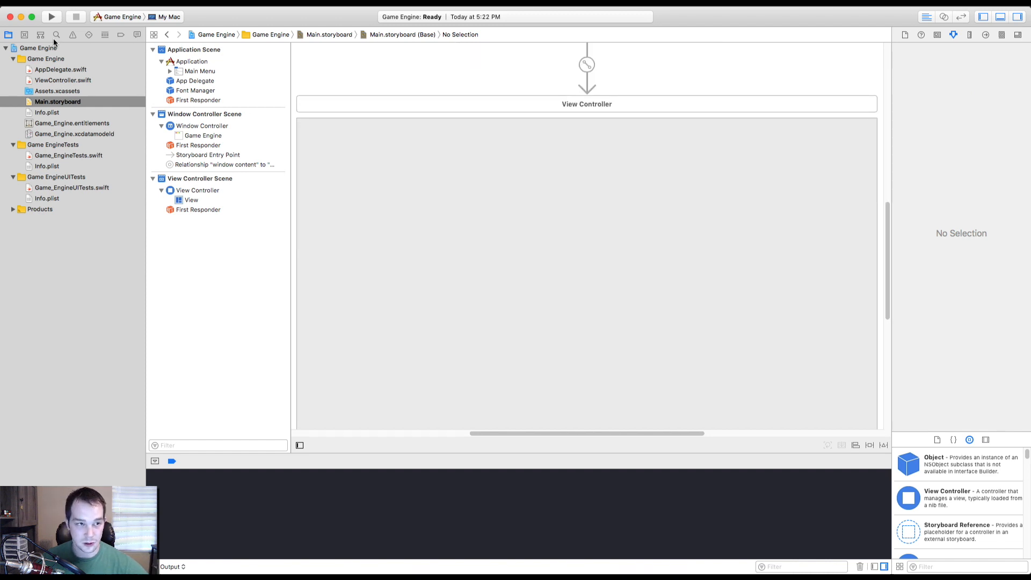
{"action": "left_click", "coordinate": [51, 16]}
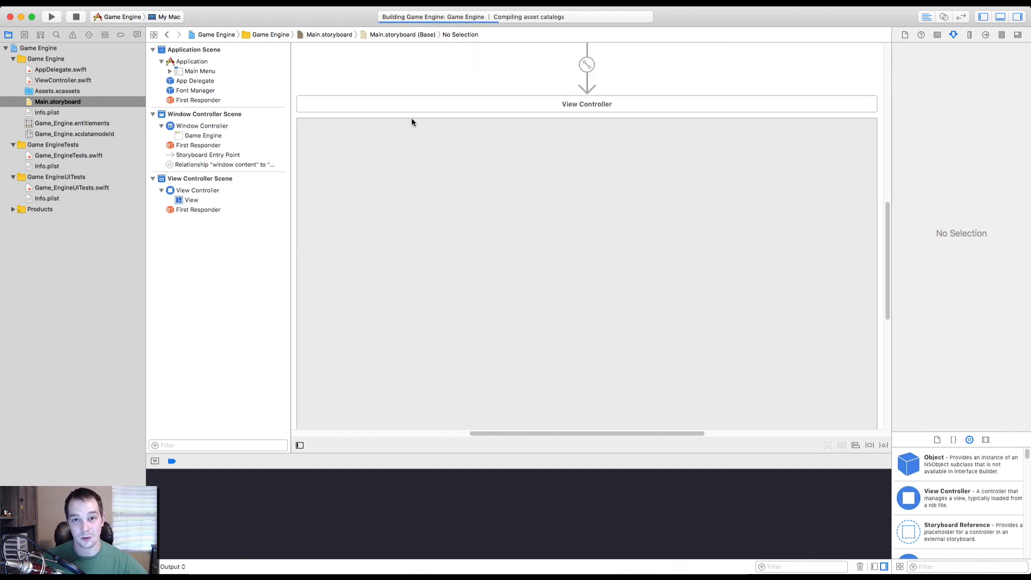
{"action": "mouse_move", "coordinate": [471, 126]}
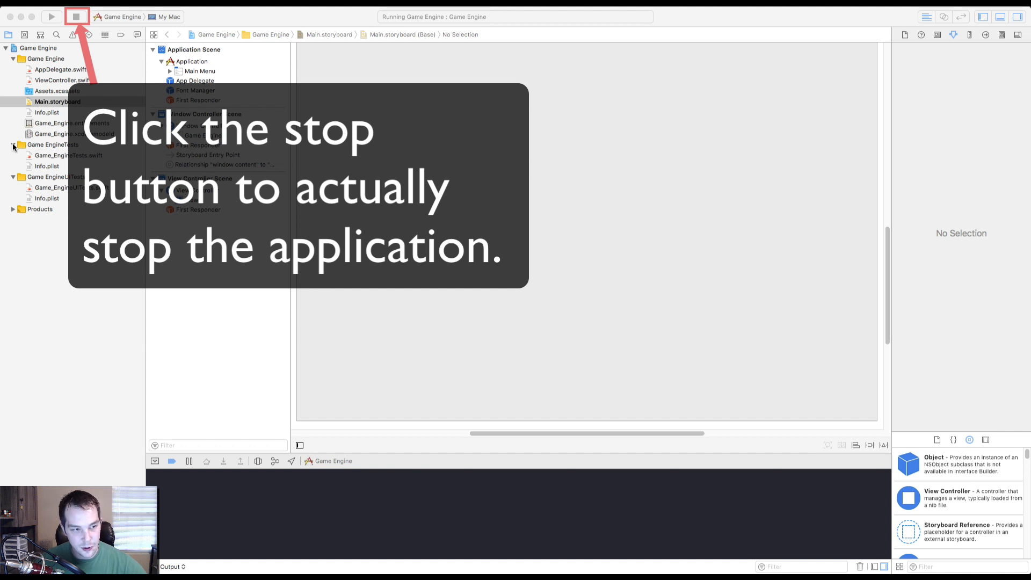
Collapse the test groups, then select the window, view controller and its view in the outline
{"action": "left_click", "coordinate": [76, 16]}
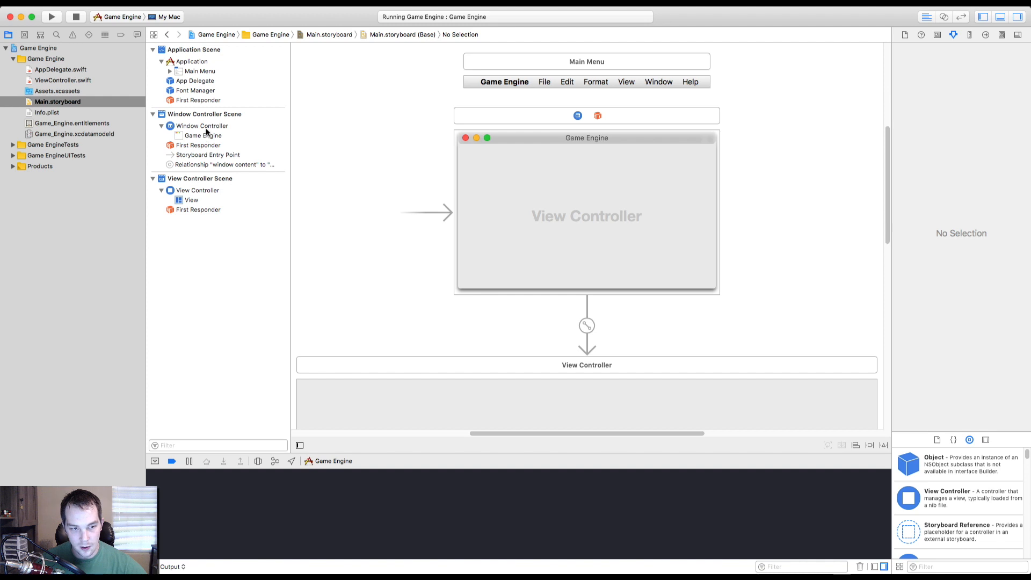
{"action": "left_click", "coordinate": [203, 136]}
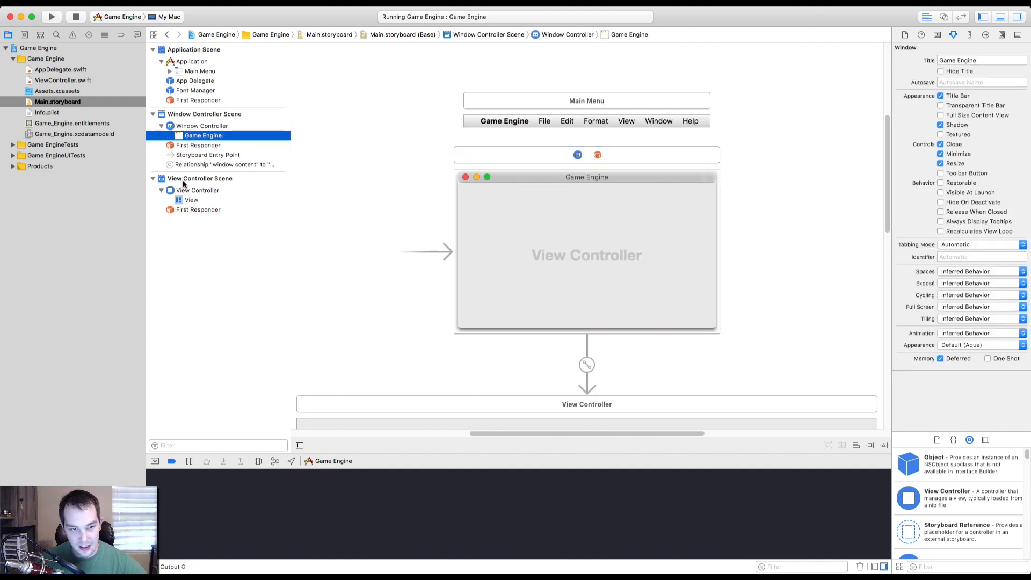
{"action": "left_click", "coordinate": [198, 190]}
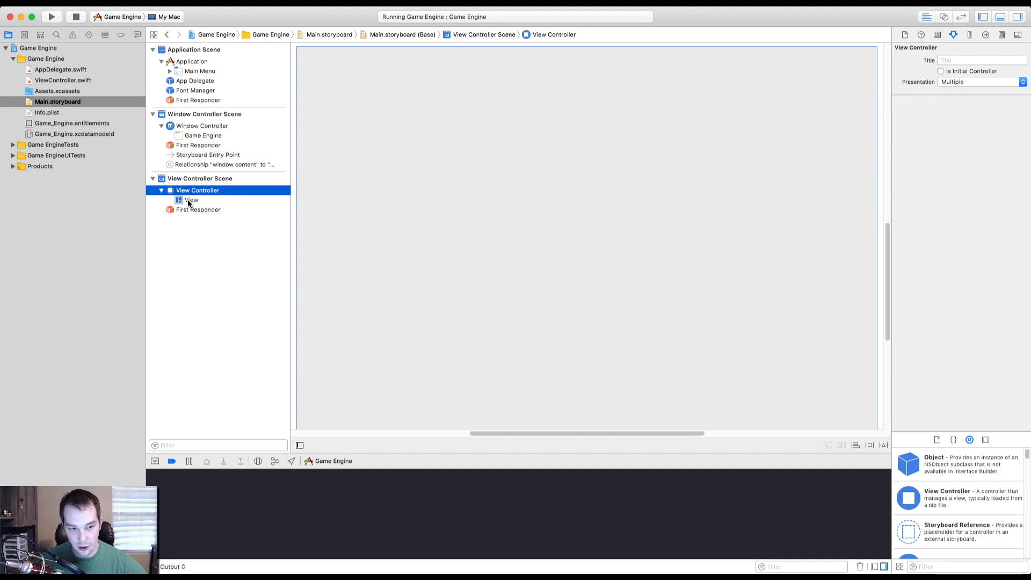
{"action": "left_click", "coordinate": [191, 200]}
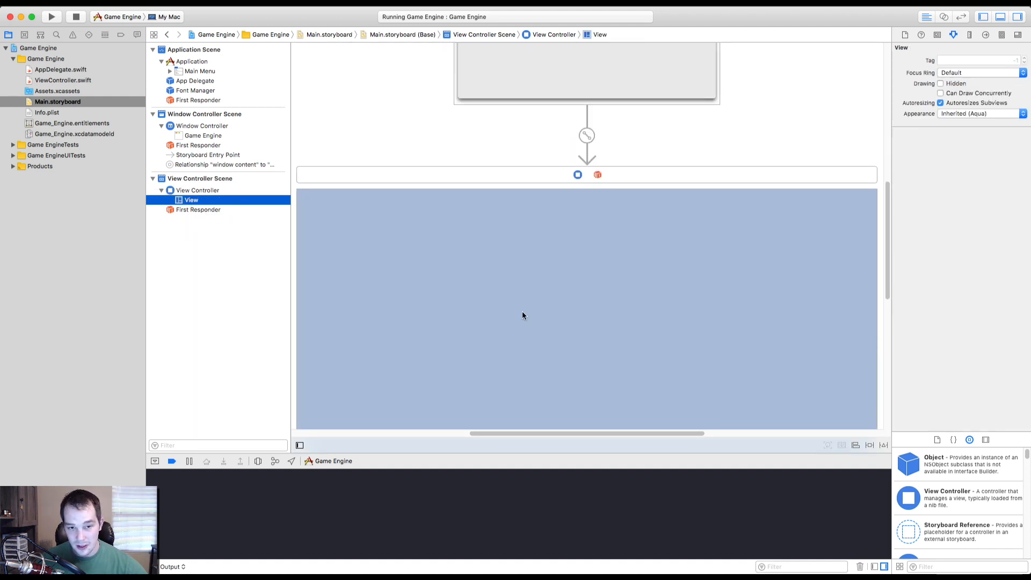
{"action": "left_click", "coordinate": [684, 212]}
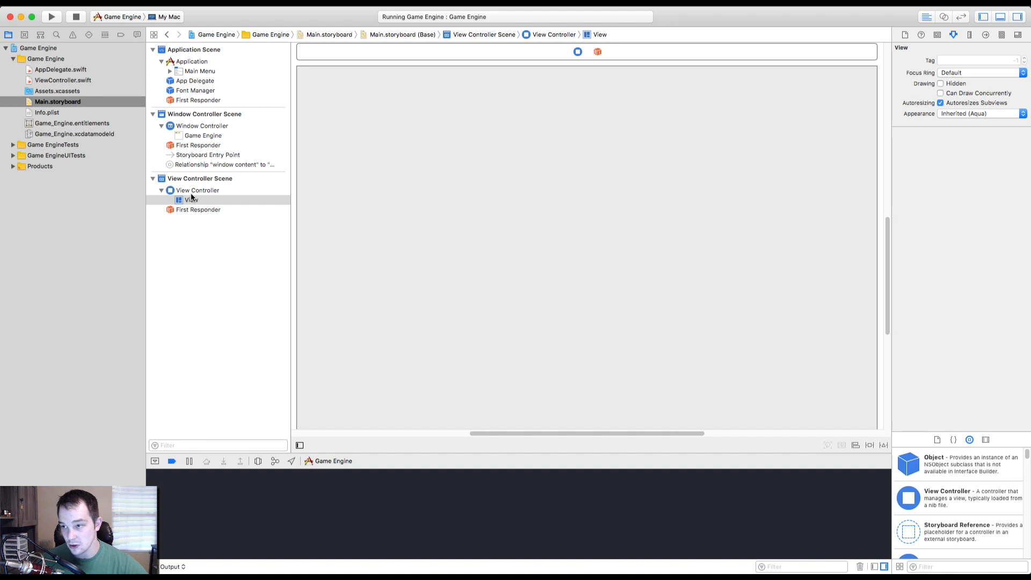
{"action": "left_click", "coordinate": [198, 190]}
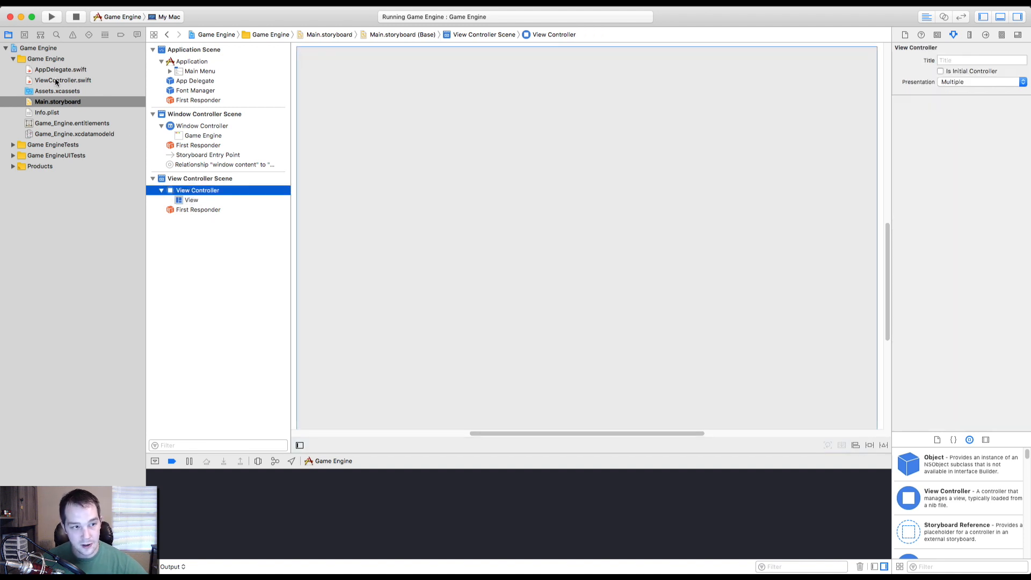
Check the view controller's class in the storyboard, then rename the Swift class to ViewsController
{"action": "left_click", "coordinate": [62, 79]}
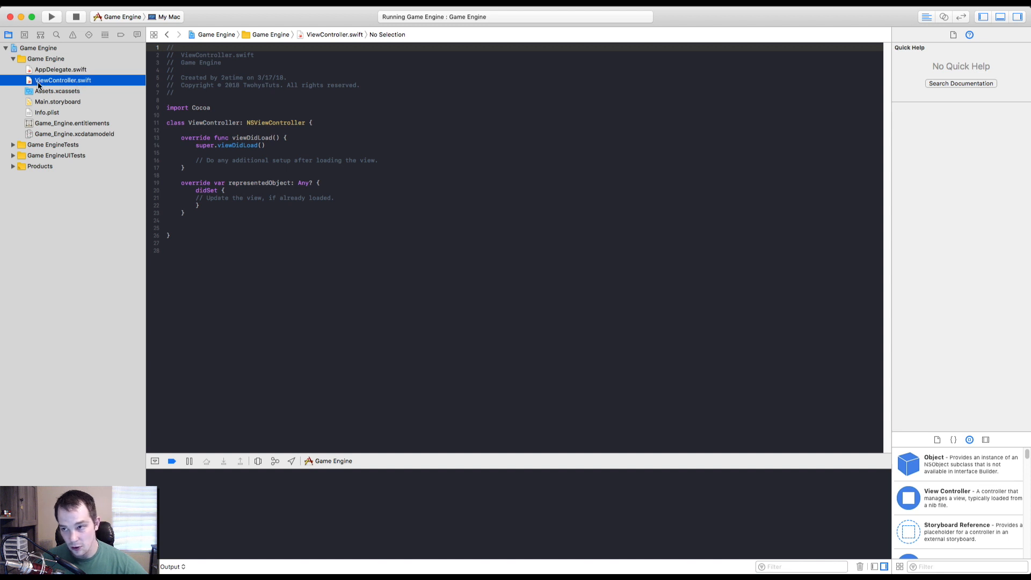
{"action": "left_click", "coordinate": [56, 101]}
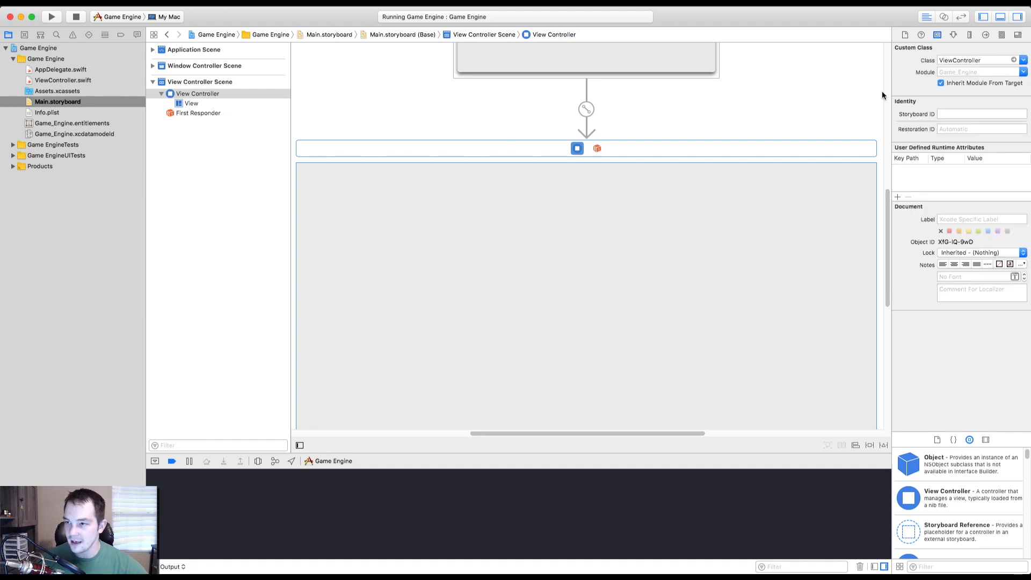
{"action": "left_click", "coordinate": [191, 103]}
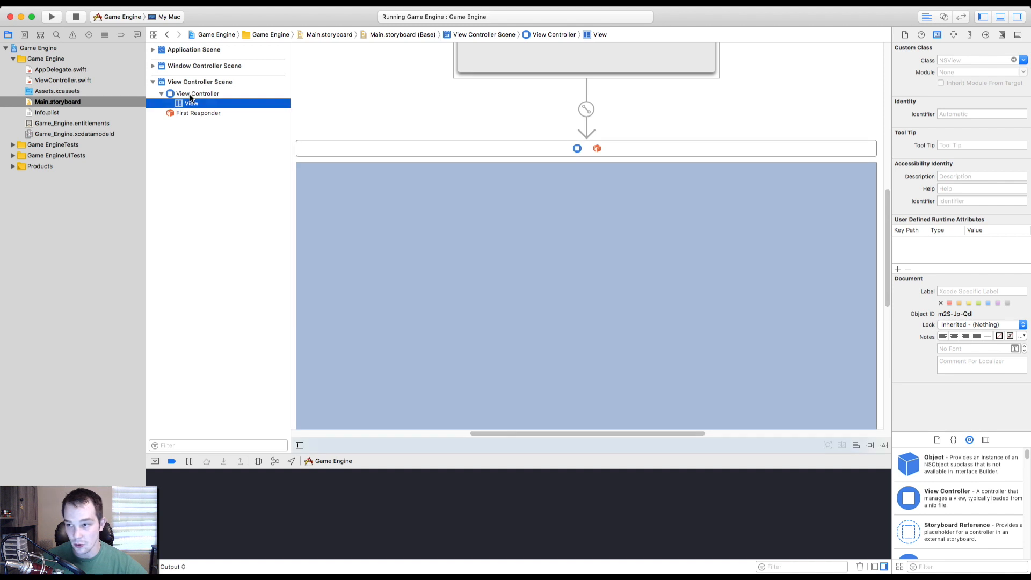
{"action": "left_click", "coordinate": [198, 94]}
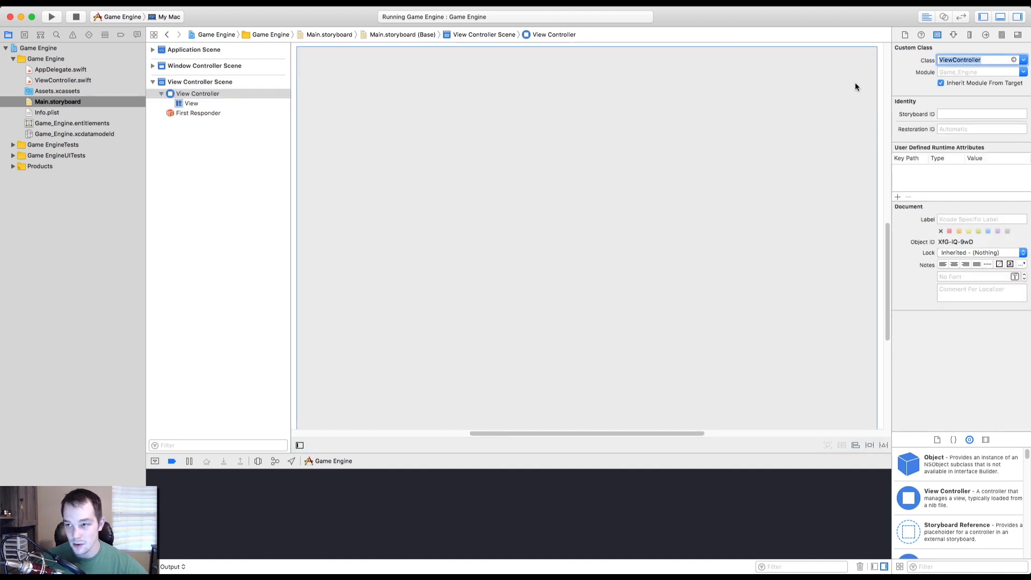
{"action": "left_click", "coordinate": [64, 79]}
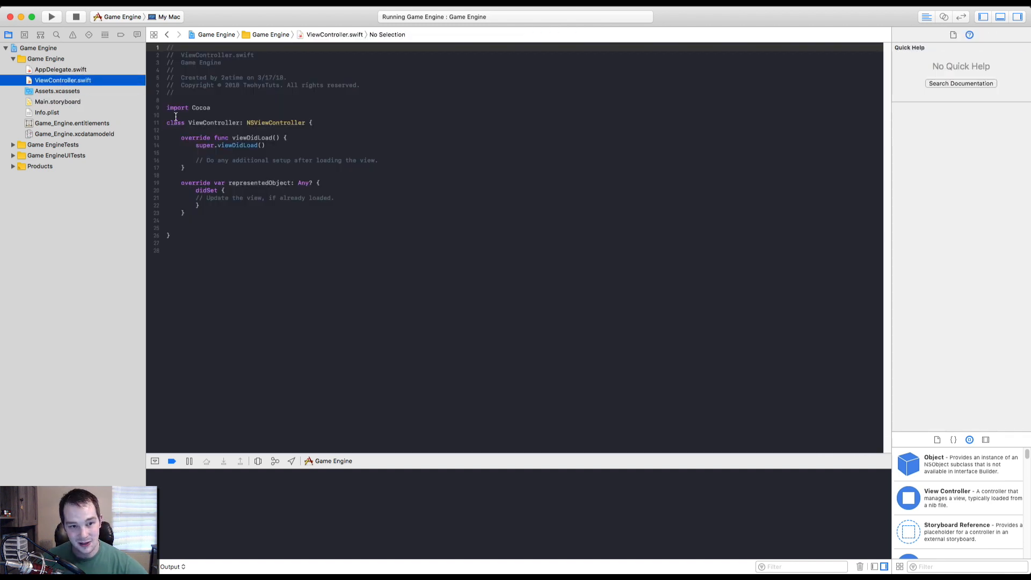
{"action": "double_click", "coordinate": [212, 123]}
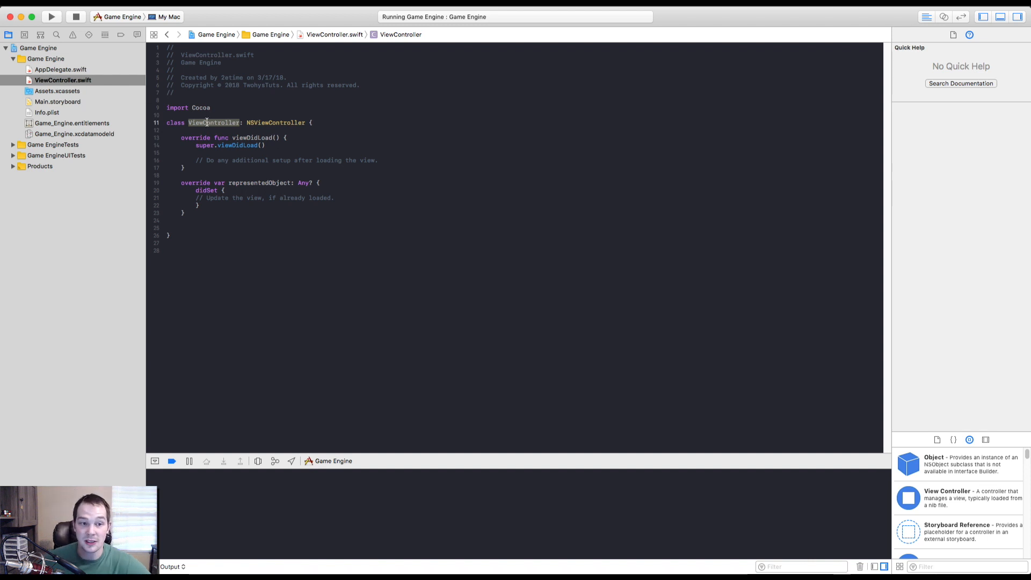
{"action": "type", "text": "s"}
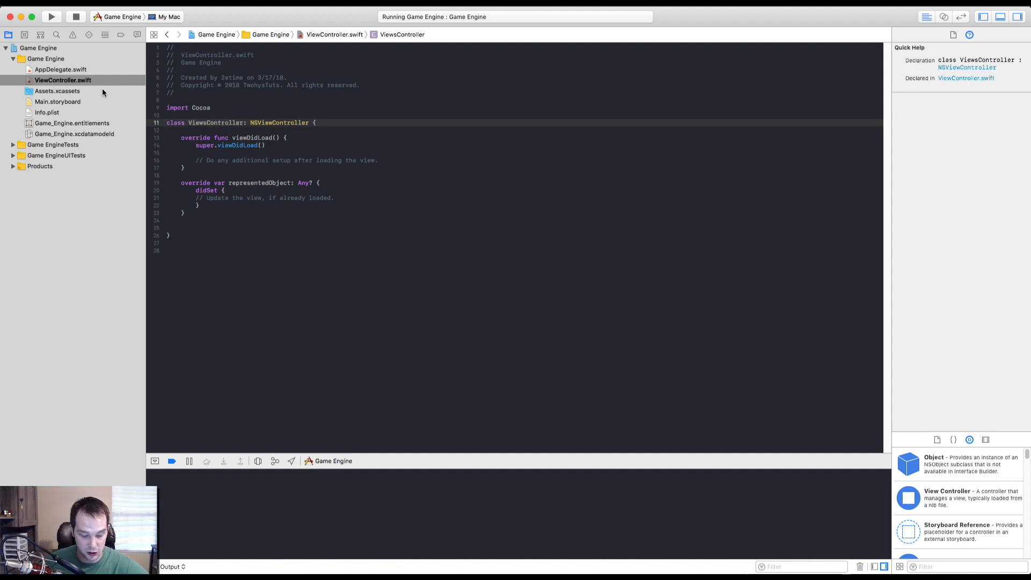
Set the storyboard view controller's custom class to ViewsController and verify against the Swift file
{"action": "left_click", "coordinate": [57, 101]}
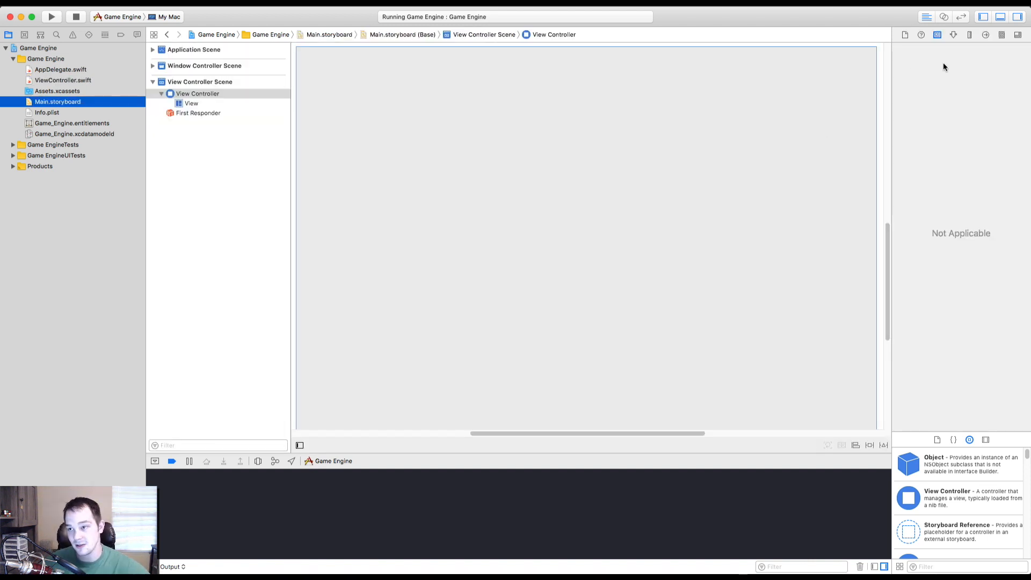
{"action": "left_click", "coordinate": [197, 93]}
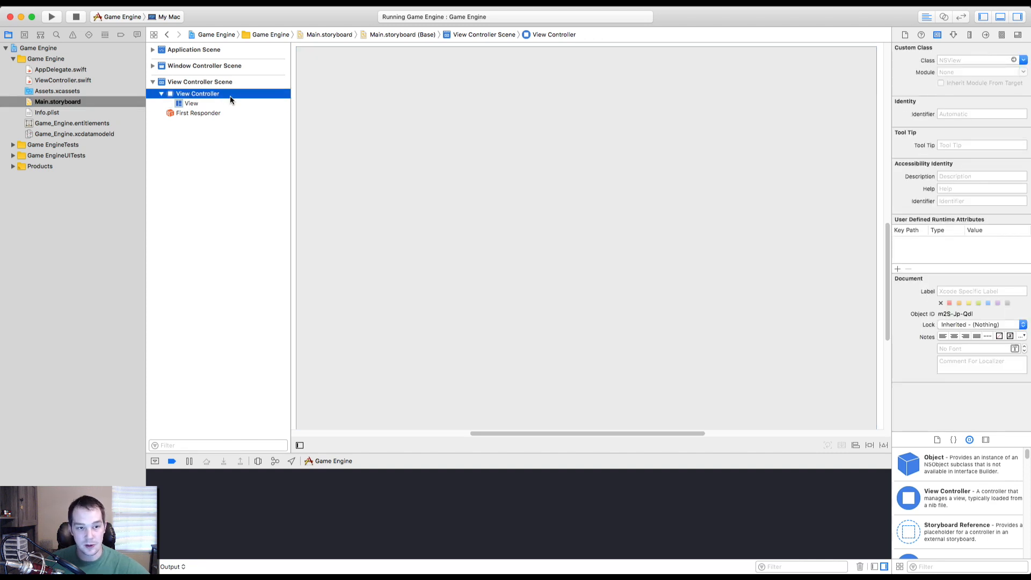
{"action": "type", "text": "ViewsController"}
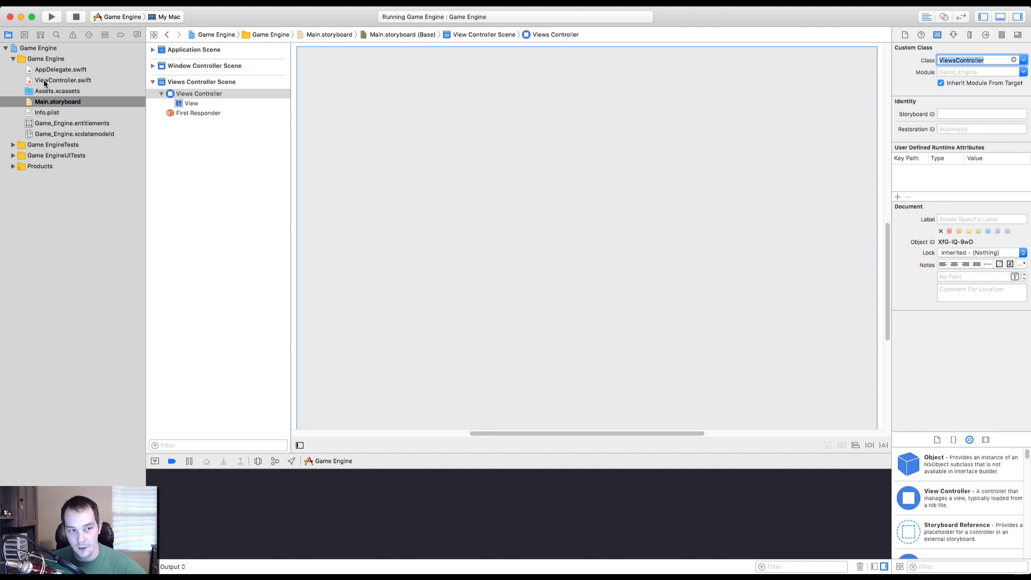
{"action": "left_click", "coordinate": [63, 80]}
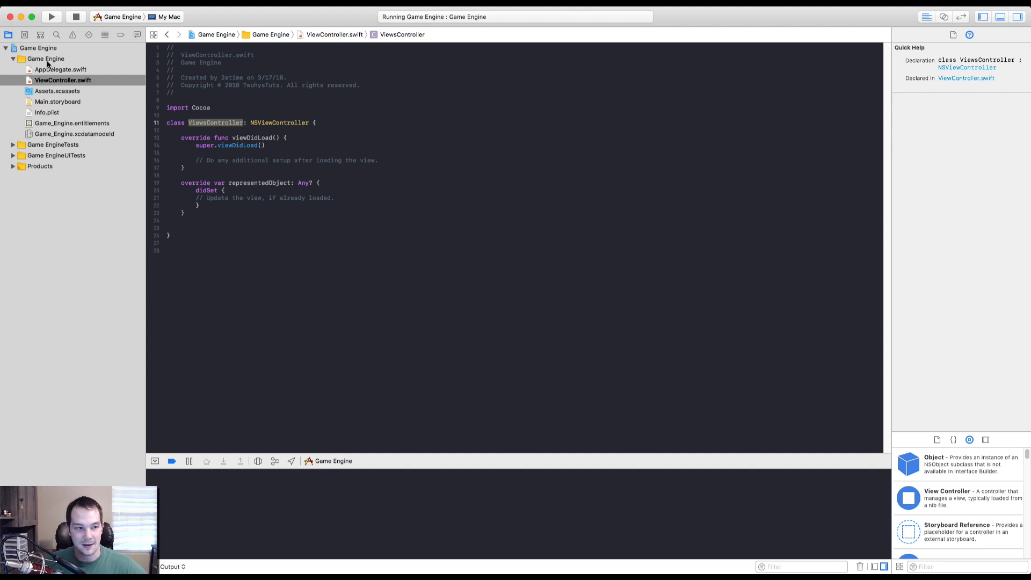
{"action": "left_click", "coordinate": [57, 101]}
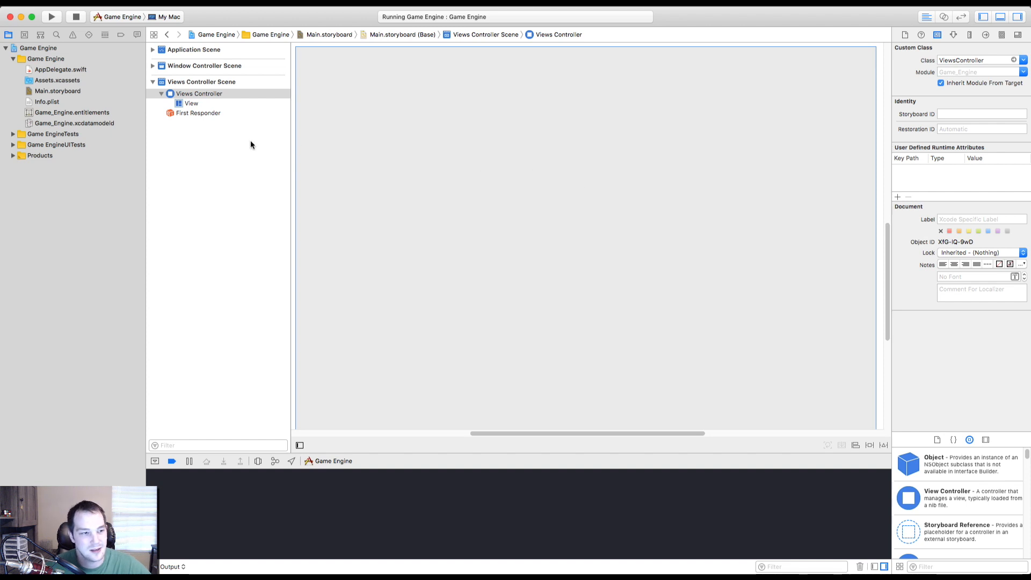
Review AppDelegate.swift and Main.storyboard, leaving Info.plist open with its property list
{"action": "left_click", "coordinate": [60, 69]}
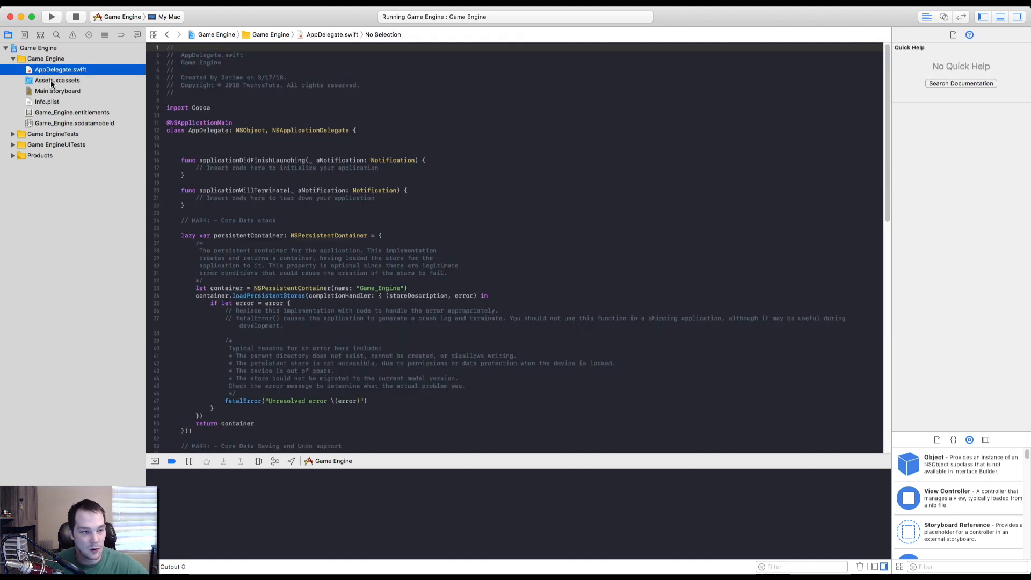
{"action": "left_click", "coordinate": [58, 90]}
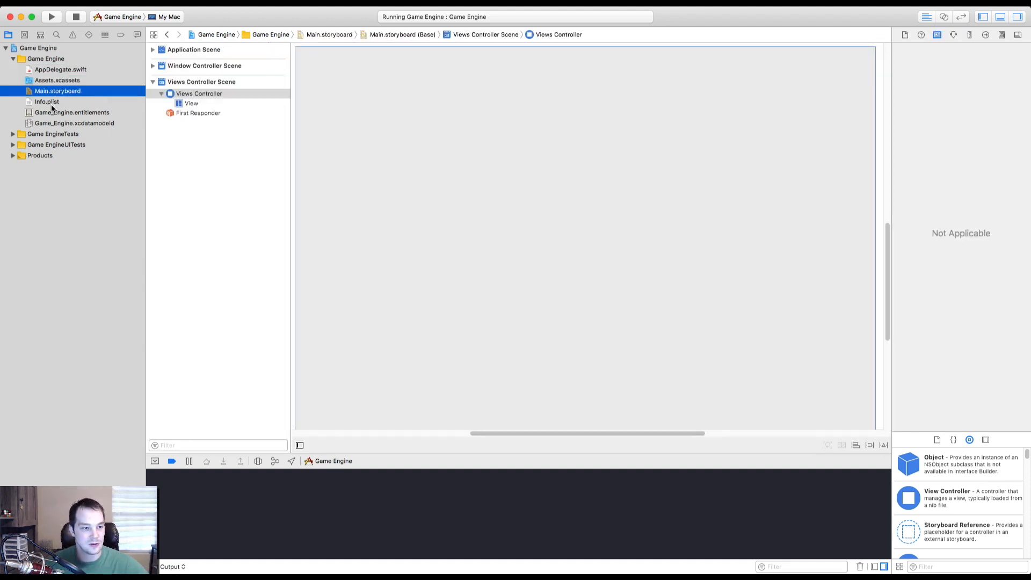
{"action": "left_click", "coordinate": [47, 101]}
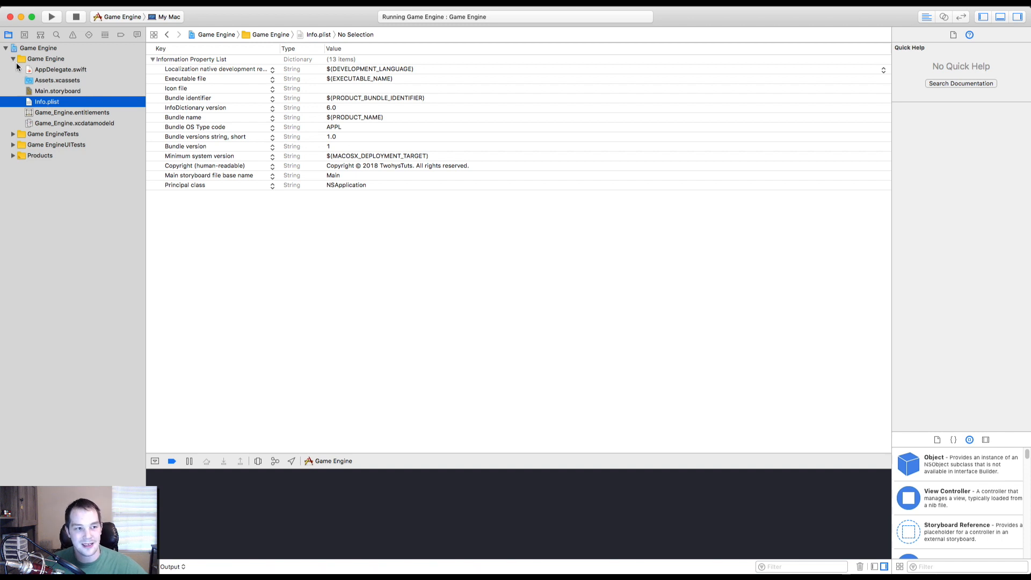
{"action": "left_click", "coordinate": [46, 101]}
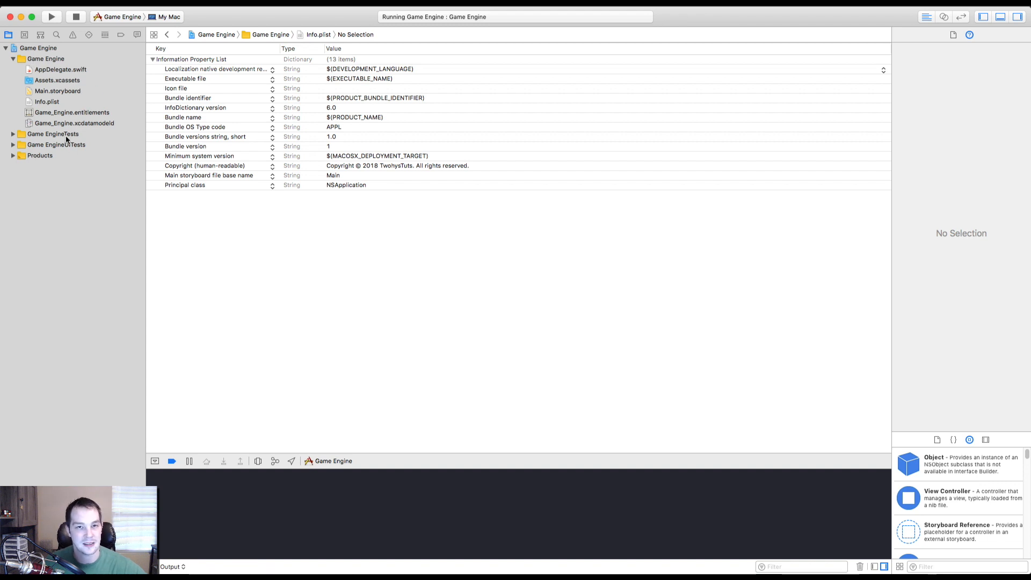
{"action": "mouse_move", "coordinate": [96, 49]}
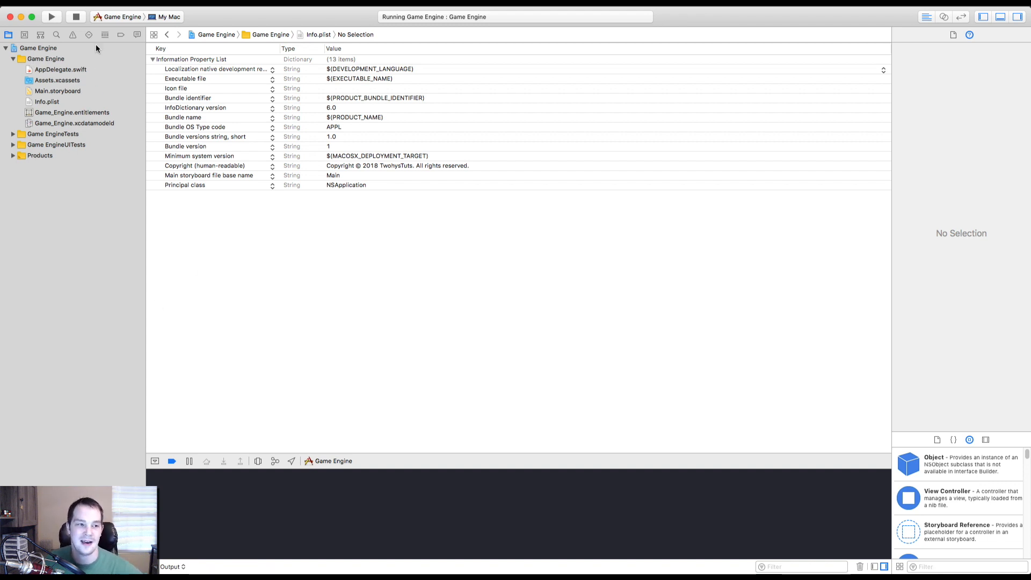
Create an Other Files group under Game Engine and move AppDelegate, assets, Info.plist, entitlements and data model into it
{"action": "right_click", "coordinate": [38, 58]}
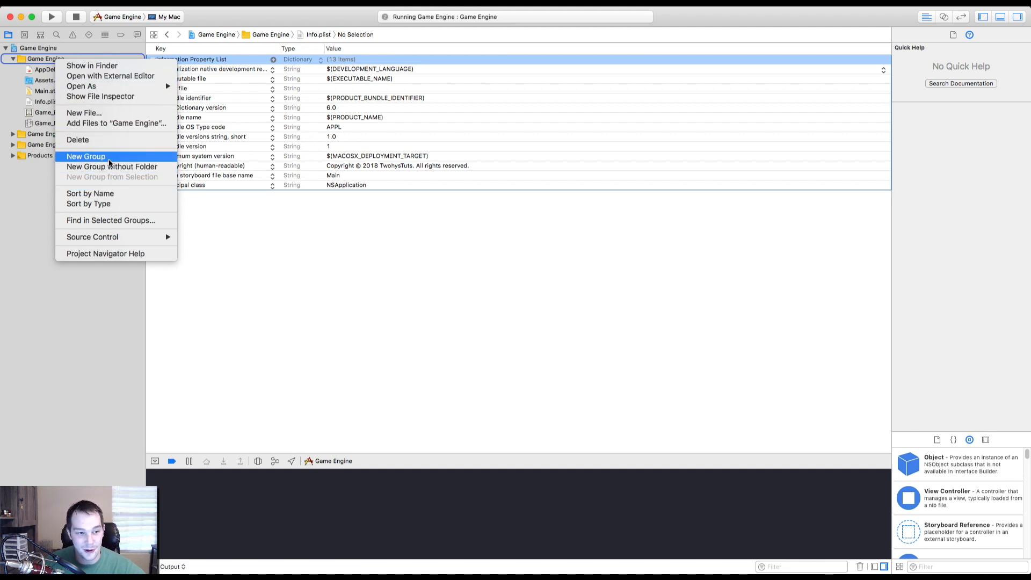
{"action": "left_click", "coordinate": [86, 157]}
{"action": "type", "text": "Other Files"}
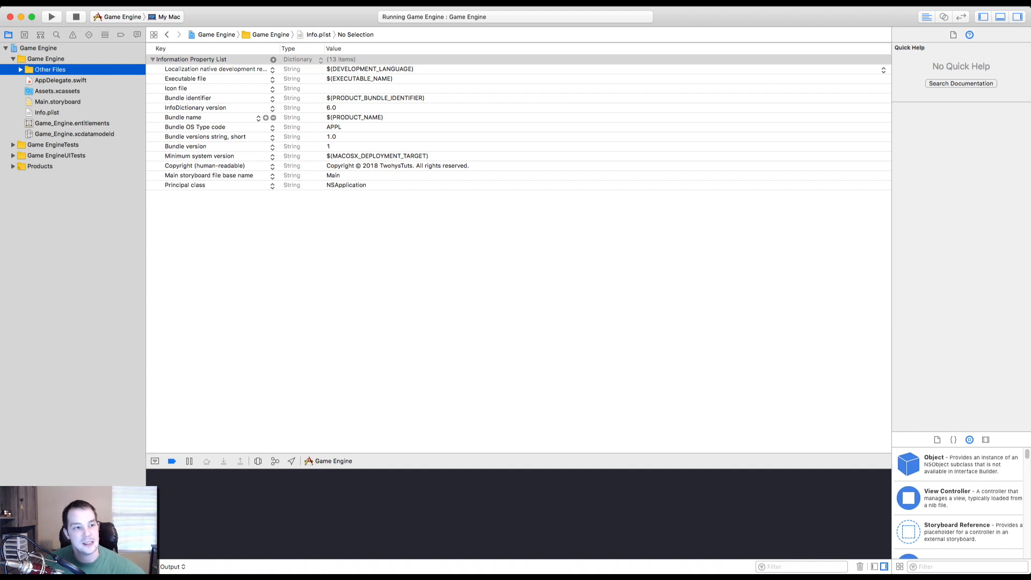
{"action": "left_click", "coordinate": [60, 79]}
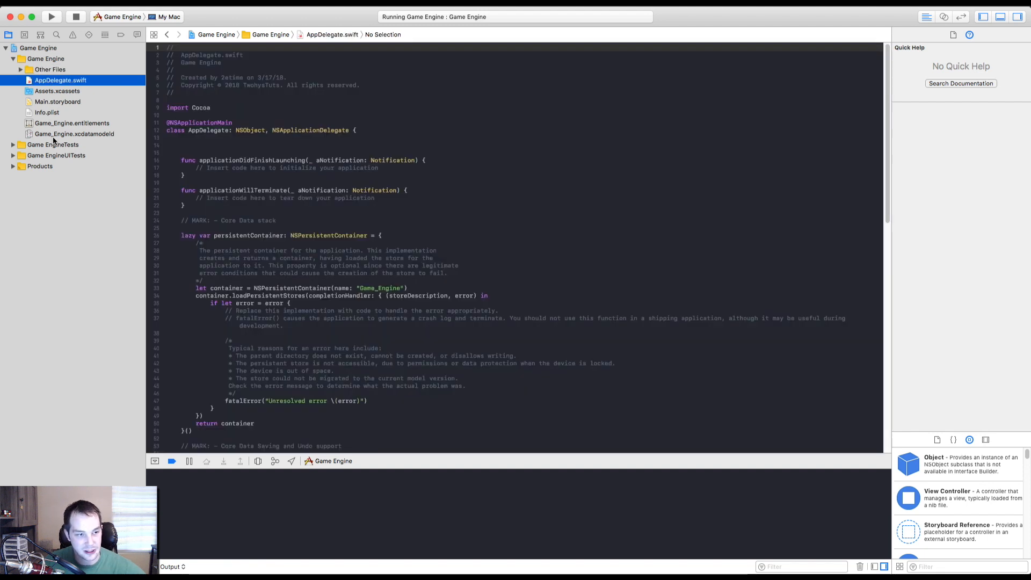
{"action": "left_click", "coordinate": [57, 90]}
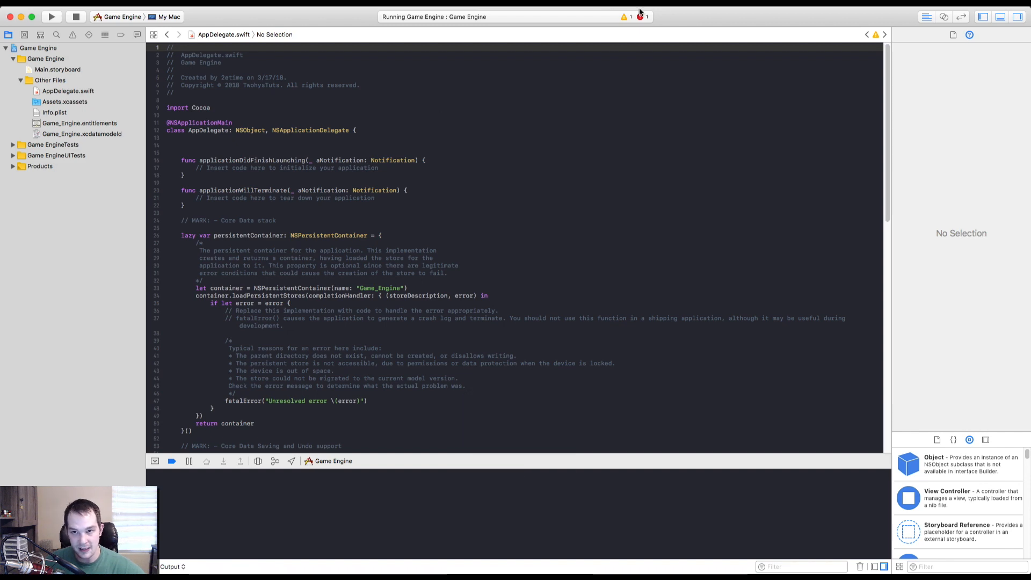
Reveal the code signing error that Game_Engine.entitlements cannot be opened at its old path
{"action": "left_click", "coordinate": [72, 34]}
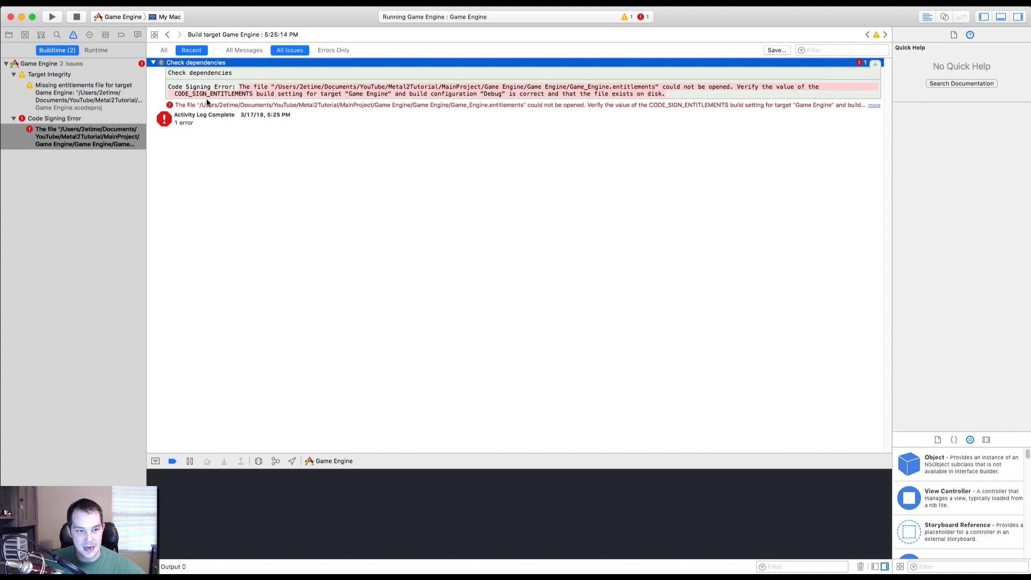
{"action": "double_click", "coordinate": [211, 94]}
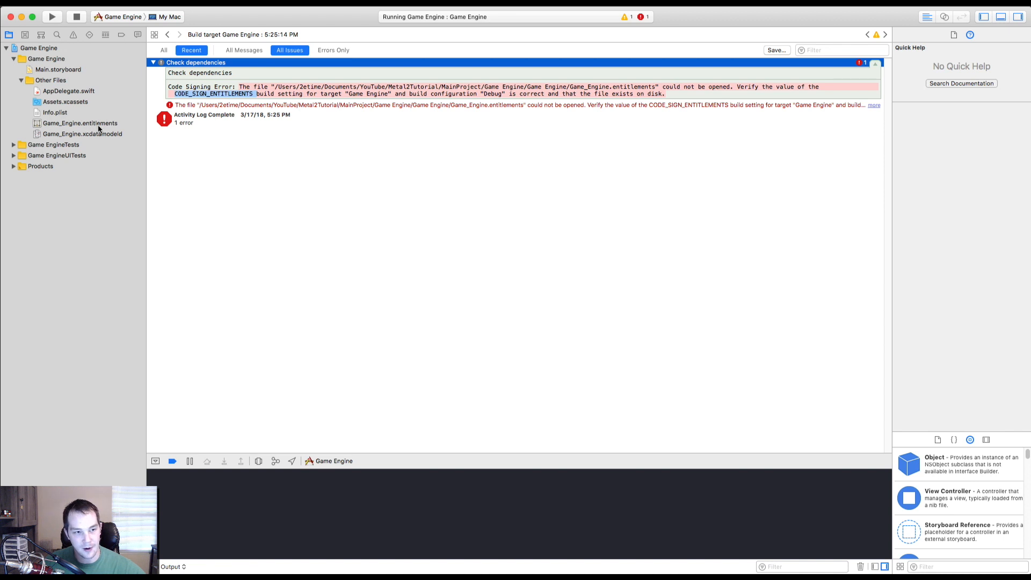
{"action": "mouse_move", "coordinate": [58, 118]}
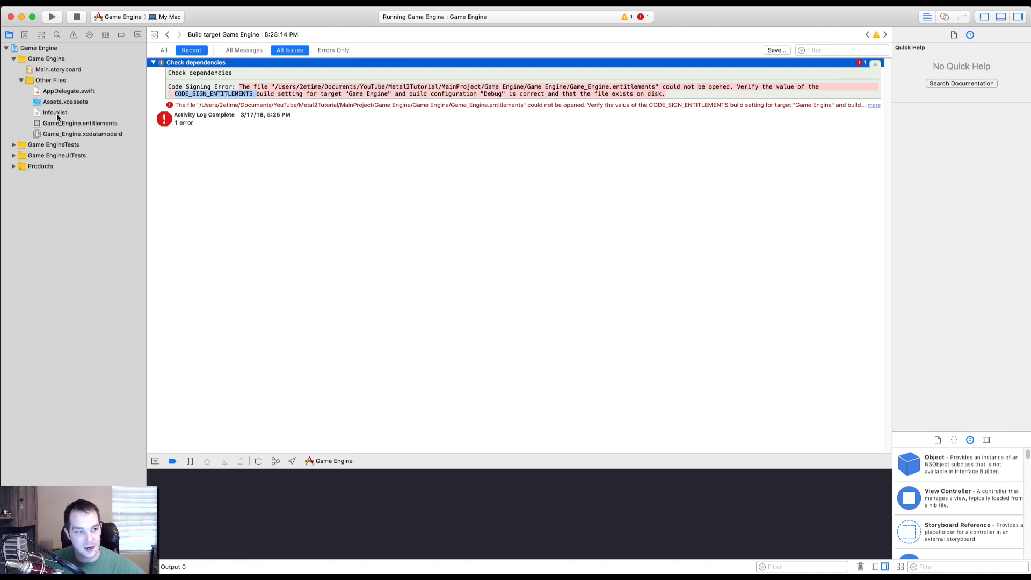
{"action": "mouse_move", "coordinate": [53, 122]}
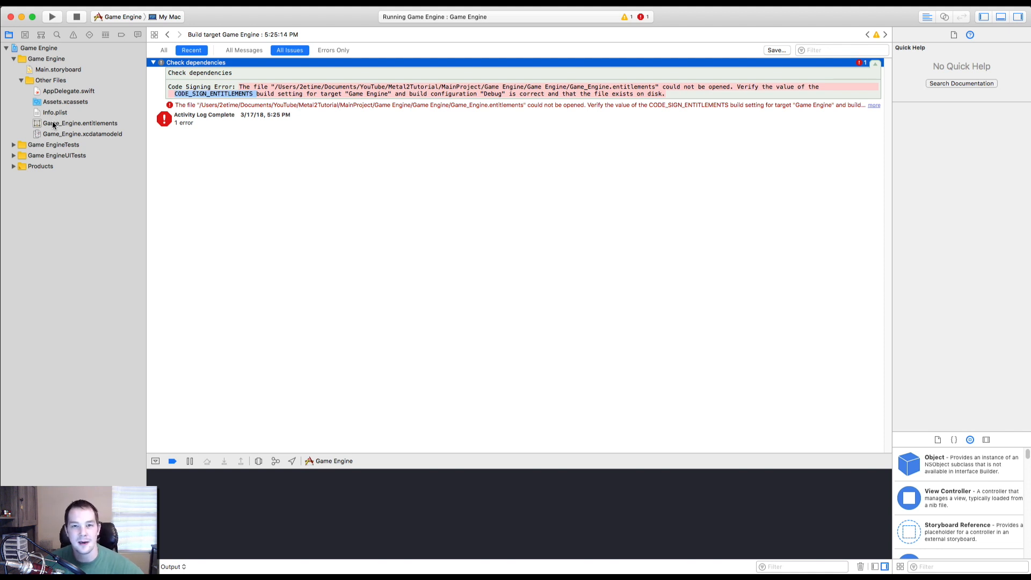
{"action": "mouse_move", "coordinate": [50, 121]}
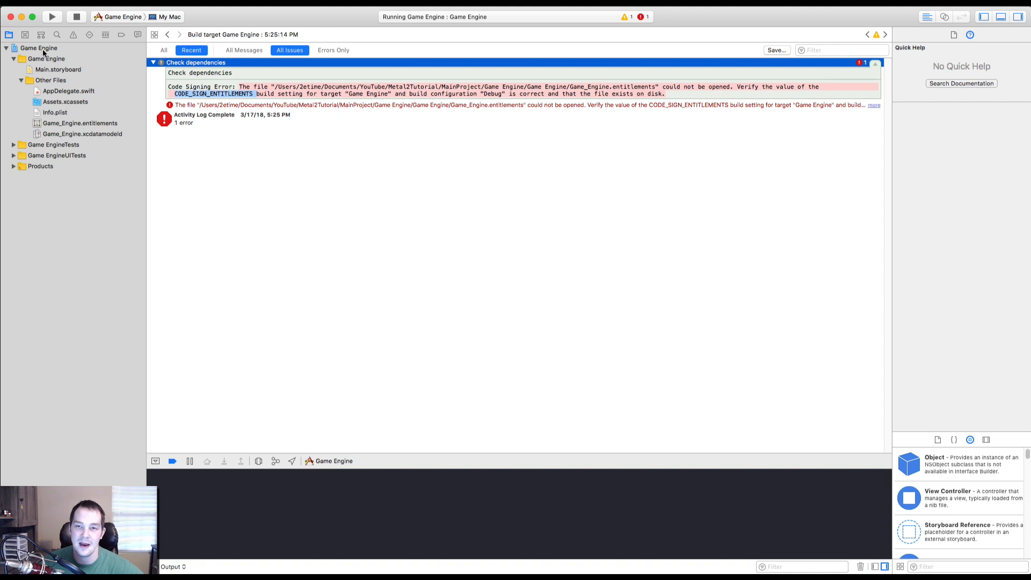
Show the Game Engine target's Build Settings, where Code Signing Entitlements still lists the old path
{"action": "left_click", "coordinate": [39, 47]}
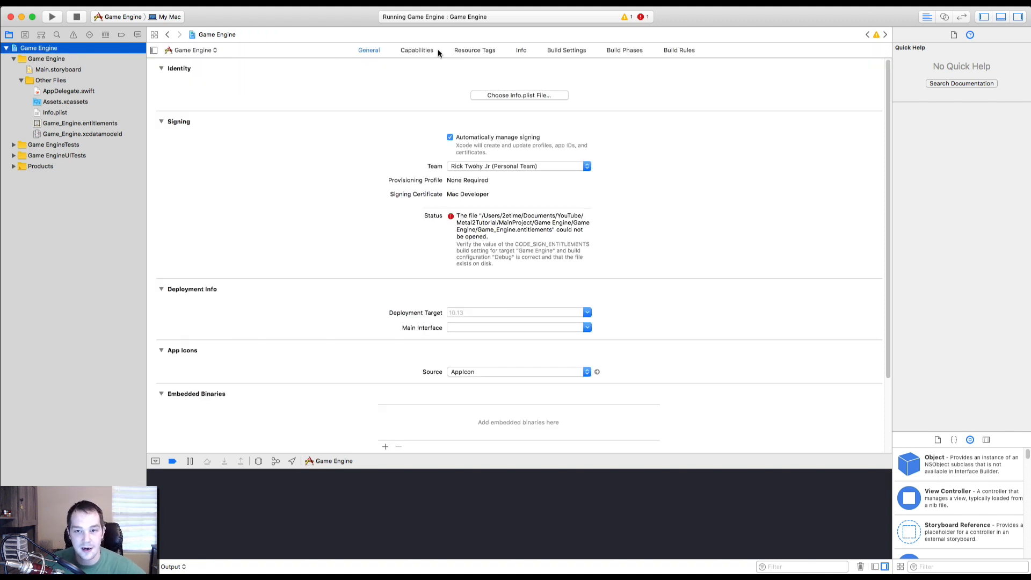
{"action": "left_click", "coordinate": [39, 47]}
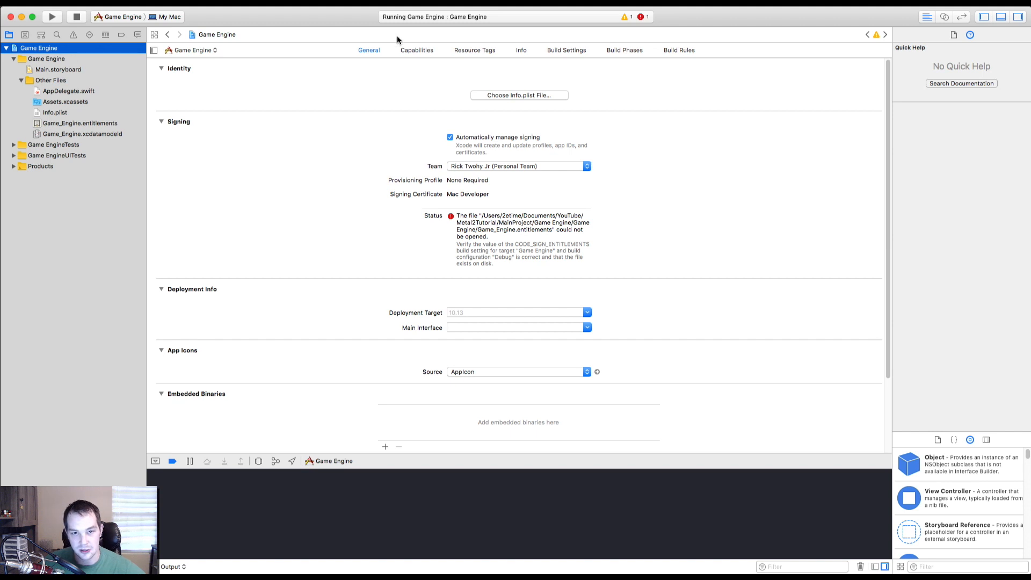
{"action": "mouse_move", "coordinate": [614, 65]}
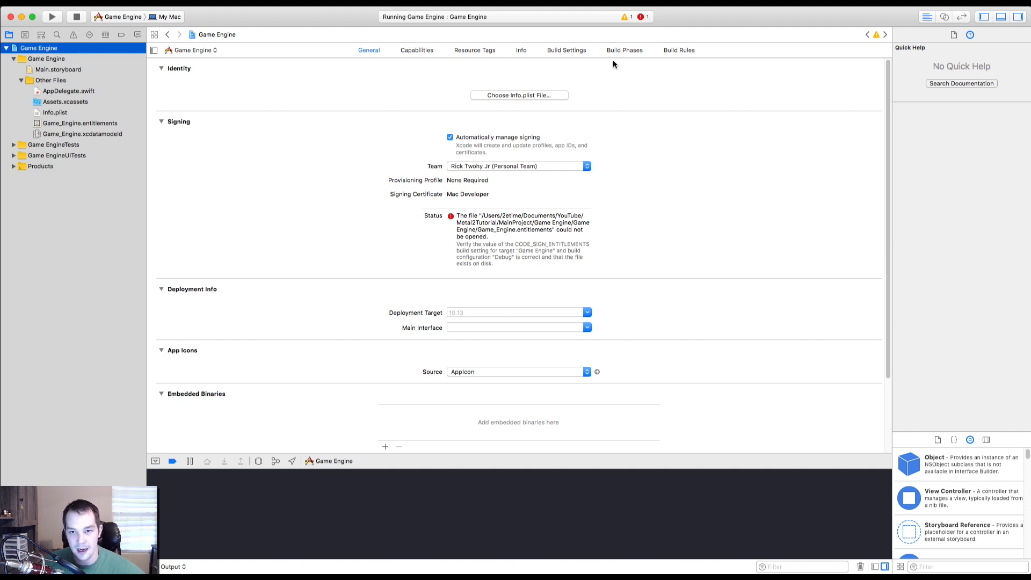
{"action": "mouse_move", "coordinate": [406, 66]}
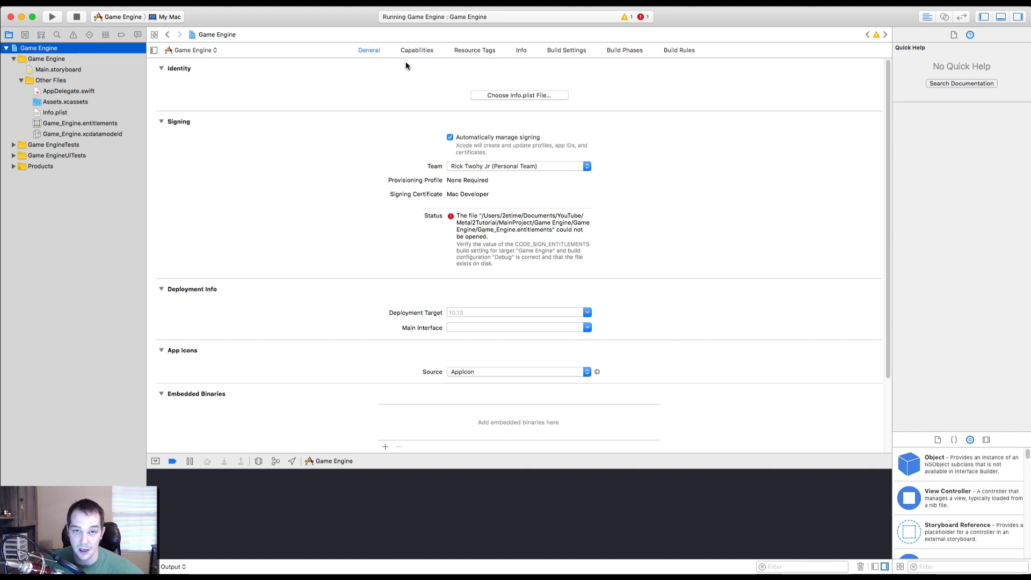
{"action": "left_click", "coordinate": [519, 94]}
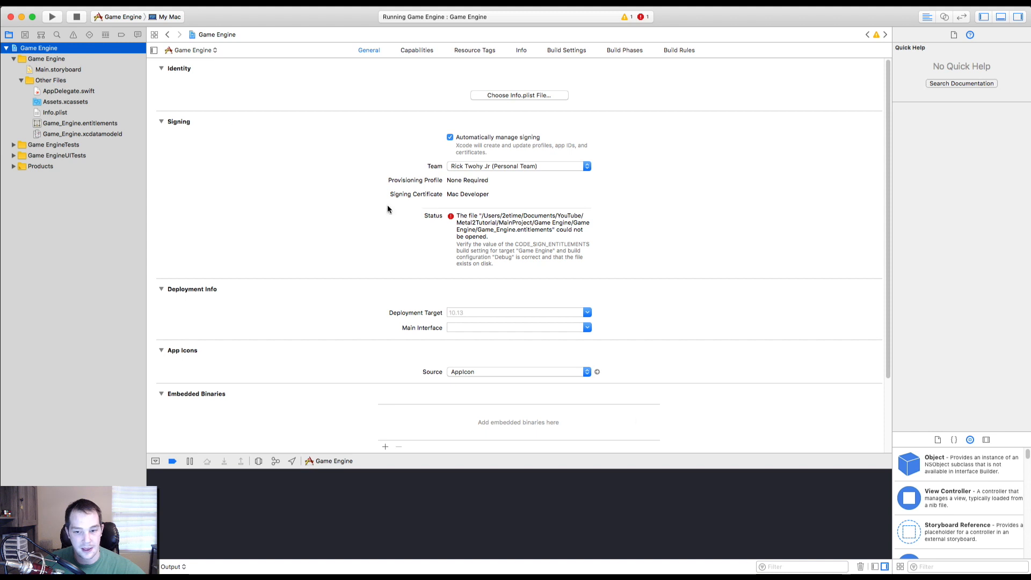
{"action": "mouse_move", "coordinate": [30, 78]}
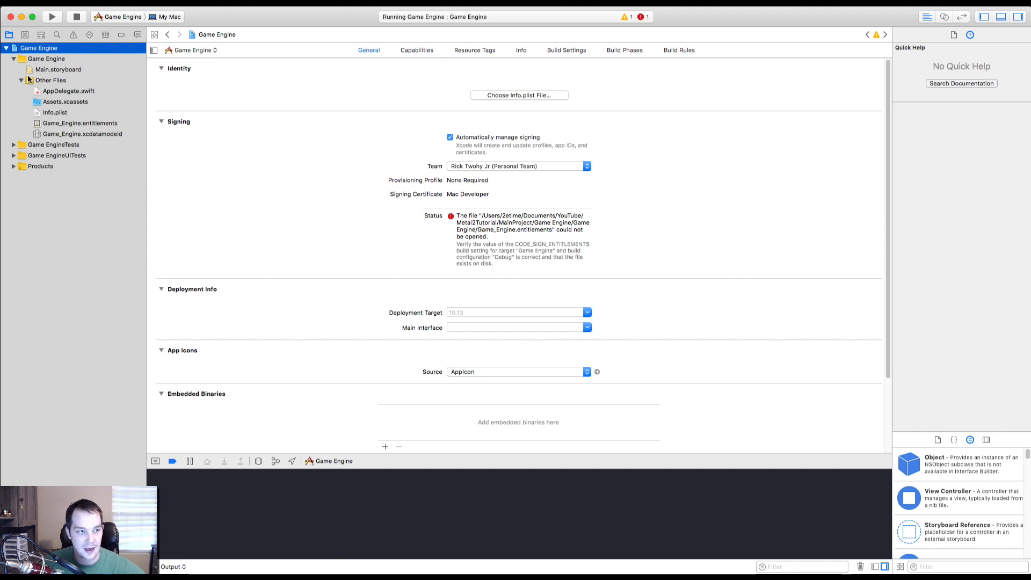
{"action": "mouse_move", "coordinate": [91, 92]}
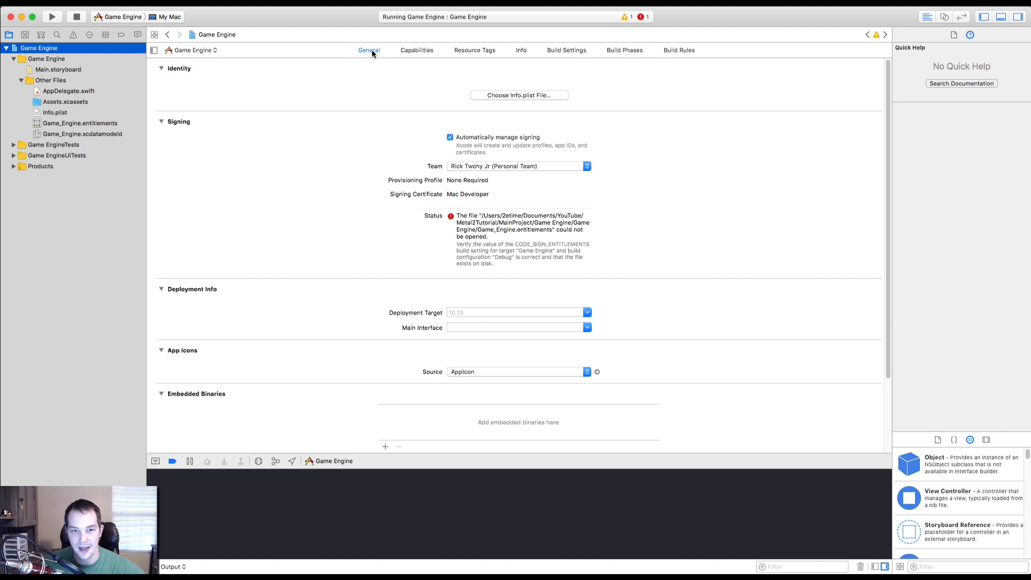
{"action": "left_click", "coordinate": [566, 51]}
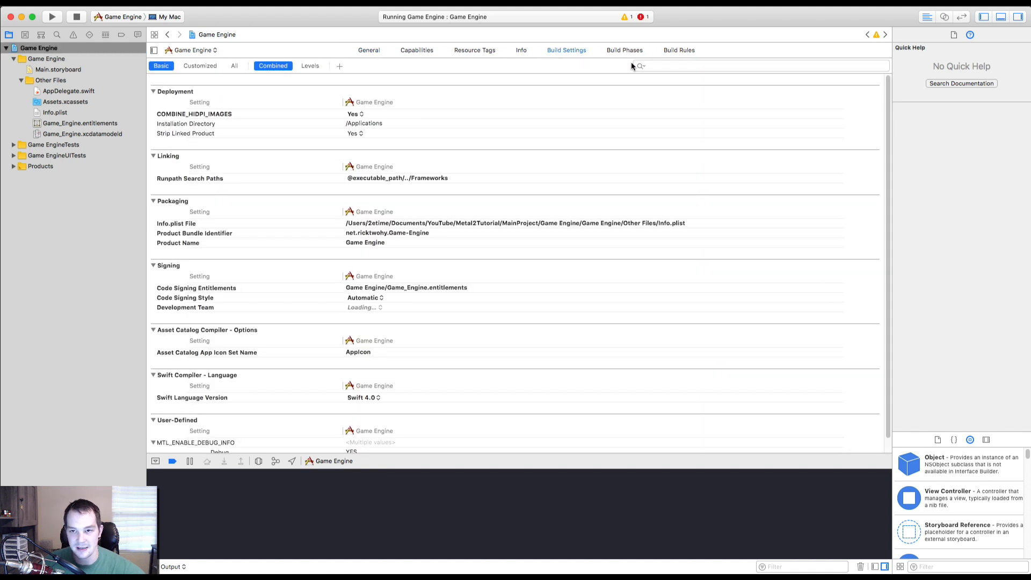
Filter for 'ent' and change Code Signing Entitlements to Game Engine/Other Files/Game_Engine.entitlements
{"action": "type", "text": "entitle"}
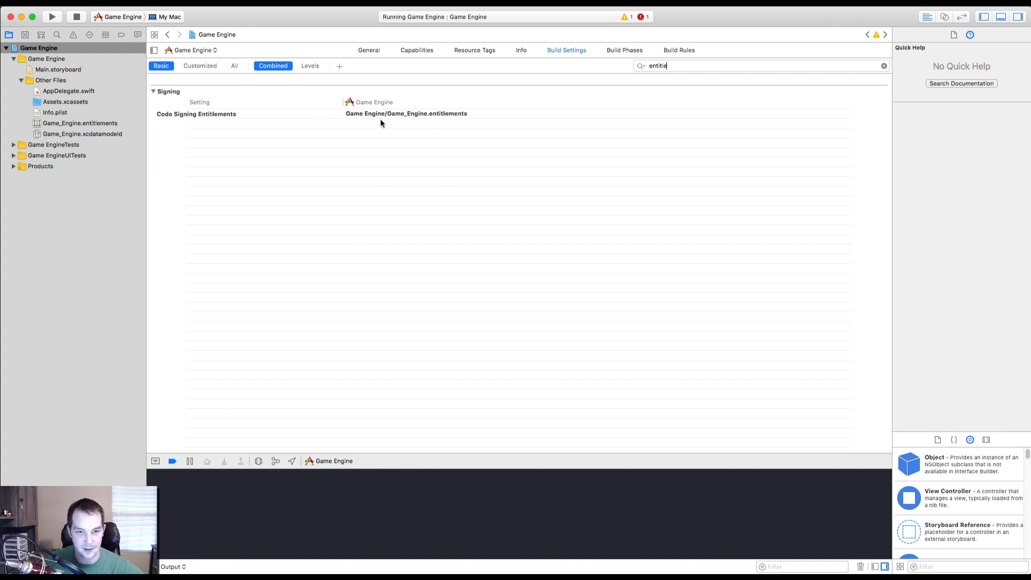
{"action": "left_click", "coordinate": [406, 113]}
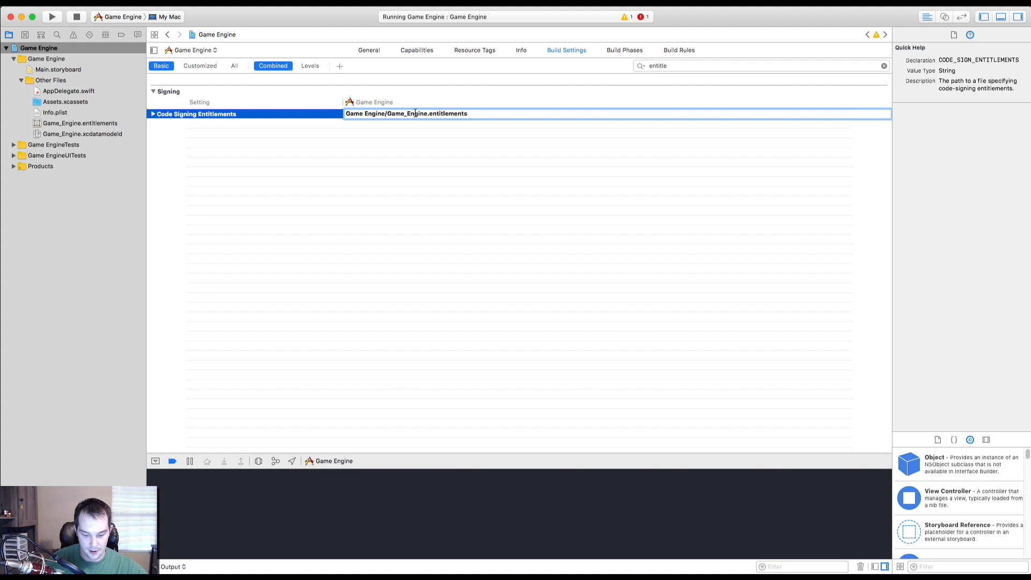
{"action": "type", "text": "Other Files"}
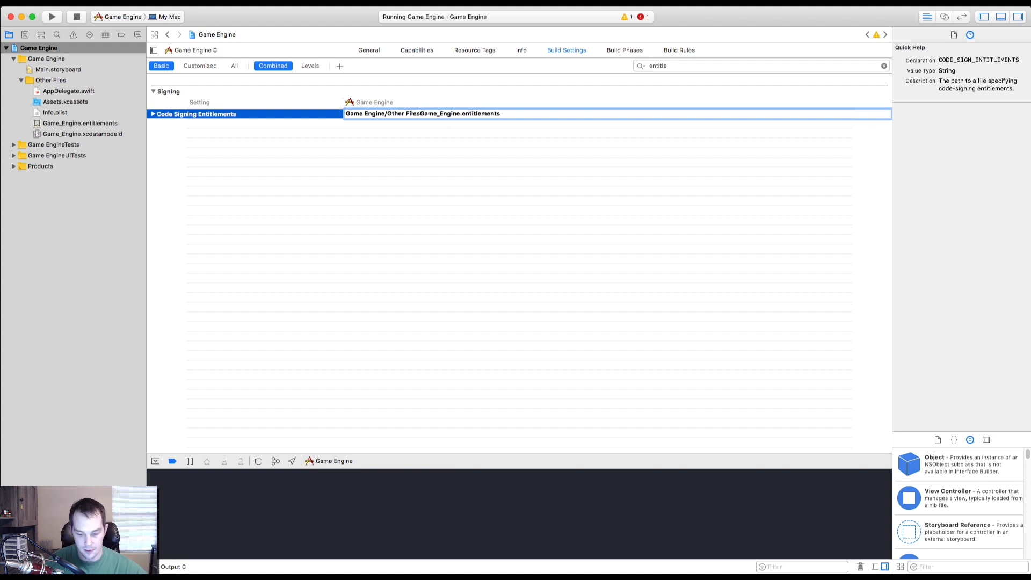
{"action": "type", "text": "/"}
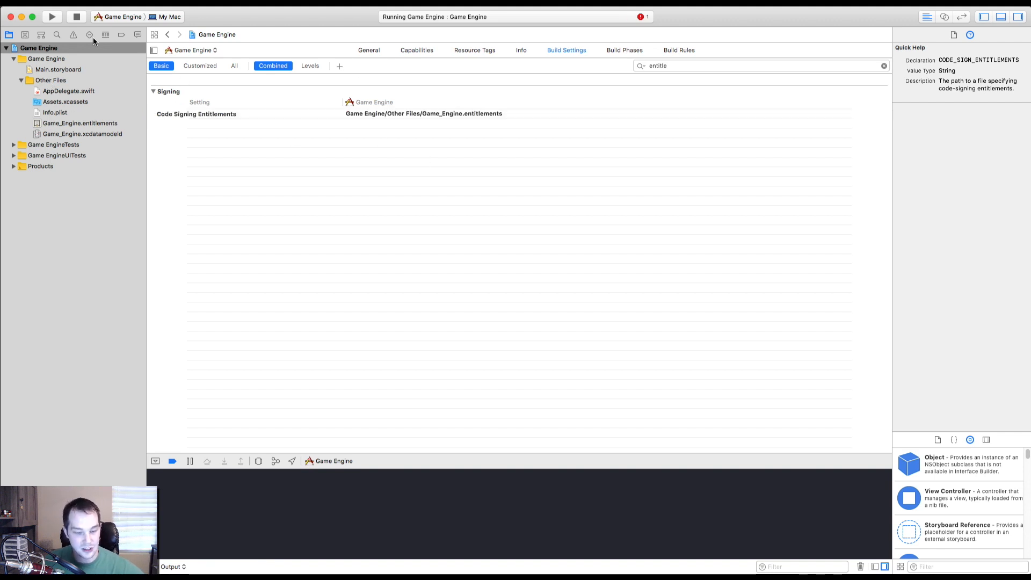
Build with Command-B to confirm the error is gone, then collapse the Other Files group
{"action": "key", "text": "cmd+b"}
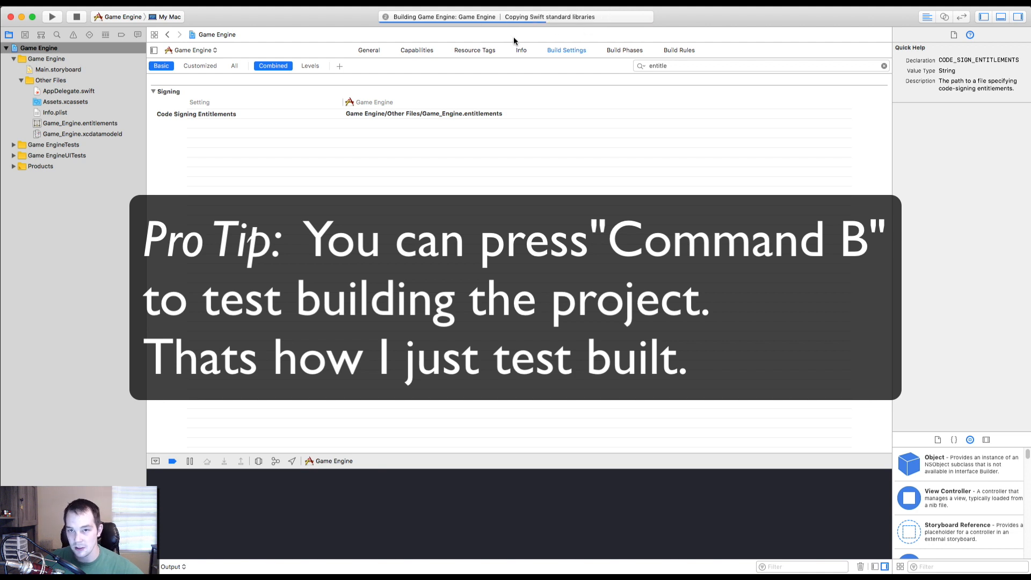
{"action": "key", "text": "cmd+b"}
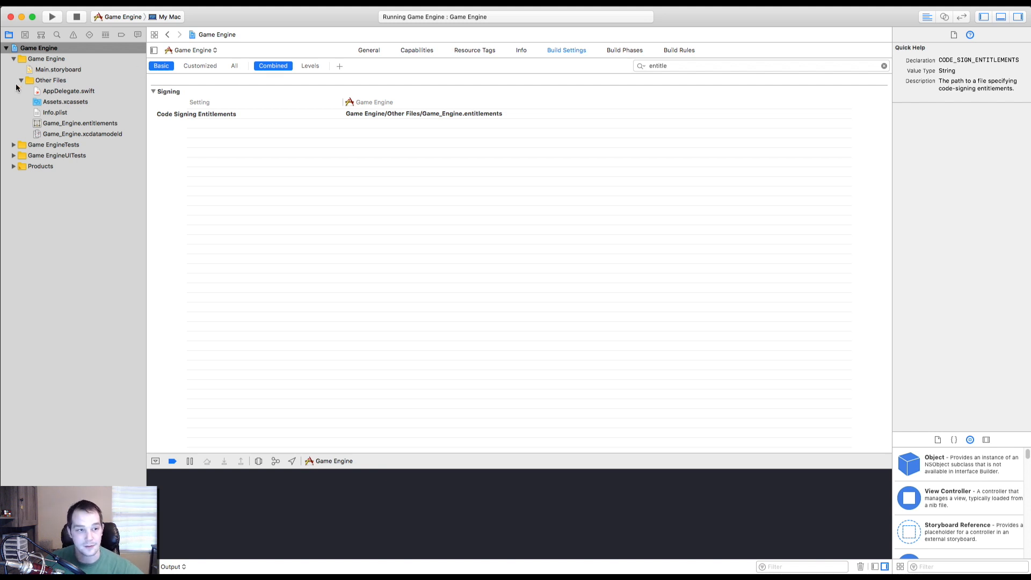
{"action": "left_click", "coordinate": [21, 79]}
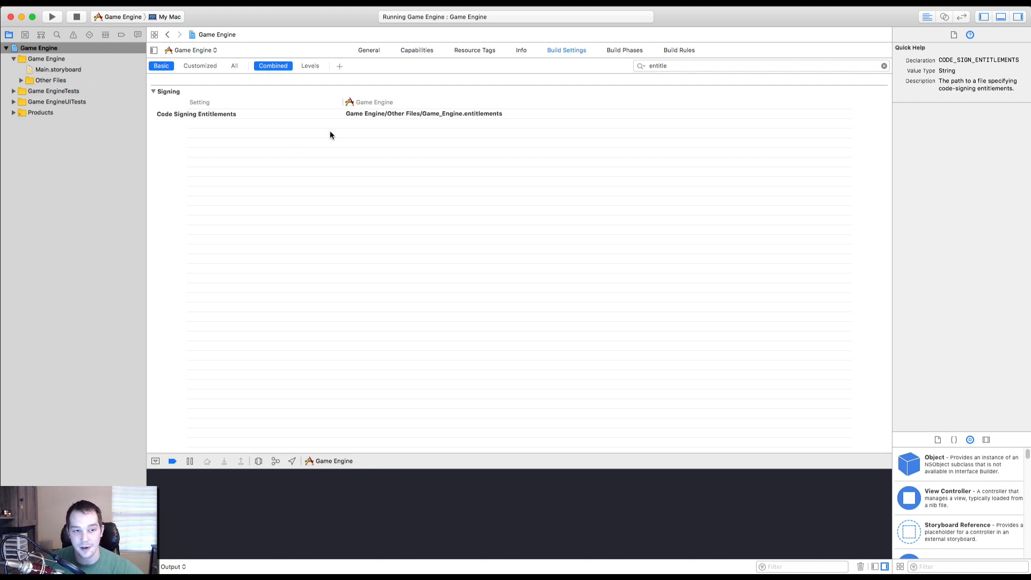